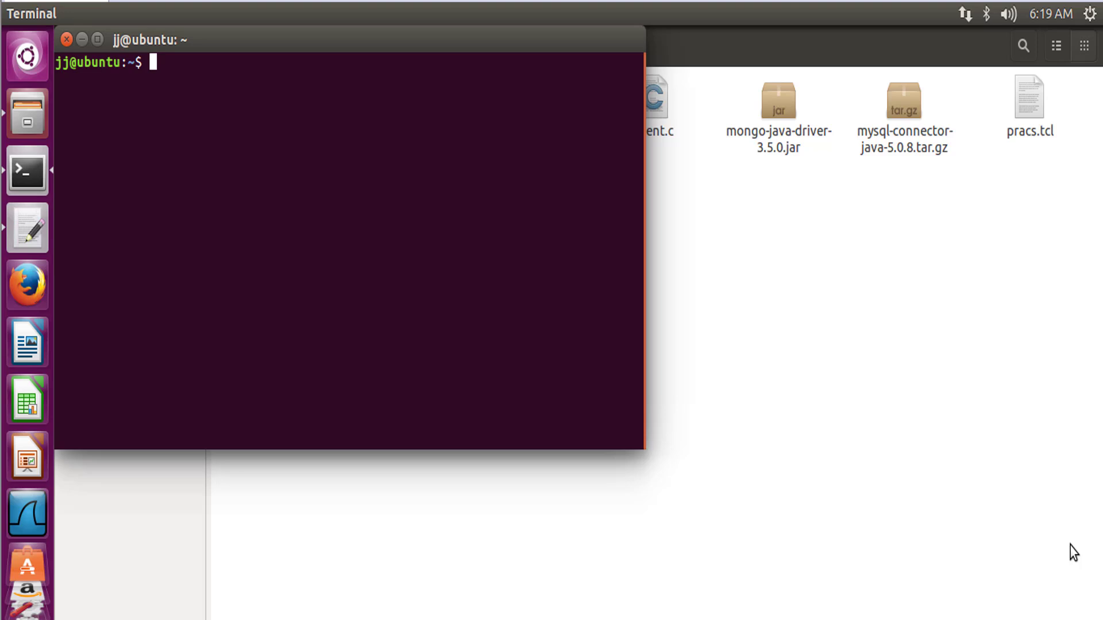
mouse_move(440, 109)
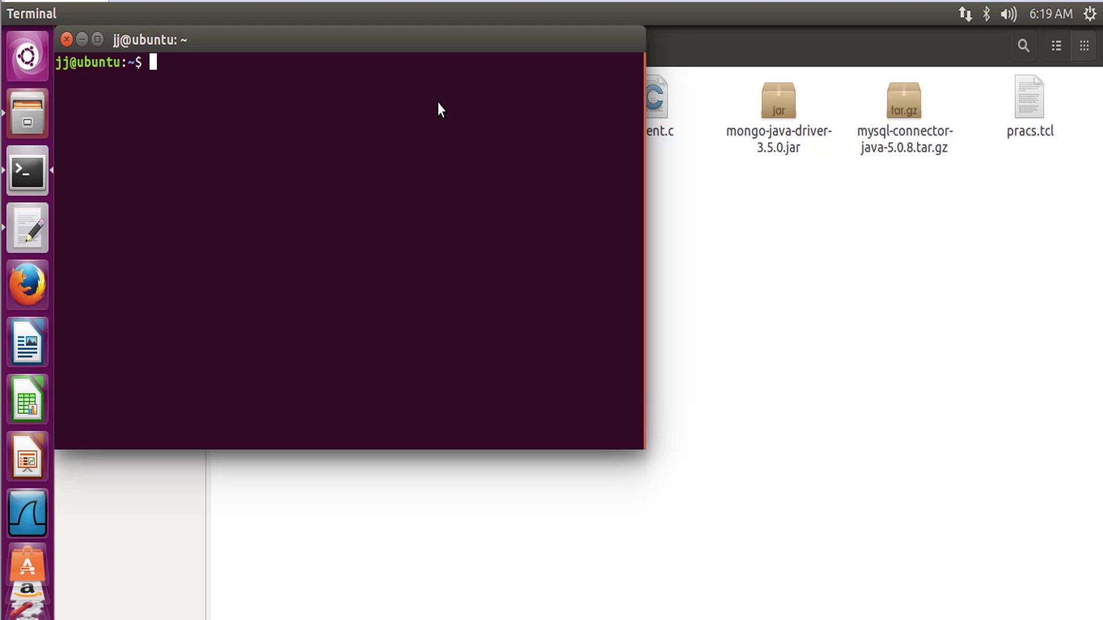
Run 'sudo packettracer' in Terminal to start Packet Tracer with admin rights
text(sudo)
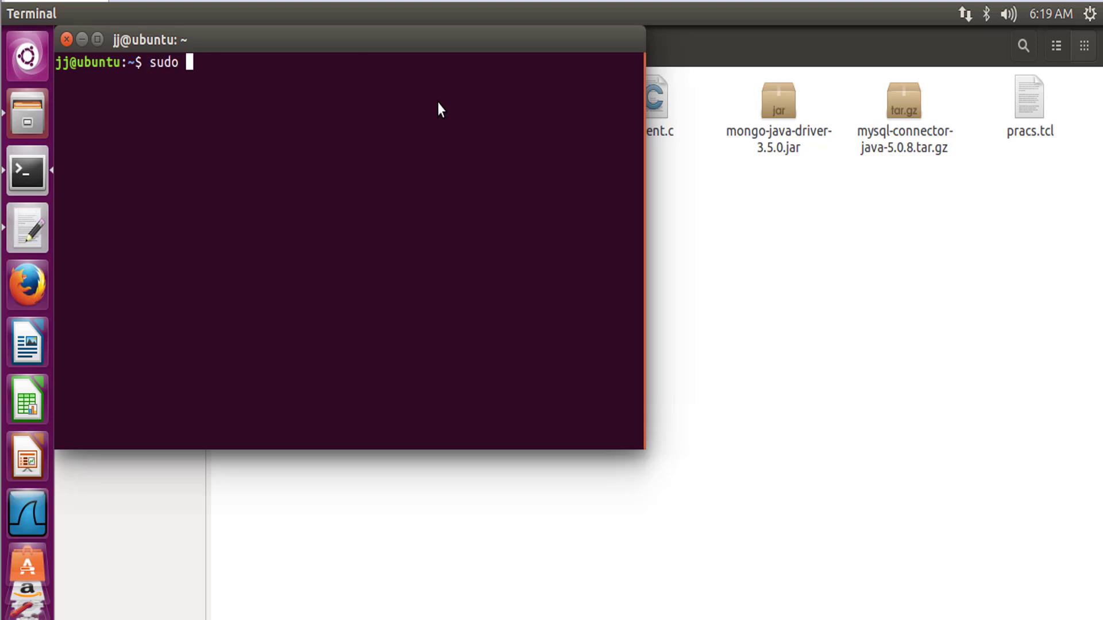
text(packe)
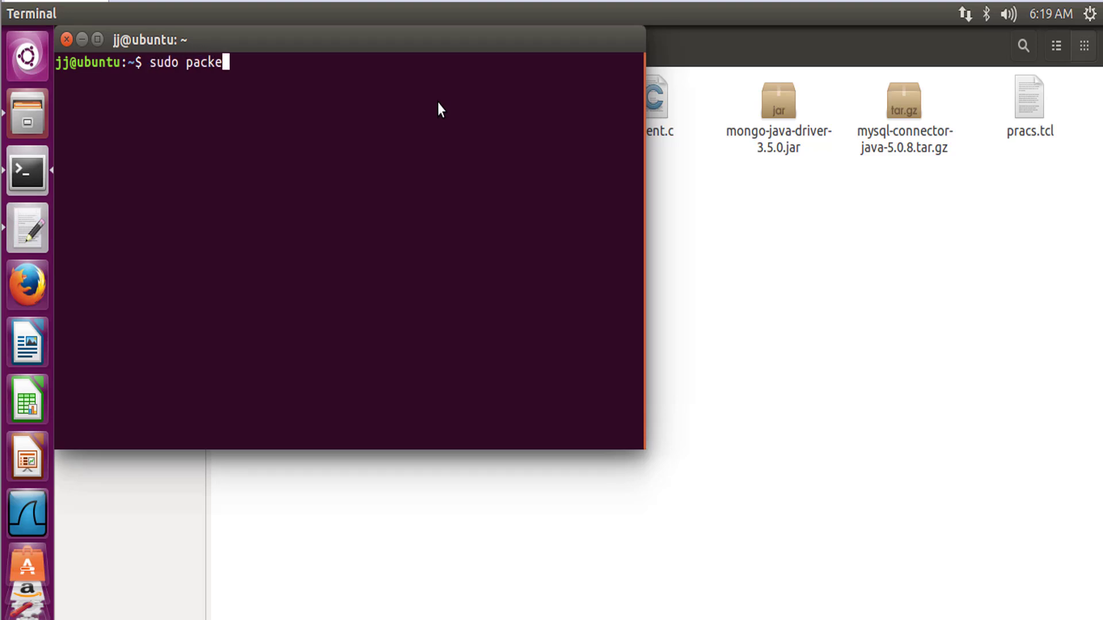
text(ttrace)
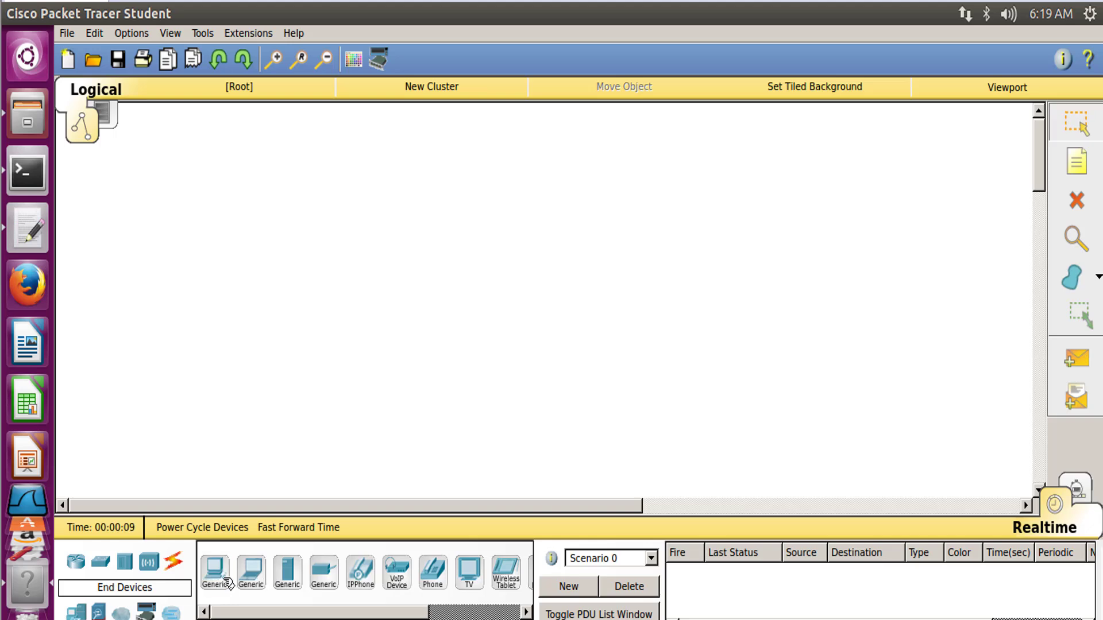
Drop generic PCs PC0, PC1 and Router-PT devices Router0, Router1 onto the workspace
click(214, 572)
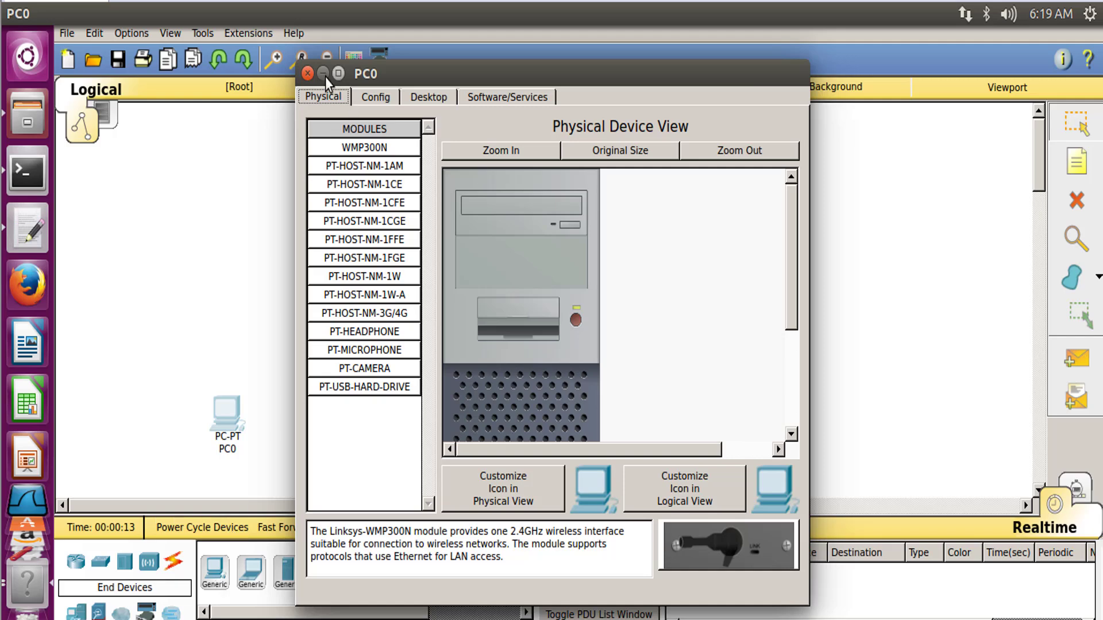
click(308, 74)
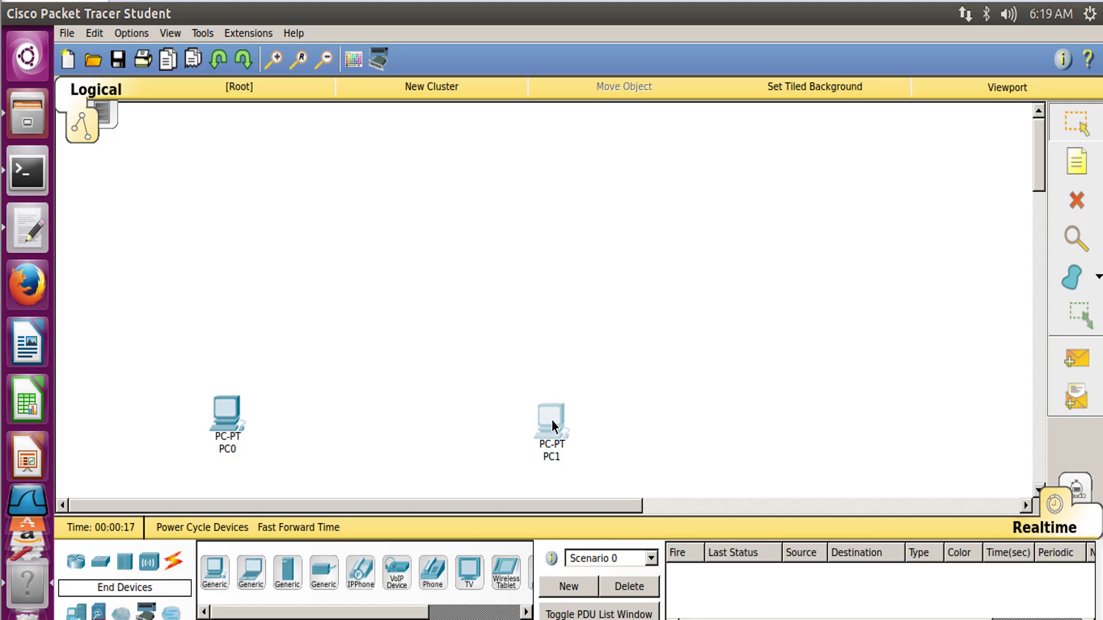
click(73, 561)
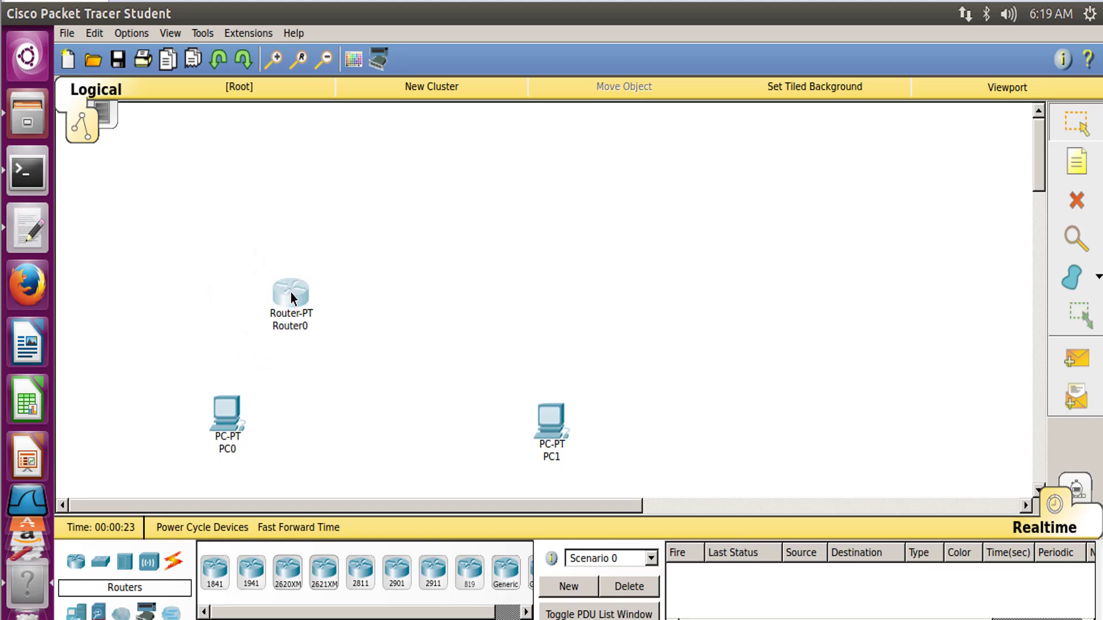
double_click(288, 291)
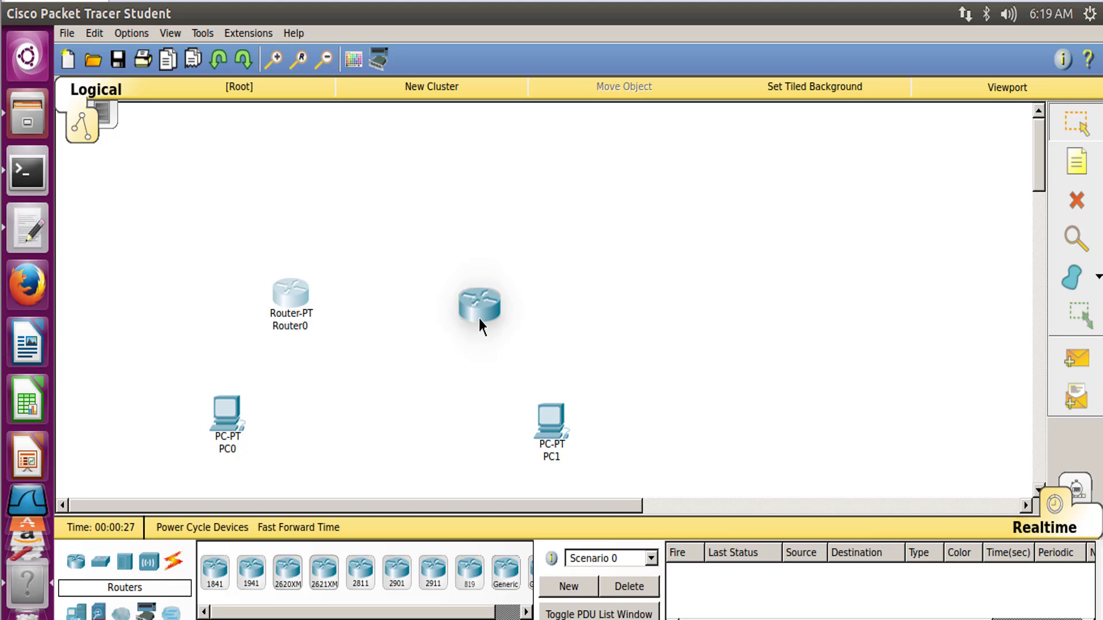
click(477, 301)
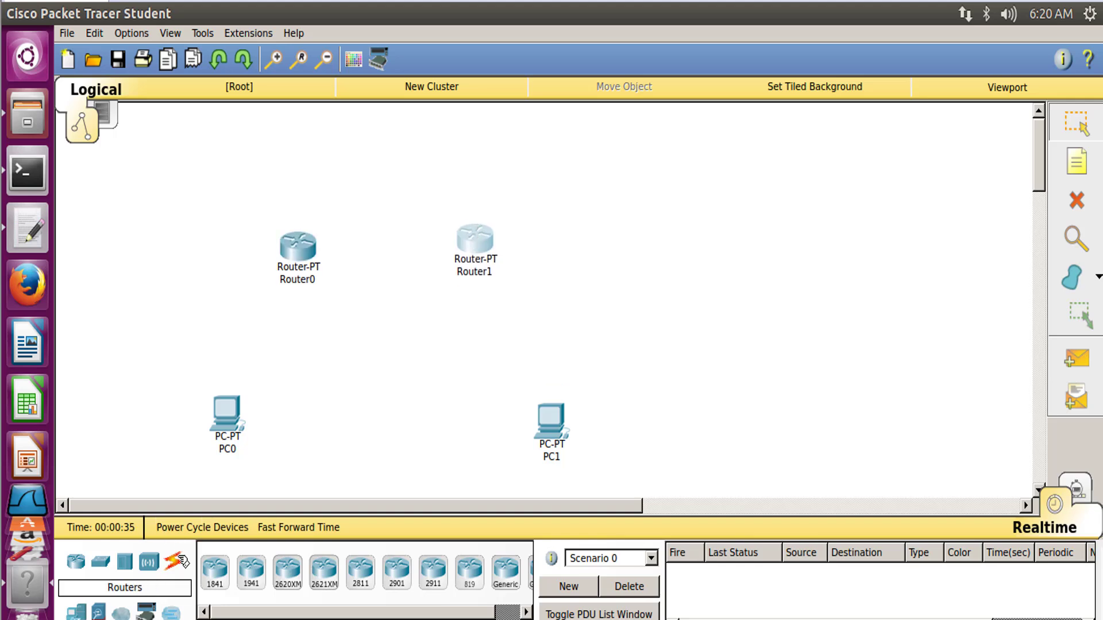
Link PC0 to Router0 with a copper cross-over cable and bring up PC0's window
click(176, 566)
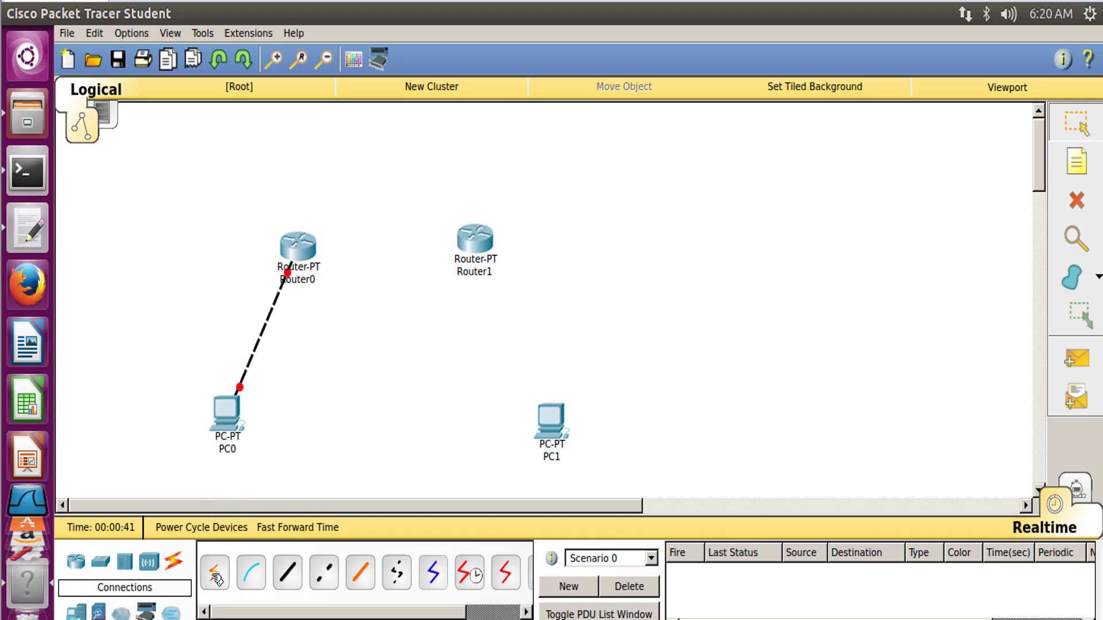
click(477, 242)
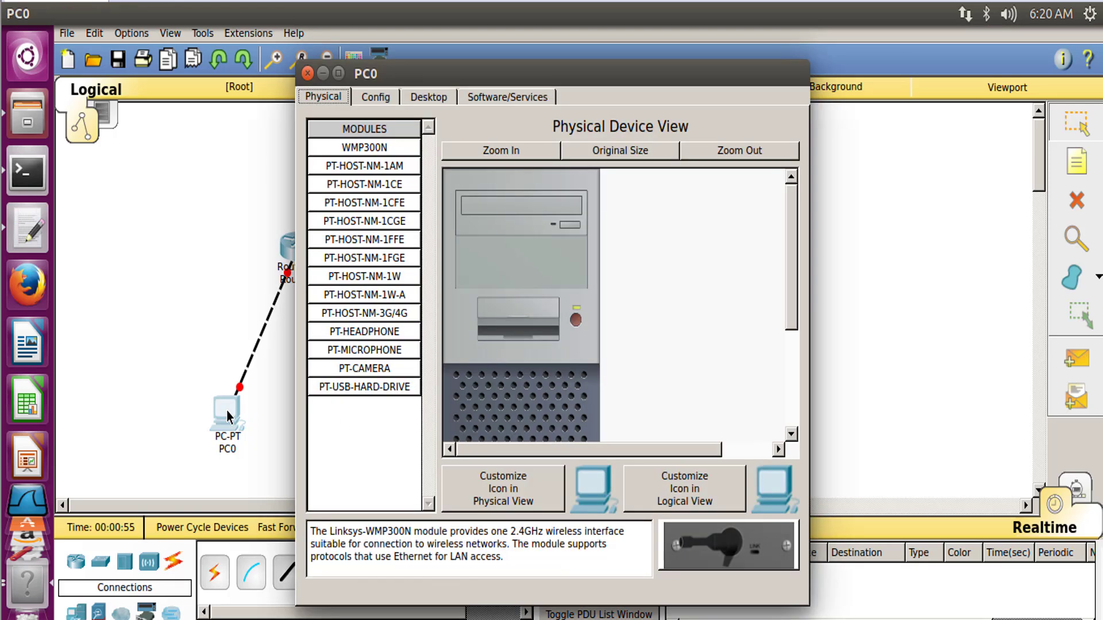
In PC0's IP Configuration set 192.168.1.2, mask 255.255.255.0, gateway 192.168.1.1, then close it
click(428, 96)
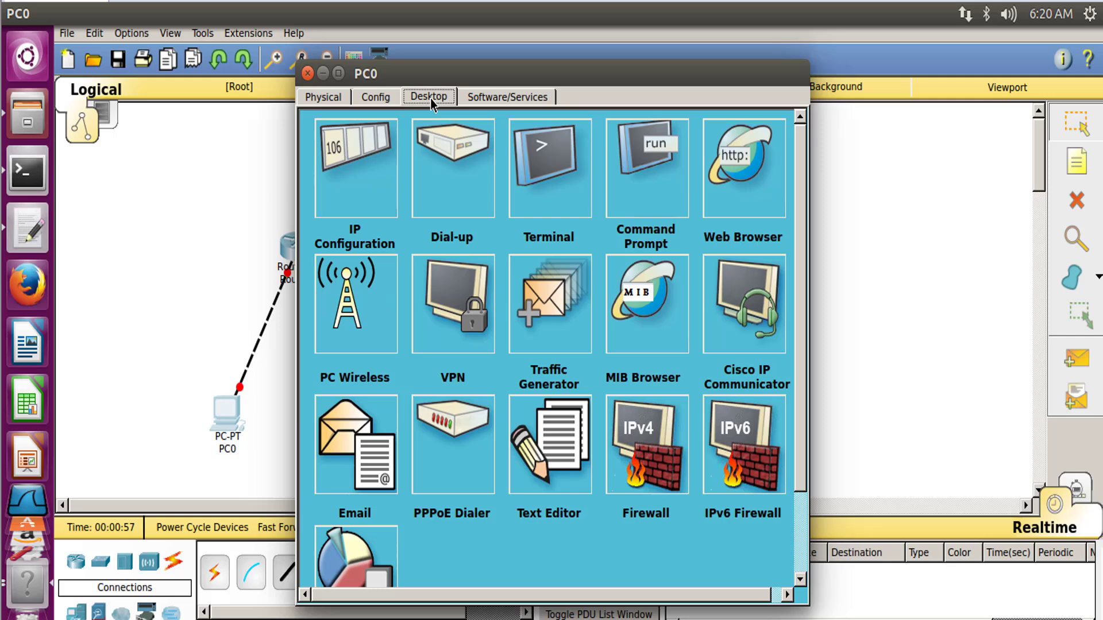
click(355, 168)
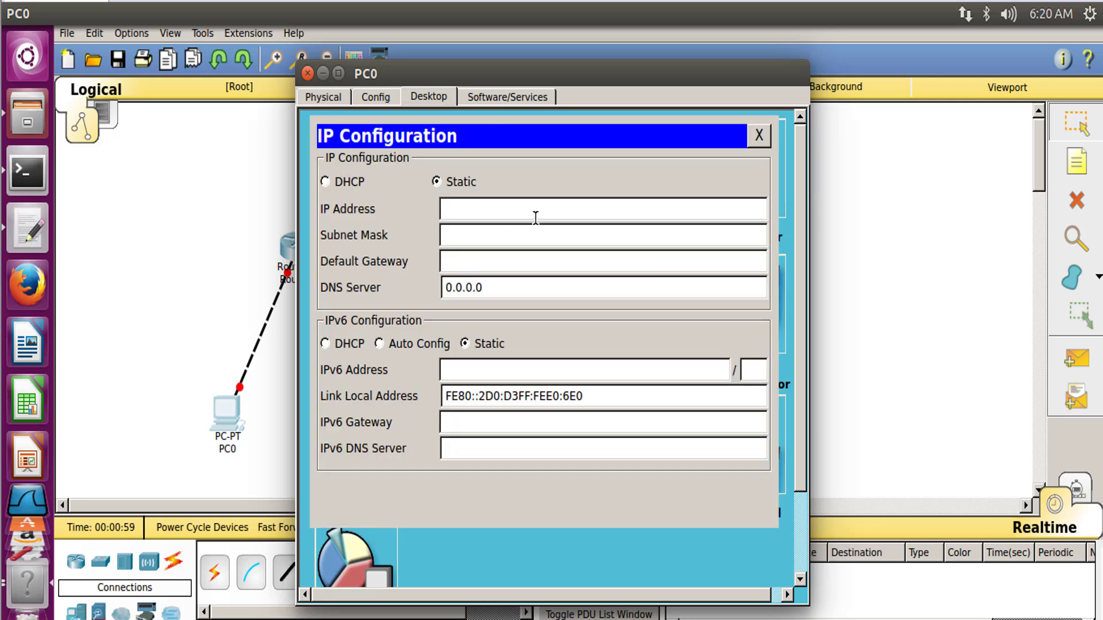
text(1)
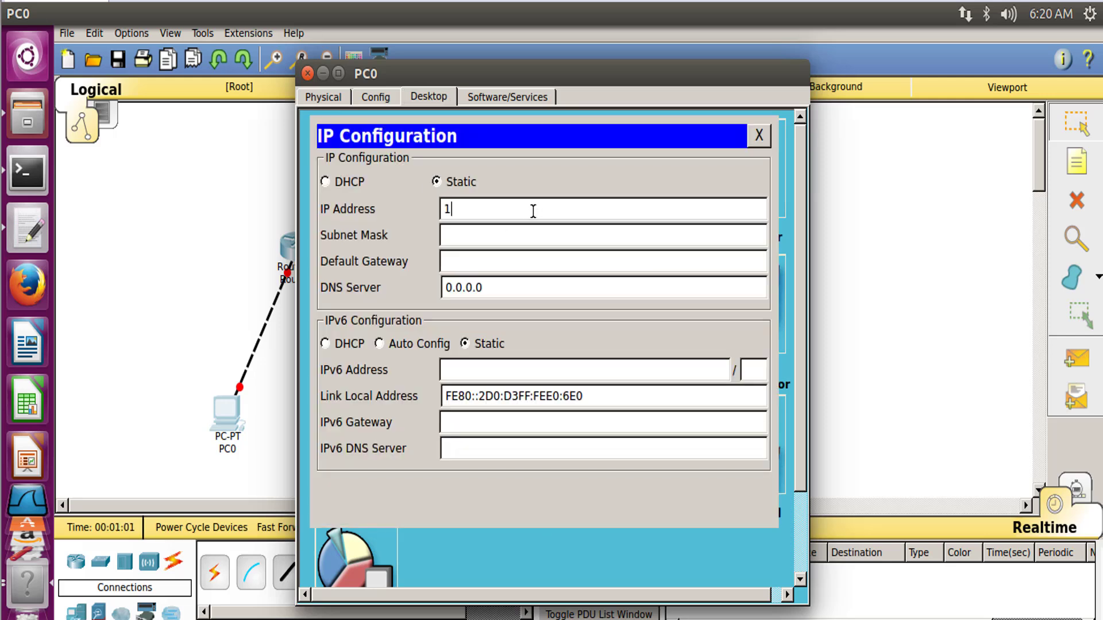
text(92.168.)
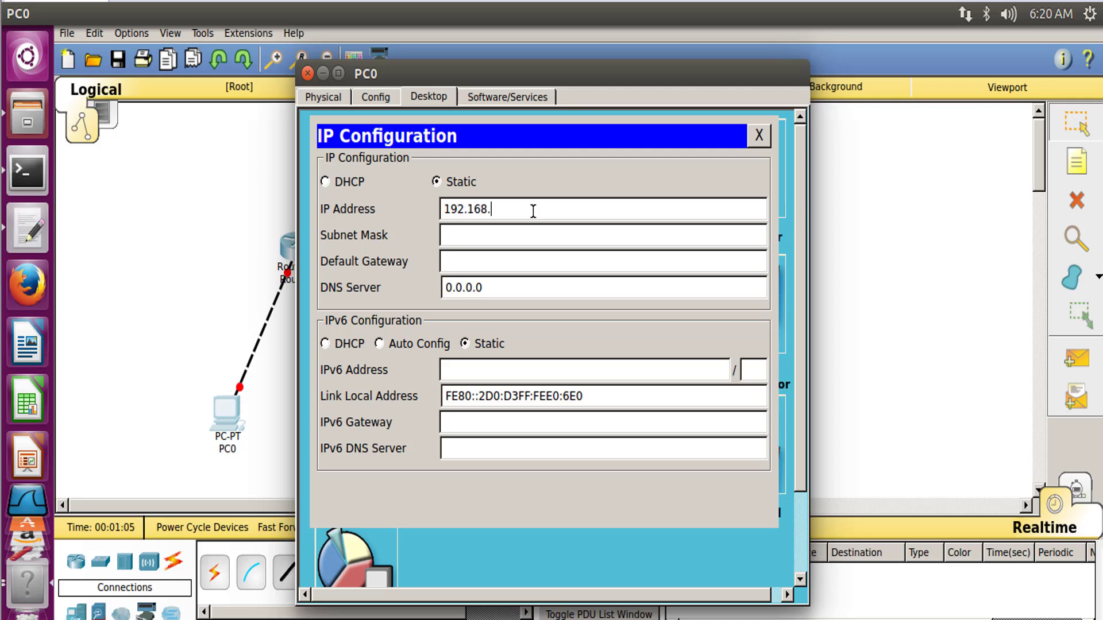
text(1.)
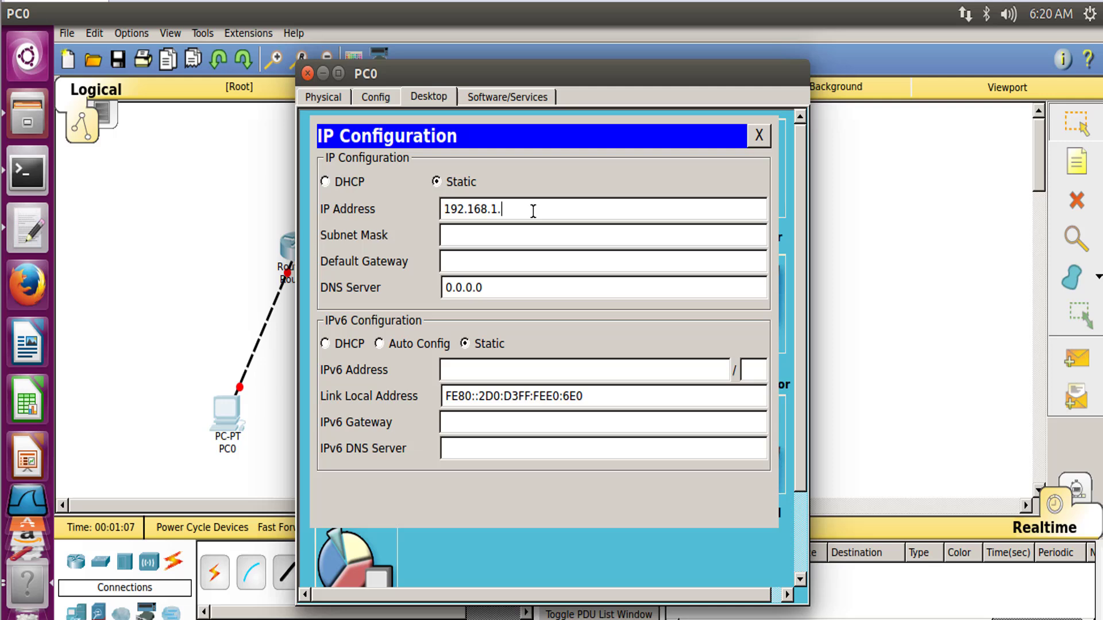
text(2)
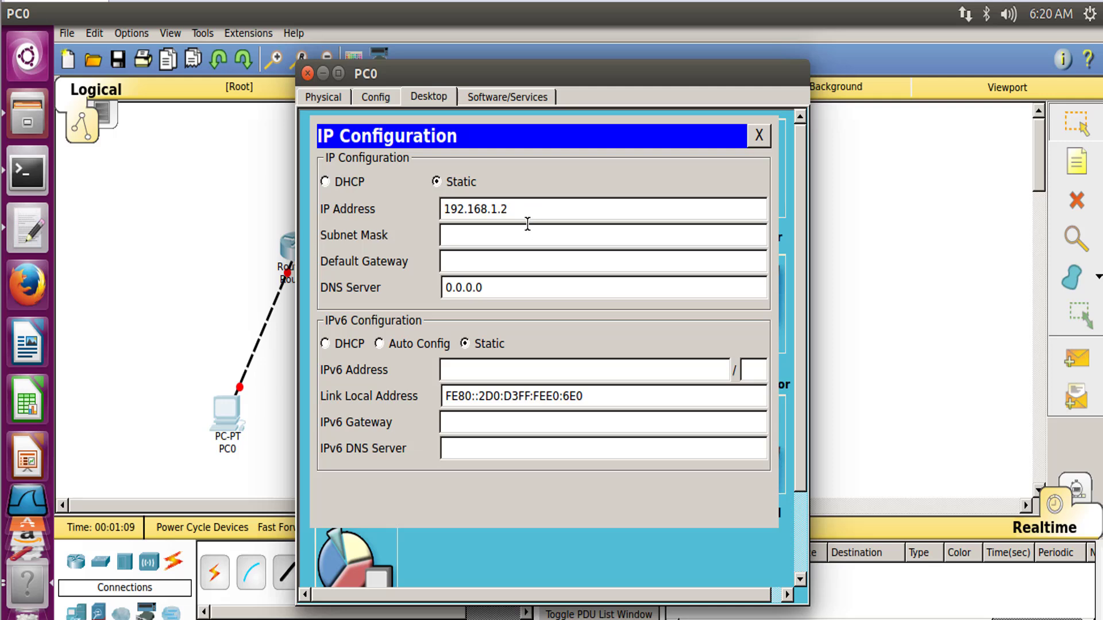
text(255.255.255.0)
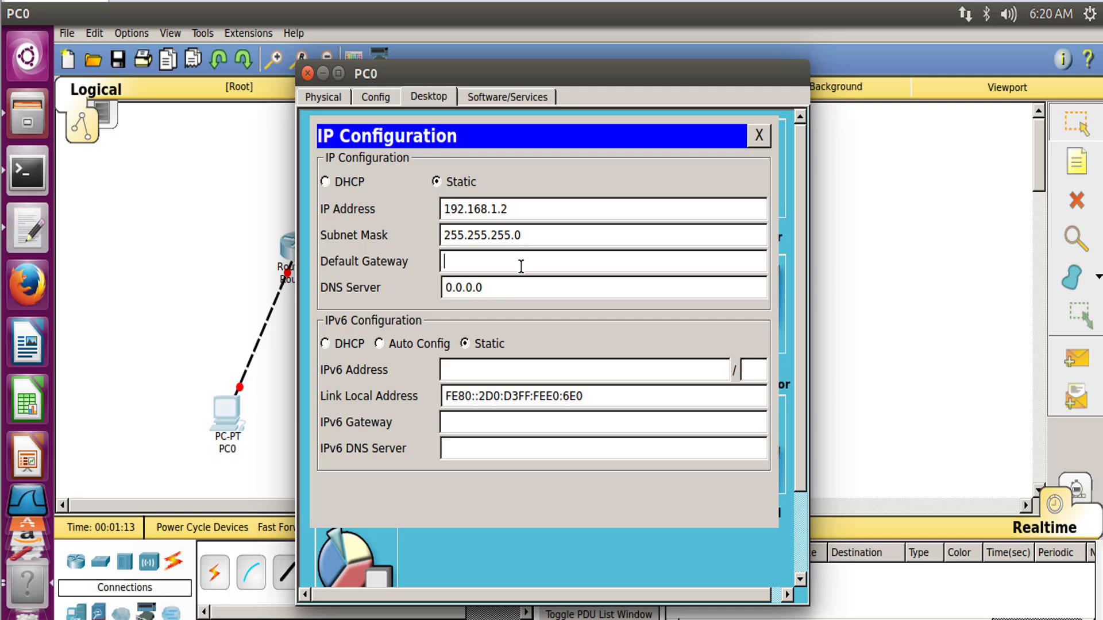
text(192.168.1.1)
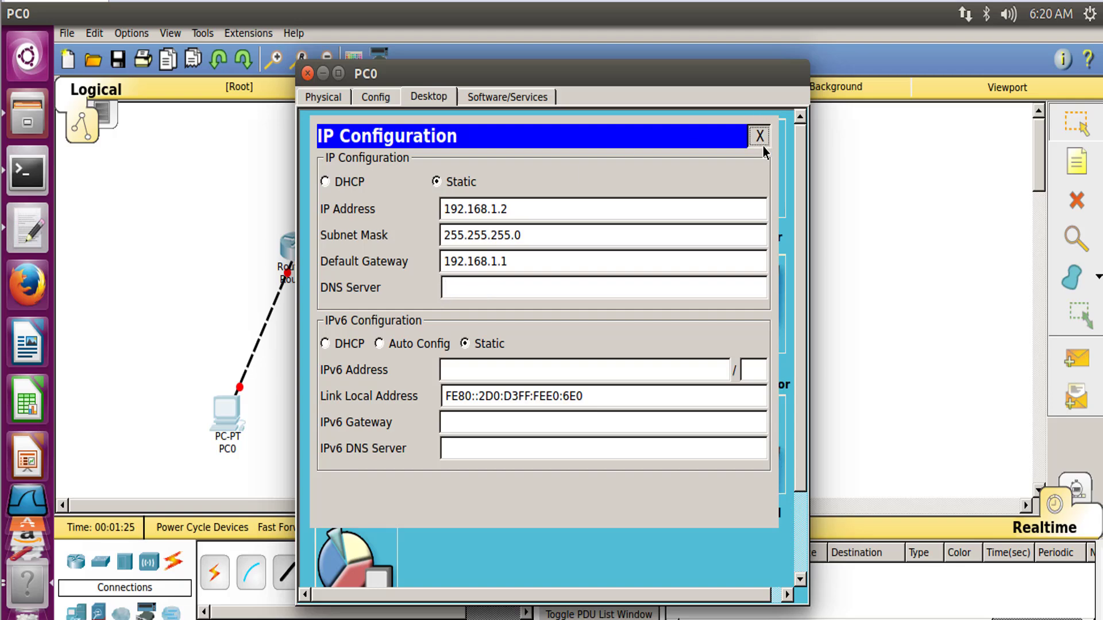
click(759, 135)
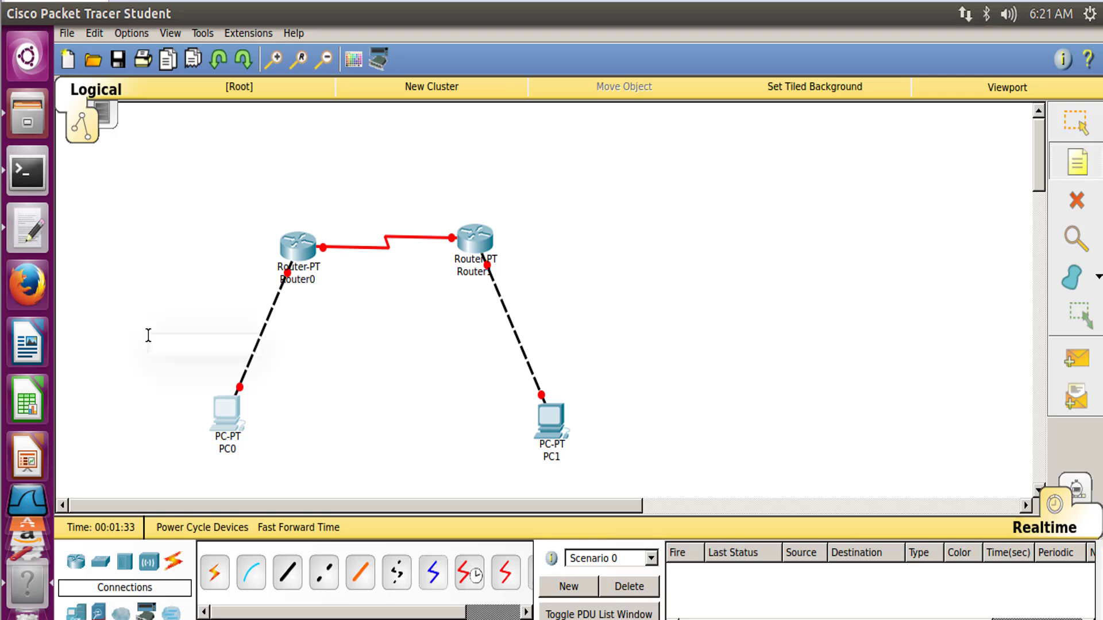
text(192.168.1.0)
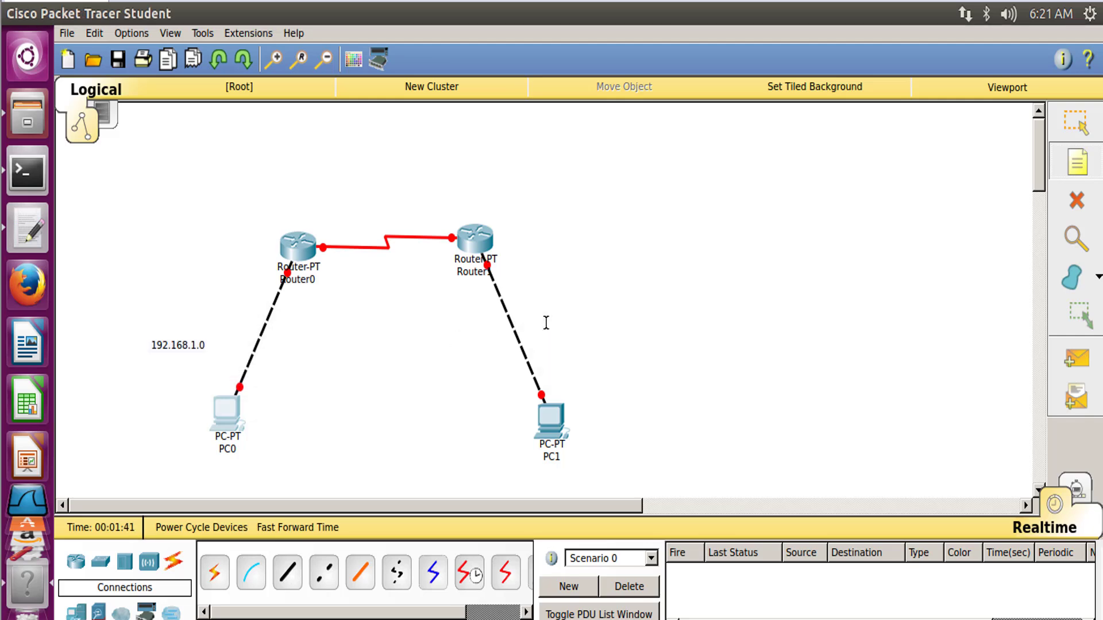
mouse_move(1076, 152)
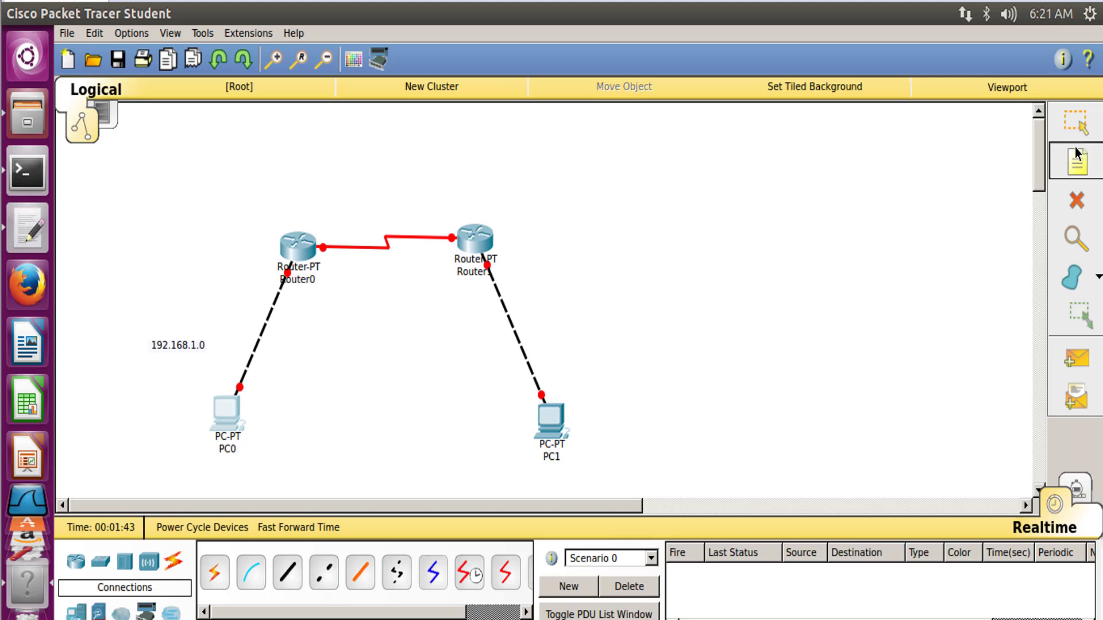
text(1)
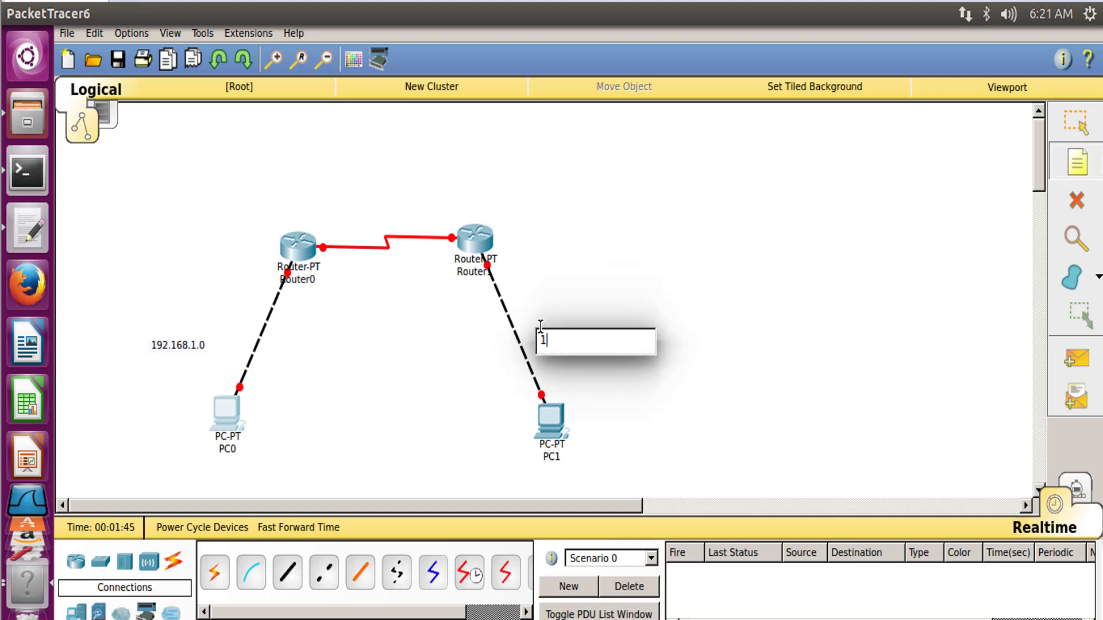
text(92.168.2.)
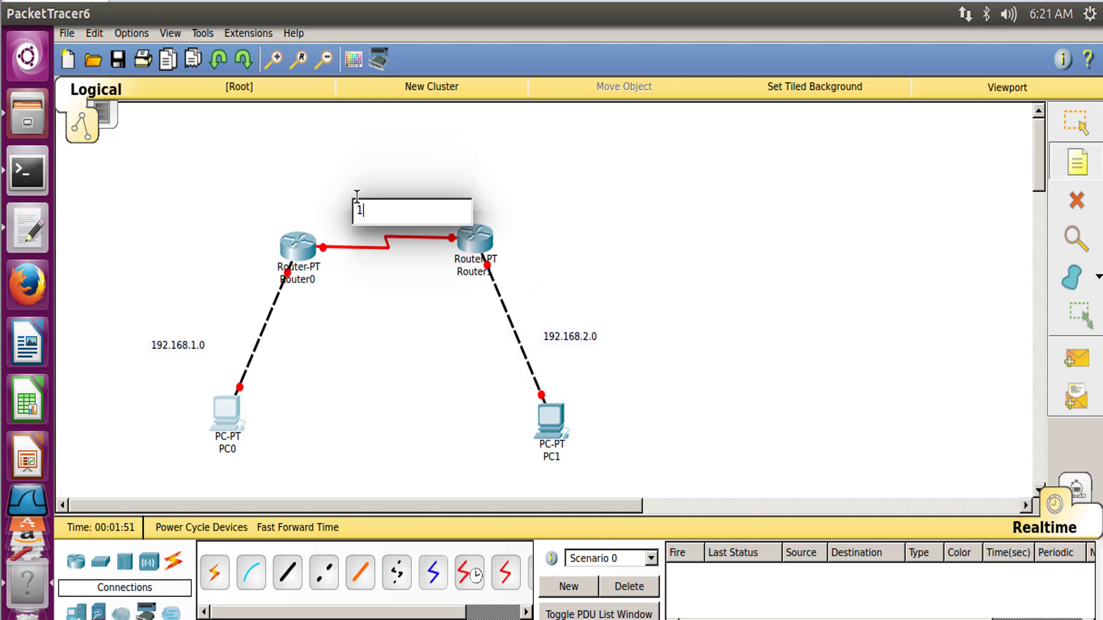
text(0.0.0)
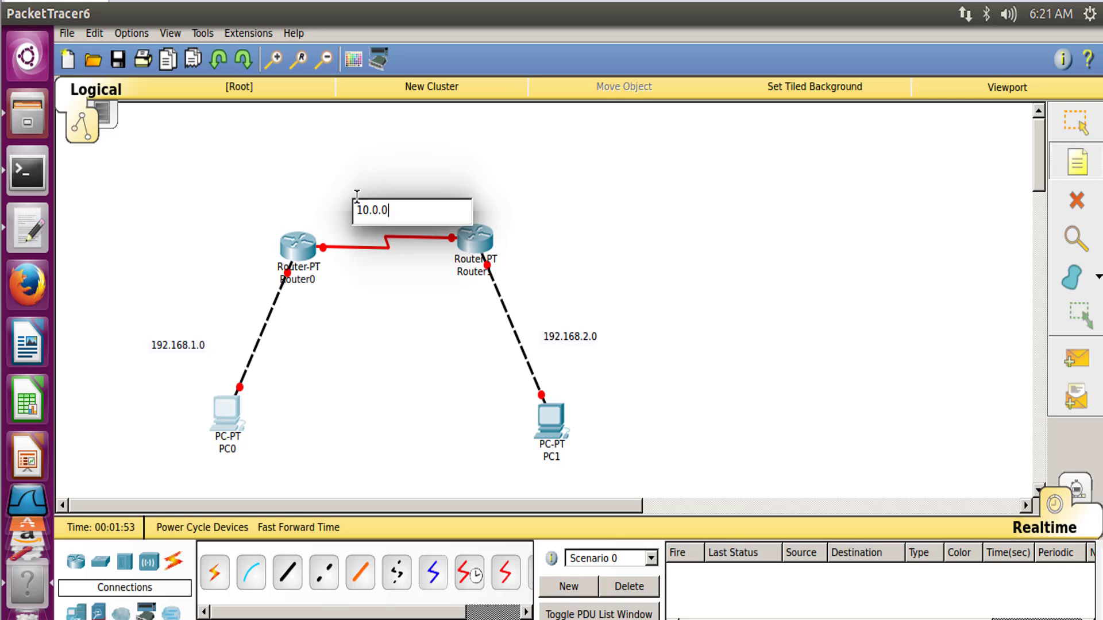
text(.0)
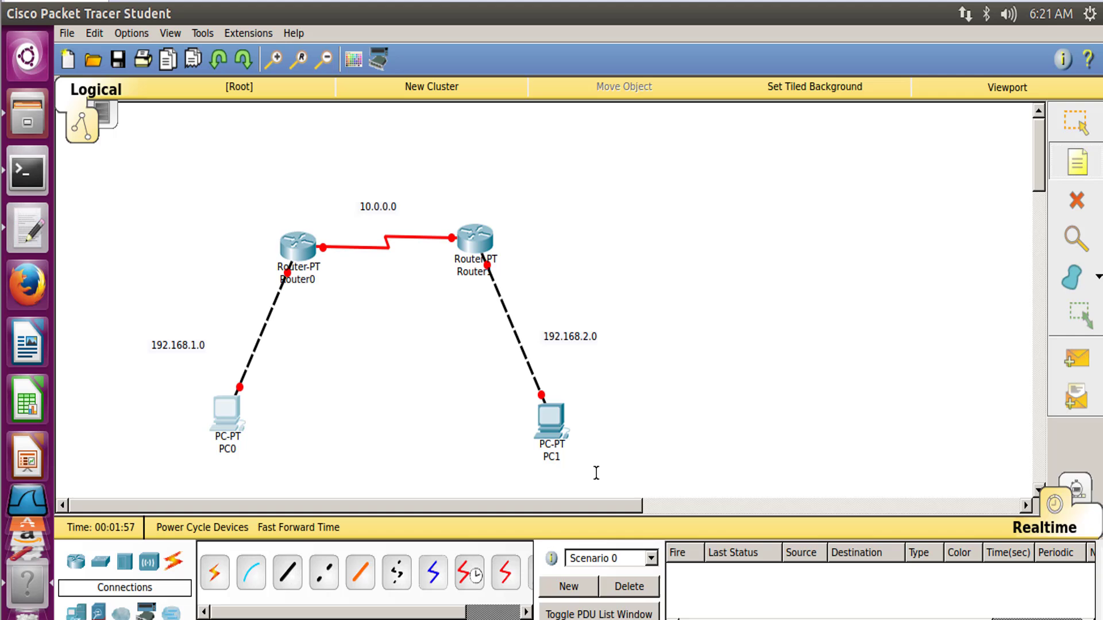
click(117, 59)
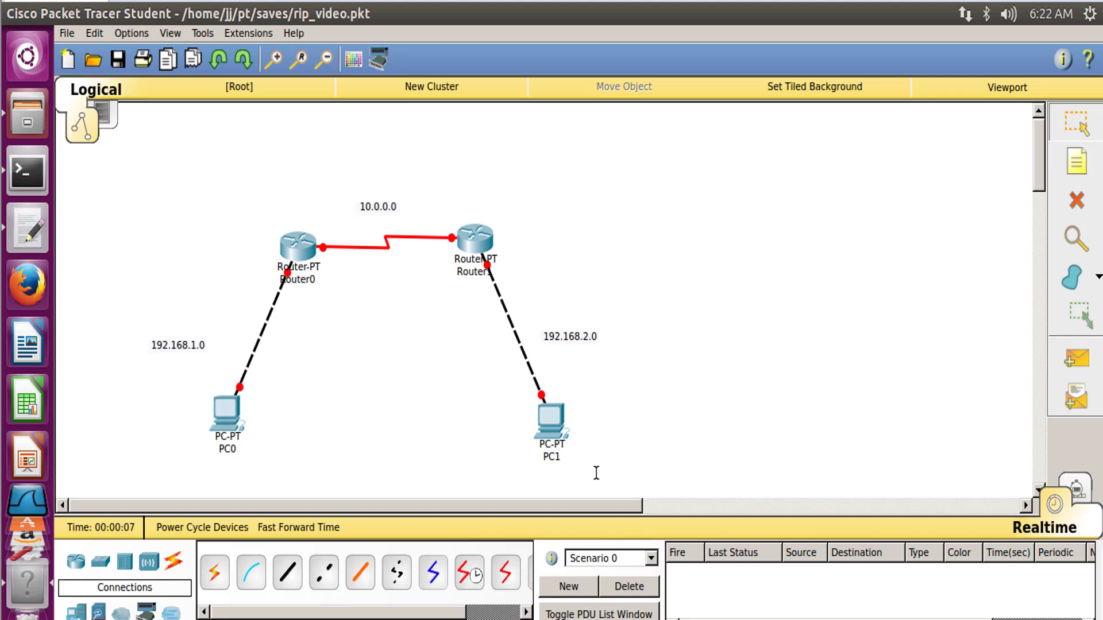
mouse_move(550, 431)
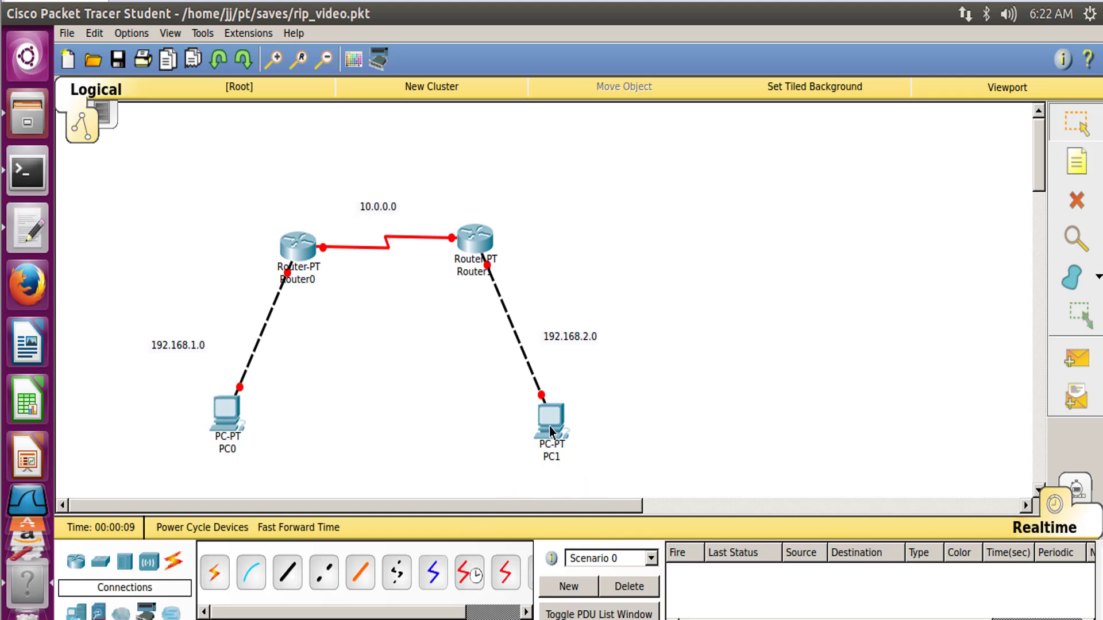
In PC1's IP Configuration set 192.168.2.2, mask 255.255.255.0, gateway 192.168.2.1, then close it
double_click(552, 420)
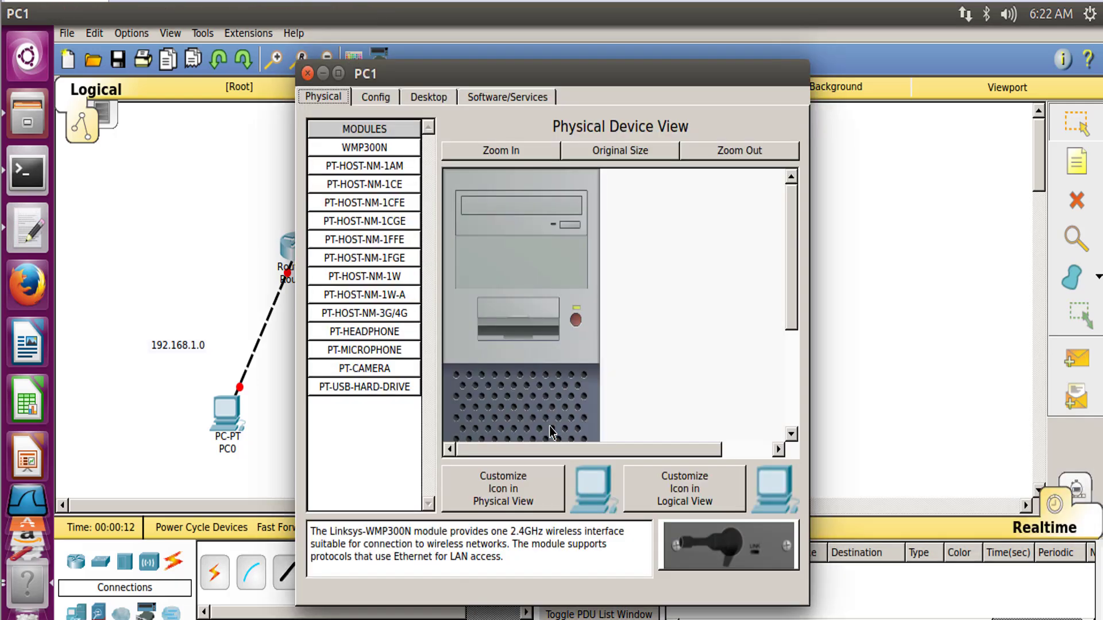
click(427, 96)
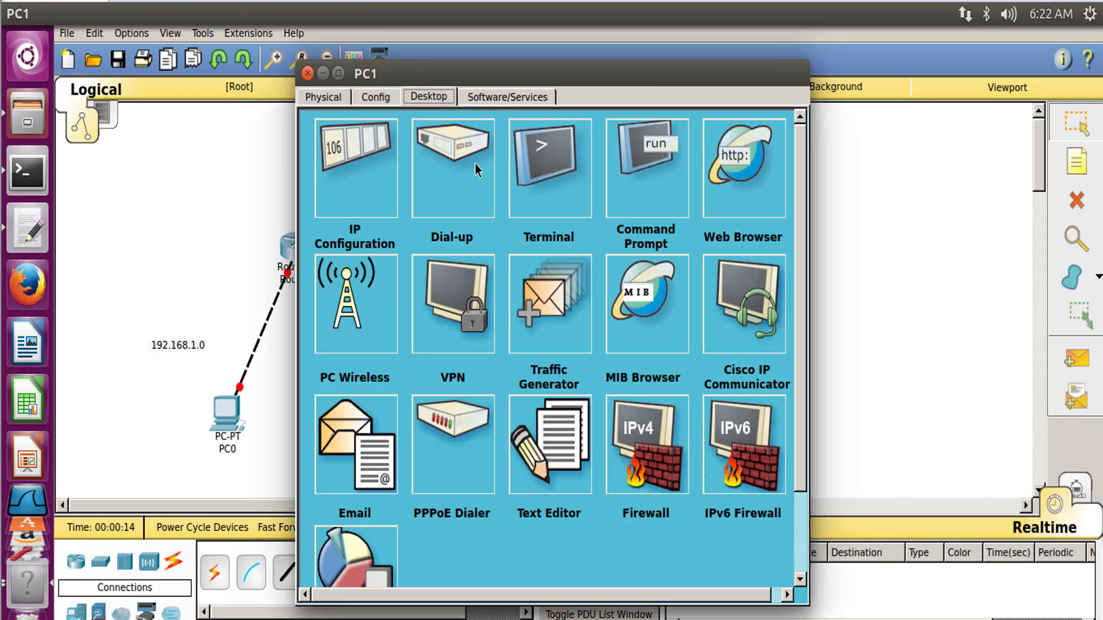
click(355, 167)
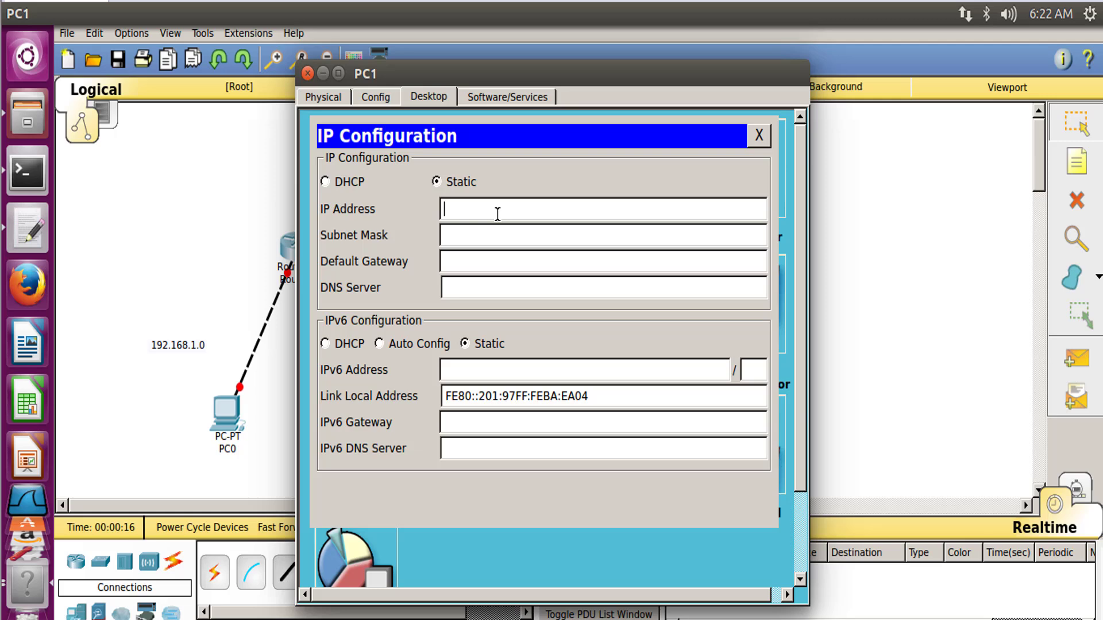
text(192.168.2.)
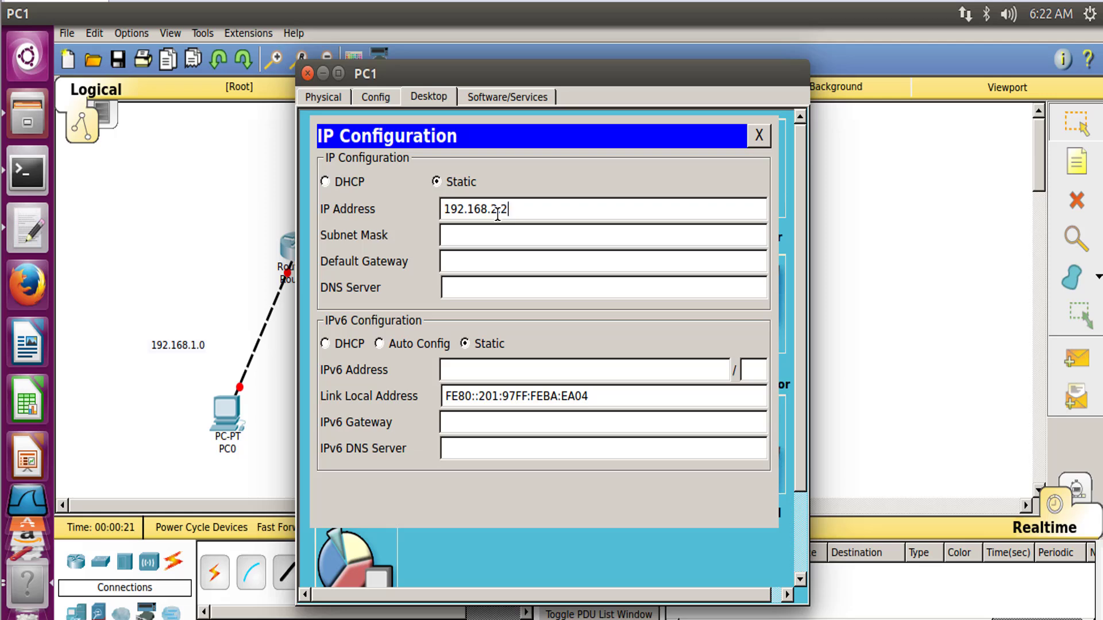
text(255.255.255.0)
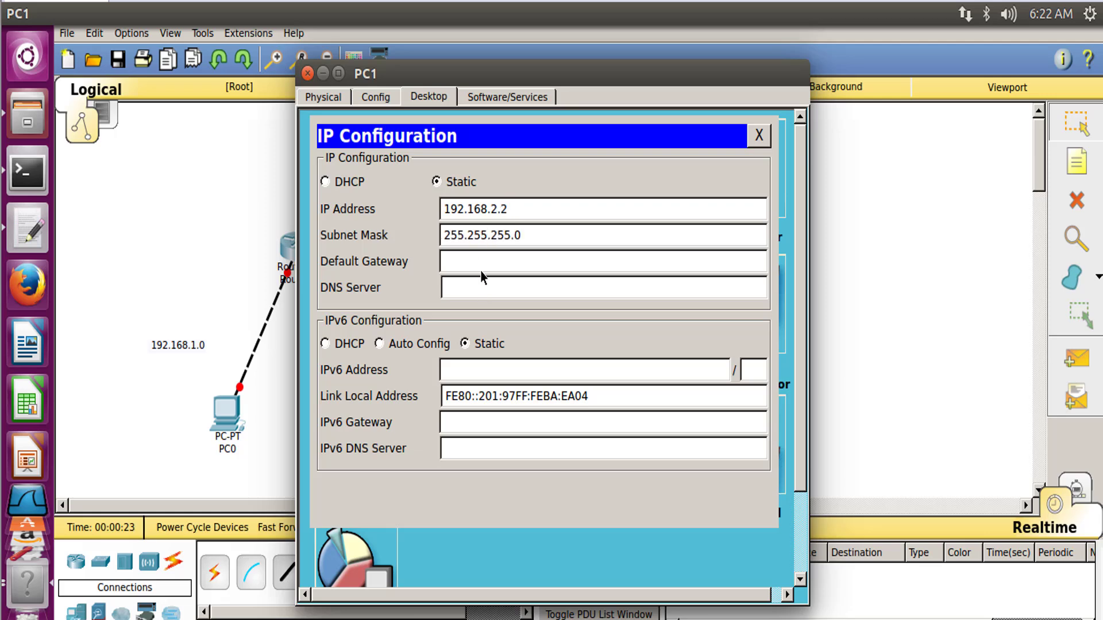
text(192.1)
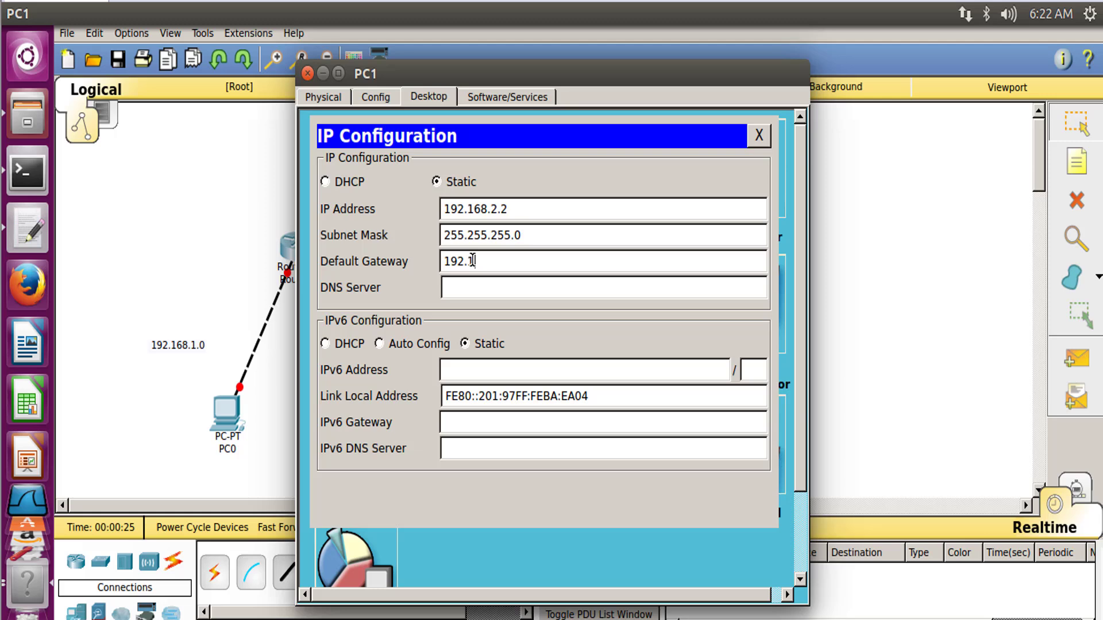
text(68.2.)
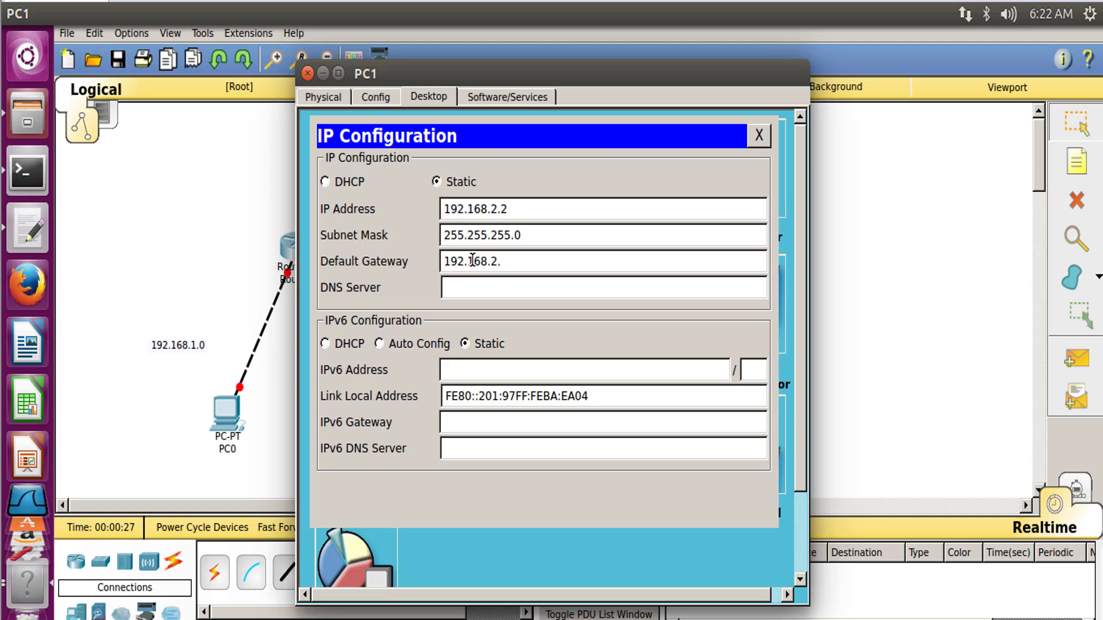
text(1)
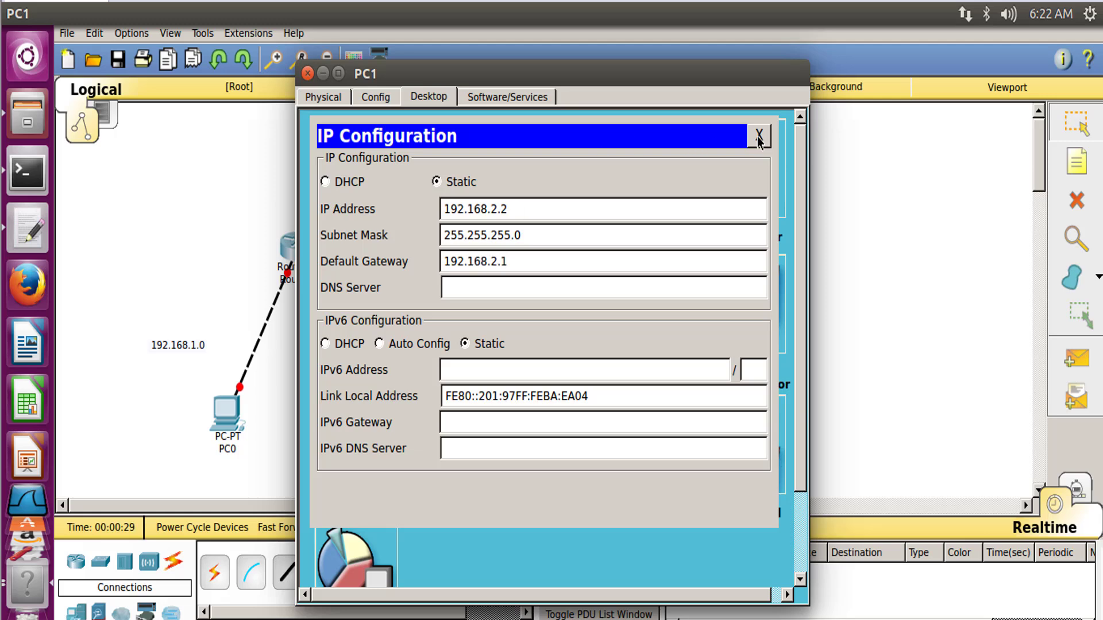
click(374, 96)
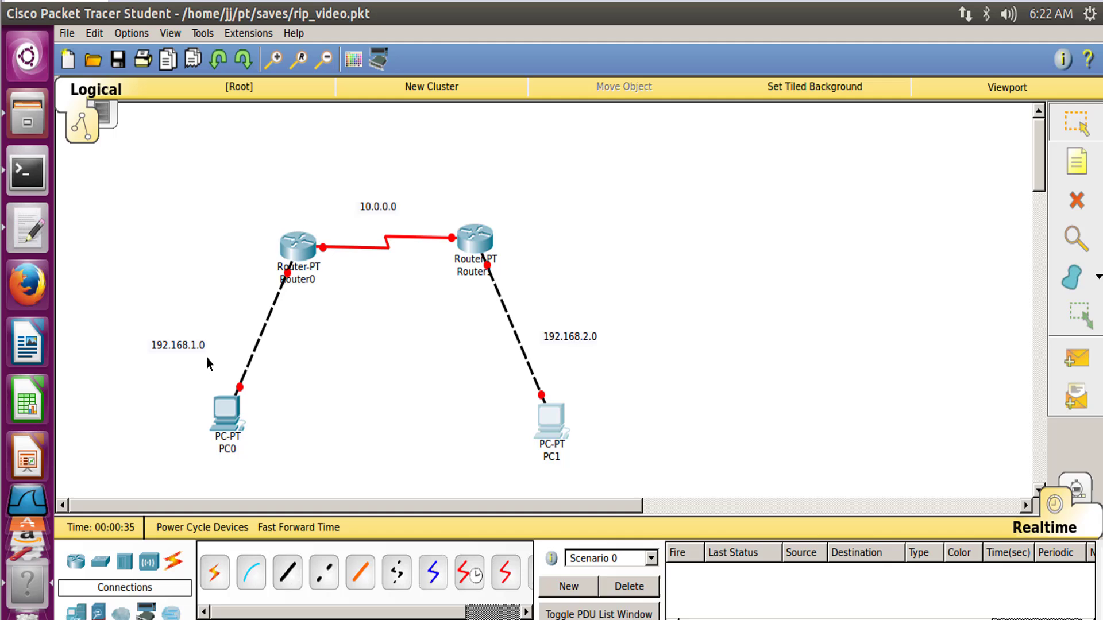
mouse_move(264, 345)
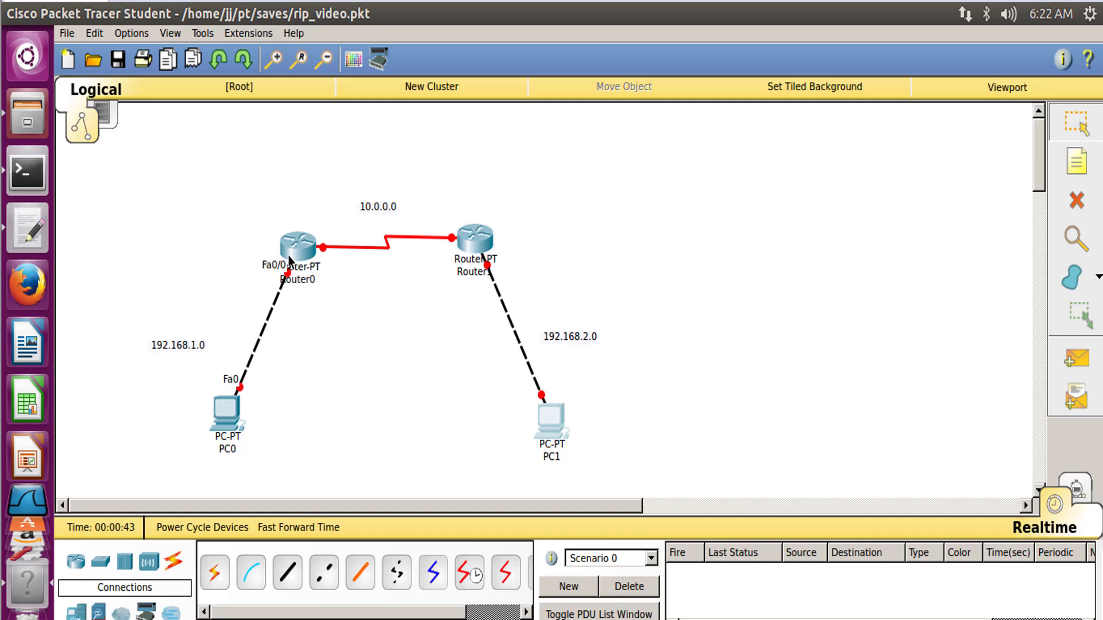
mouse_move(331, 283)
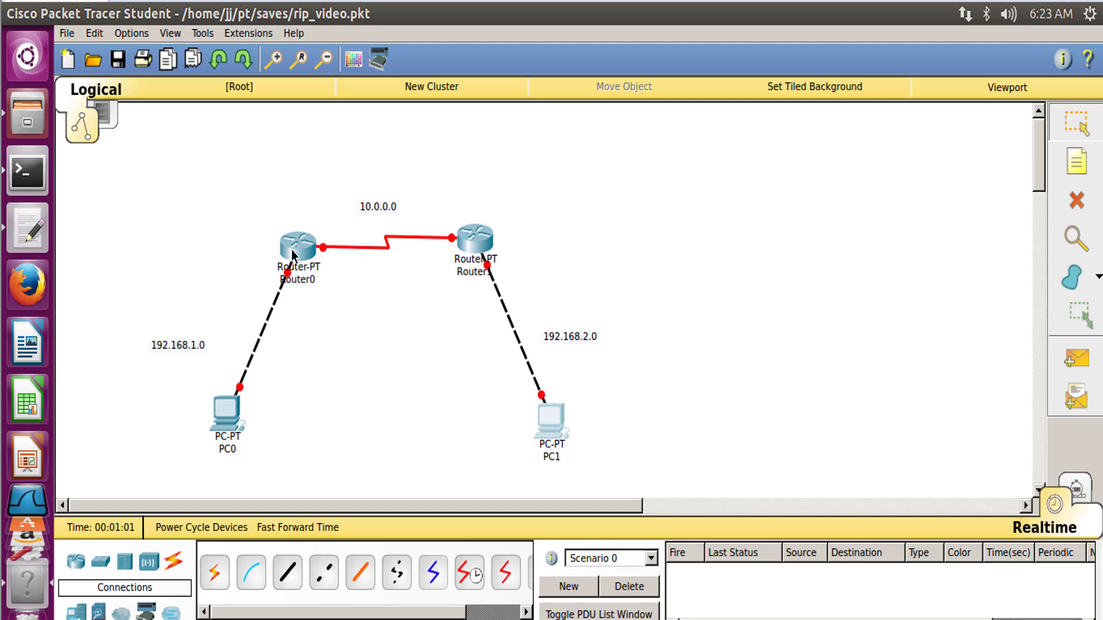
In Router0 Config give FastEthernet0/0 192.168.1.1/255.255.255.0 and switch the port on
double_click(299, 243)
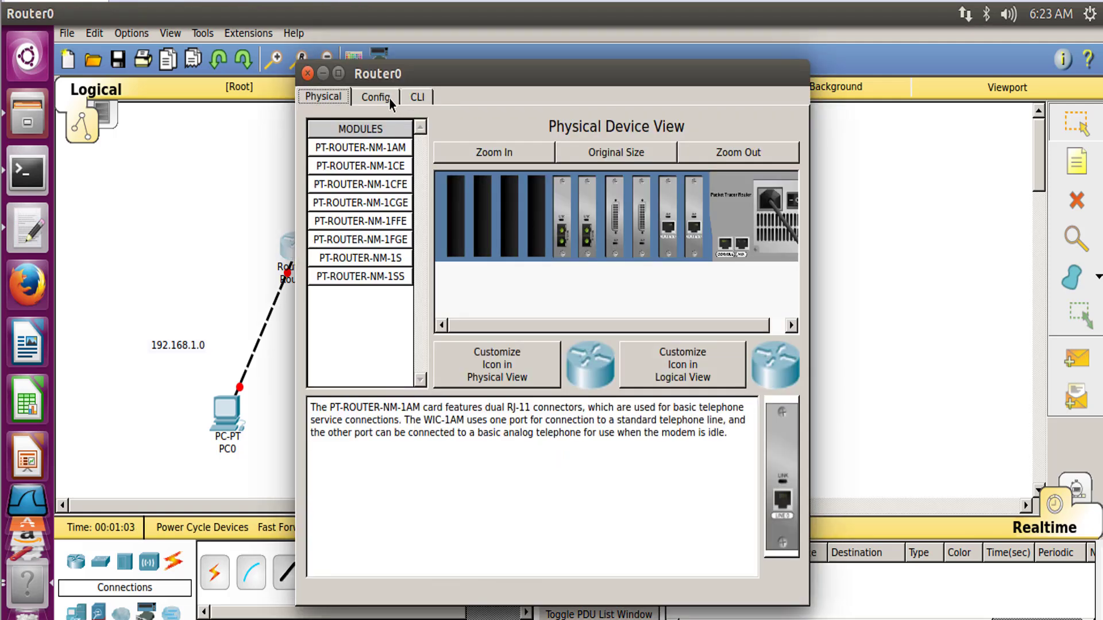
click(376, 96)
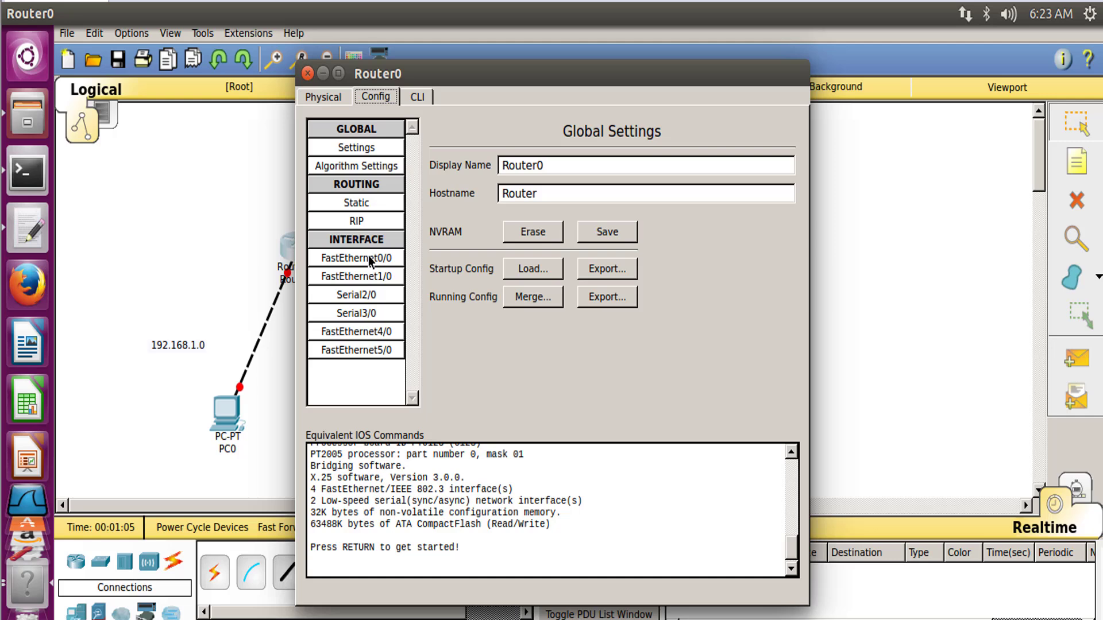
click(356, 257)
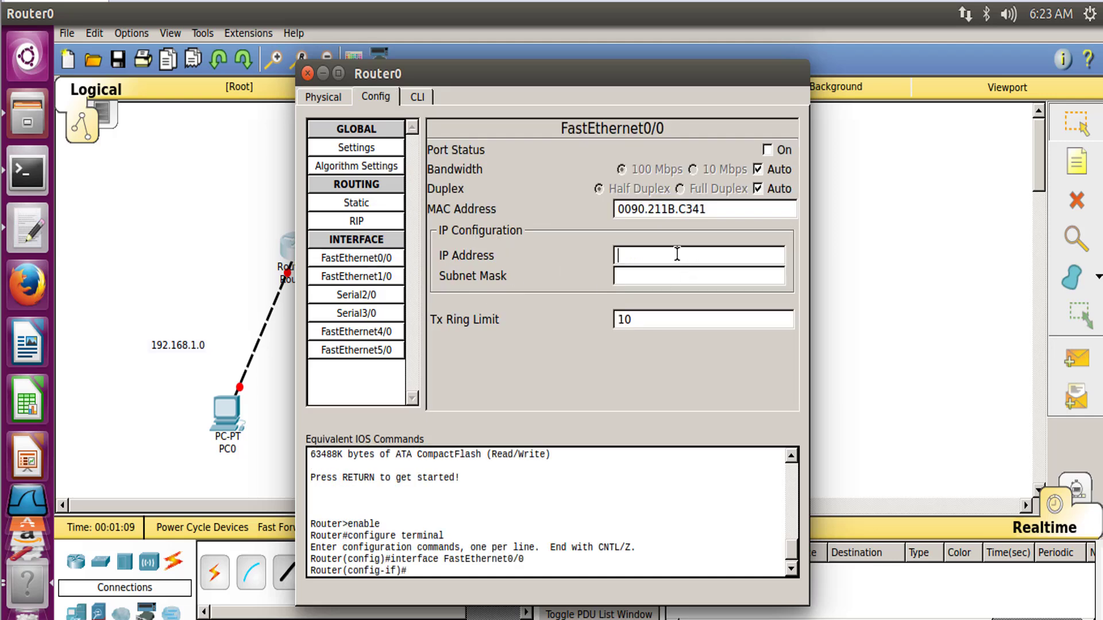
text(192.168)
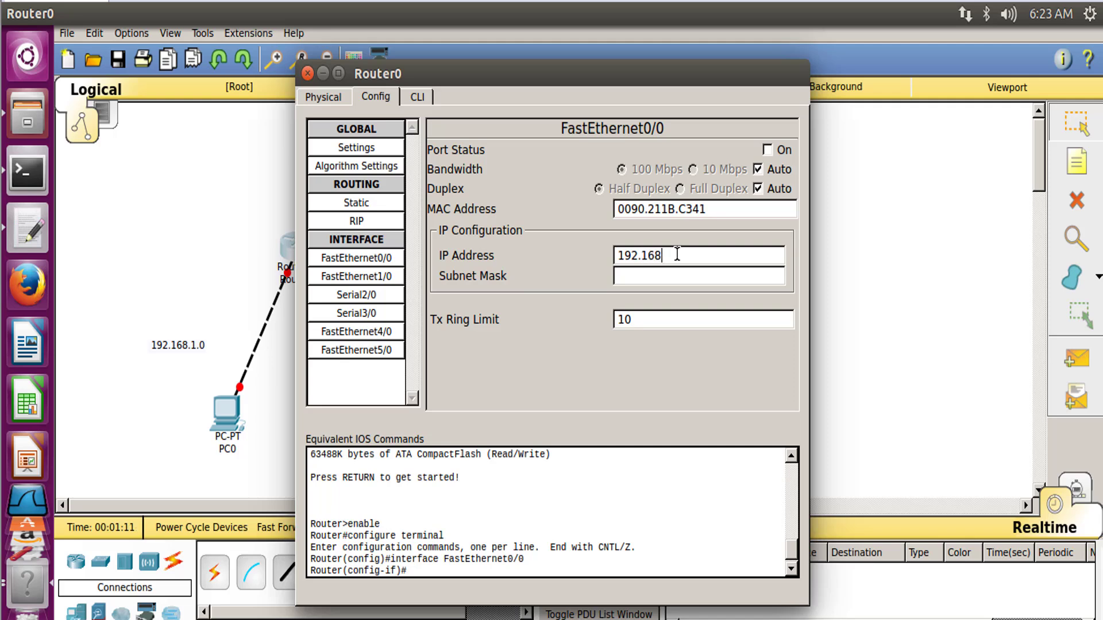
text(.1.1)
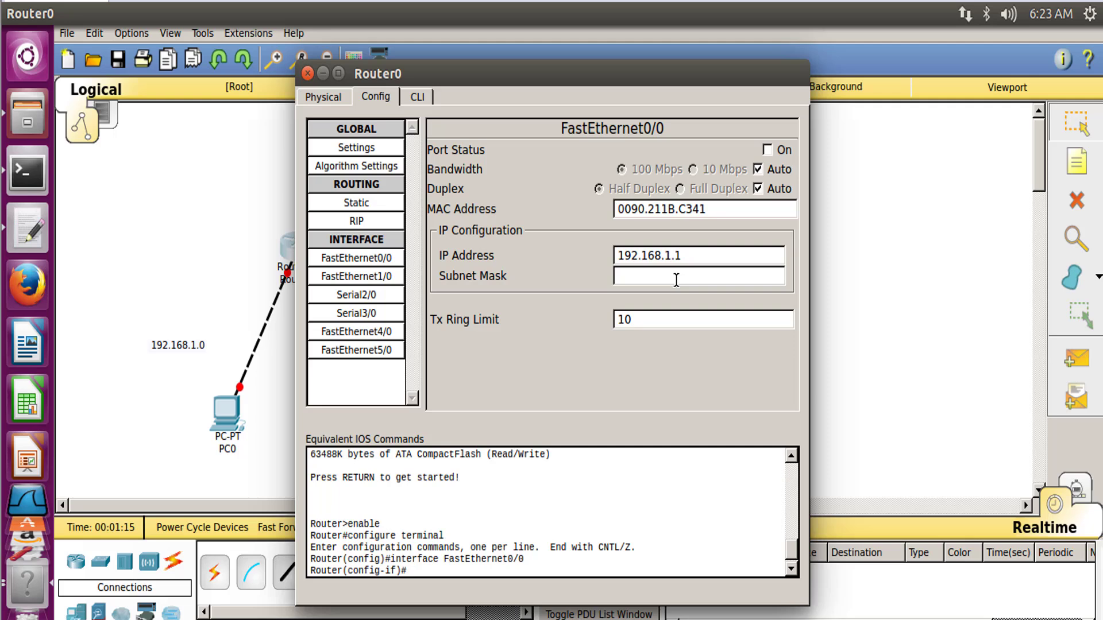
text(255.255.255.0)
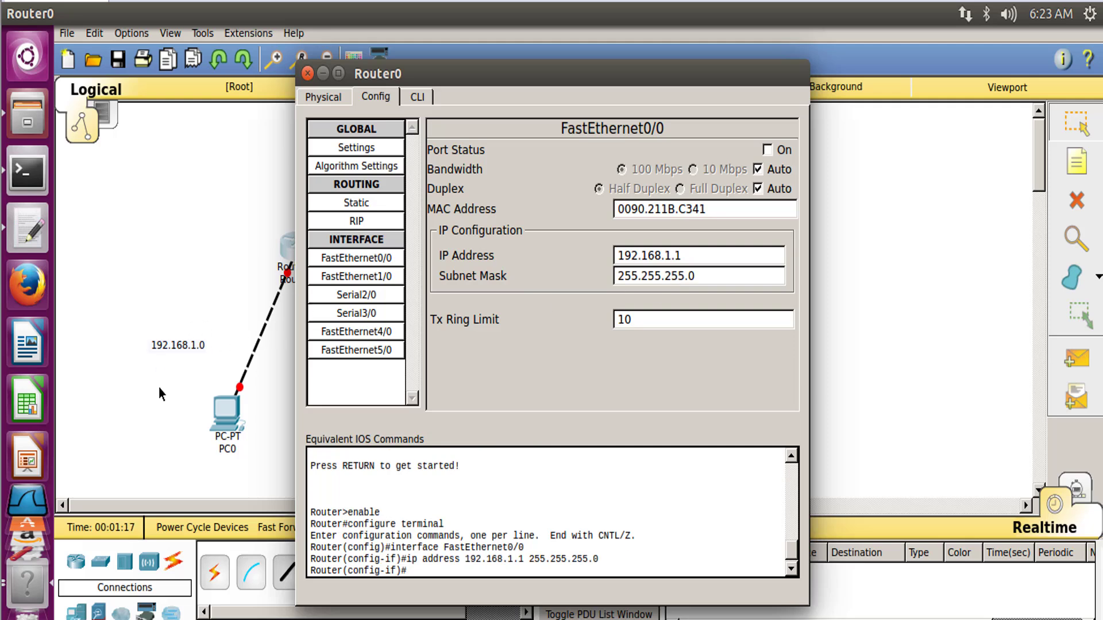
mouse_move(273, 395)
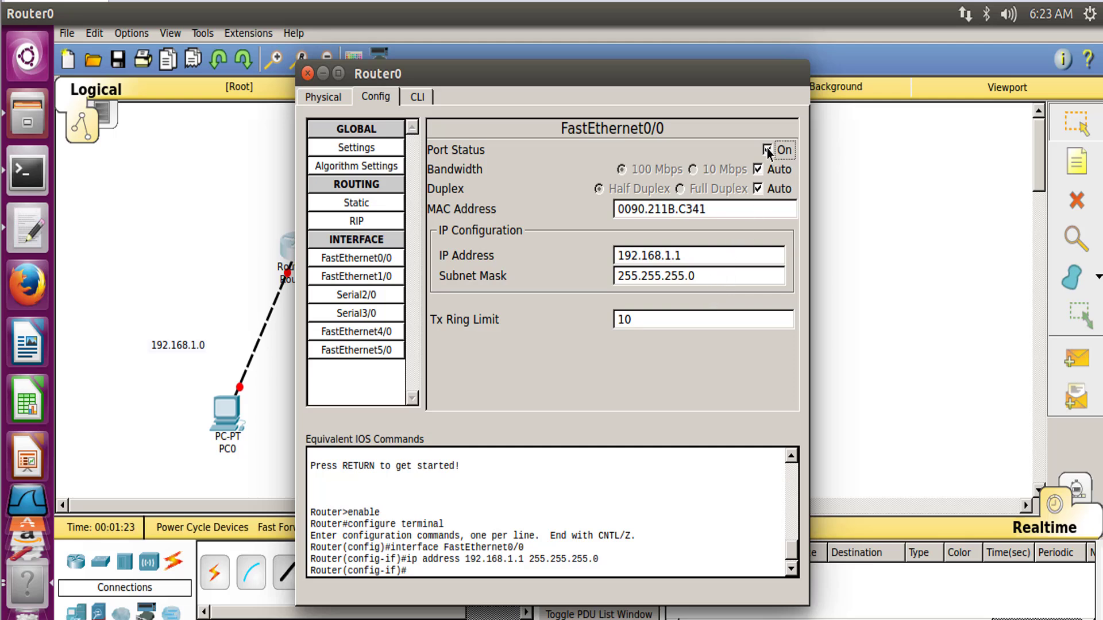
click(759, 149)
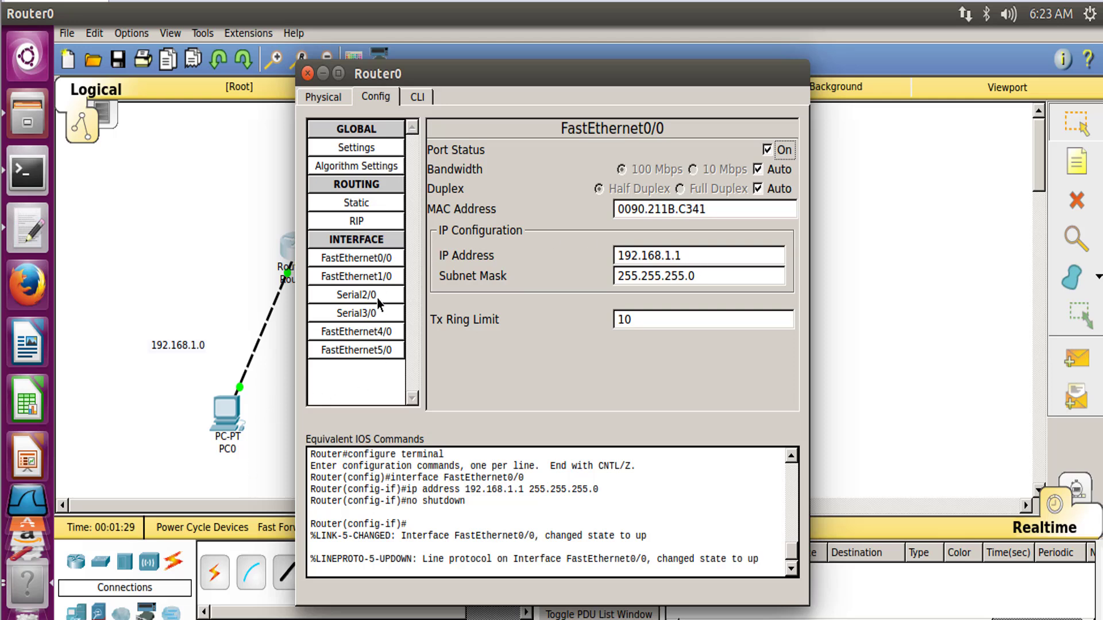
Switch Router0's Serial2/0 on with clock rate 64000 and address 10.10.0.2/255.0.0.0
click(355, 294)
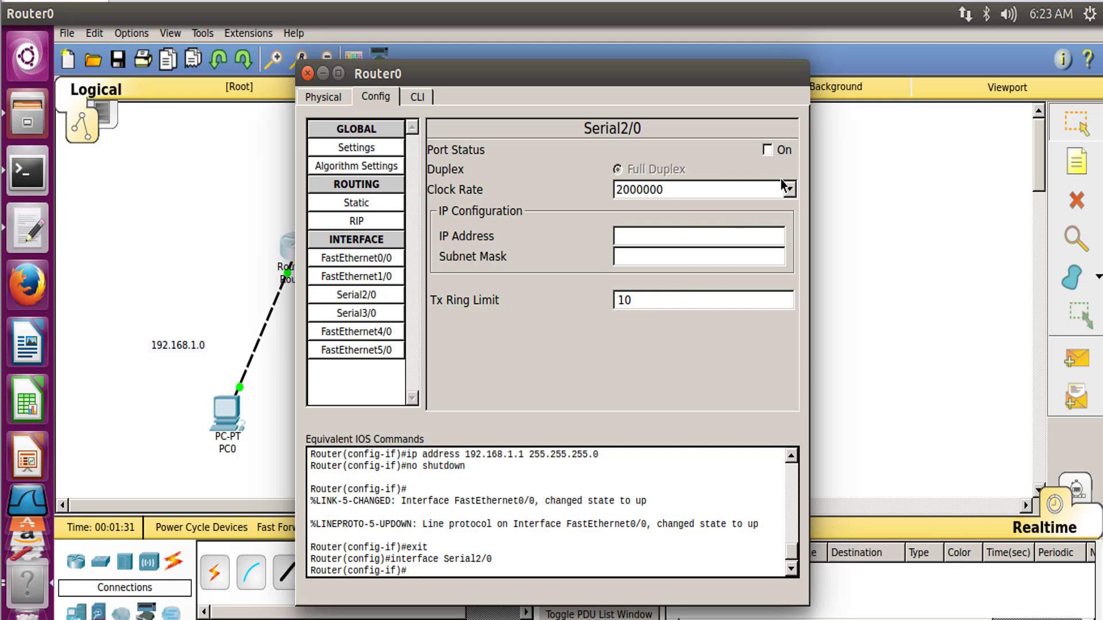
click(787, 190)
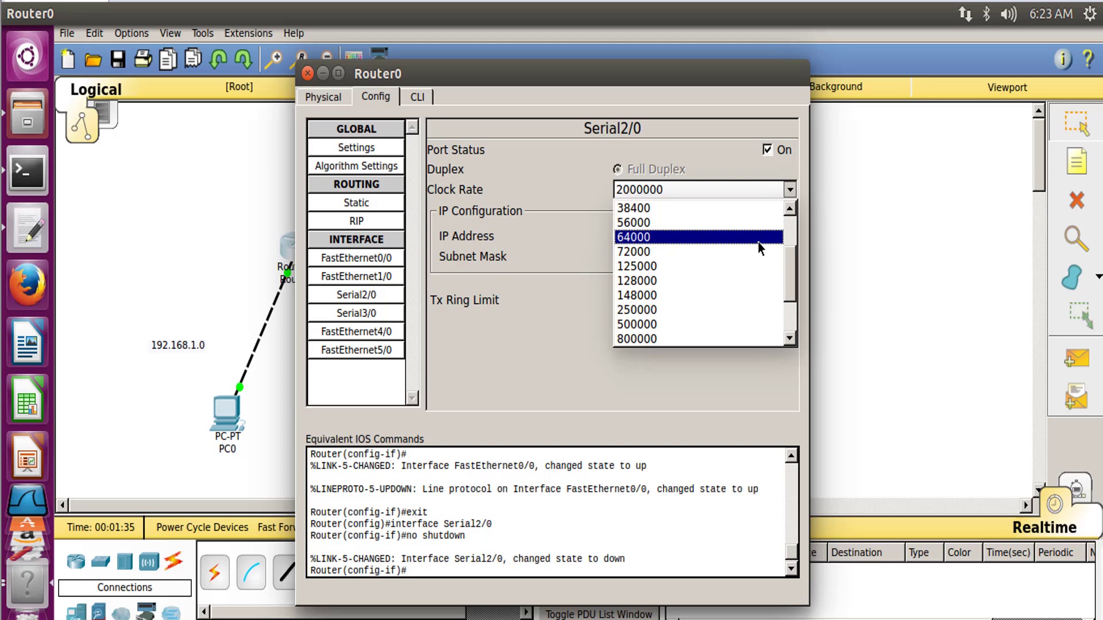
click(635, 236)
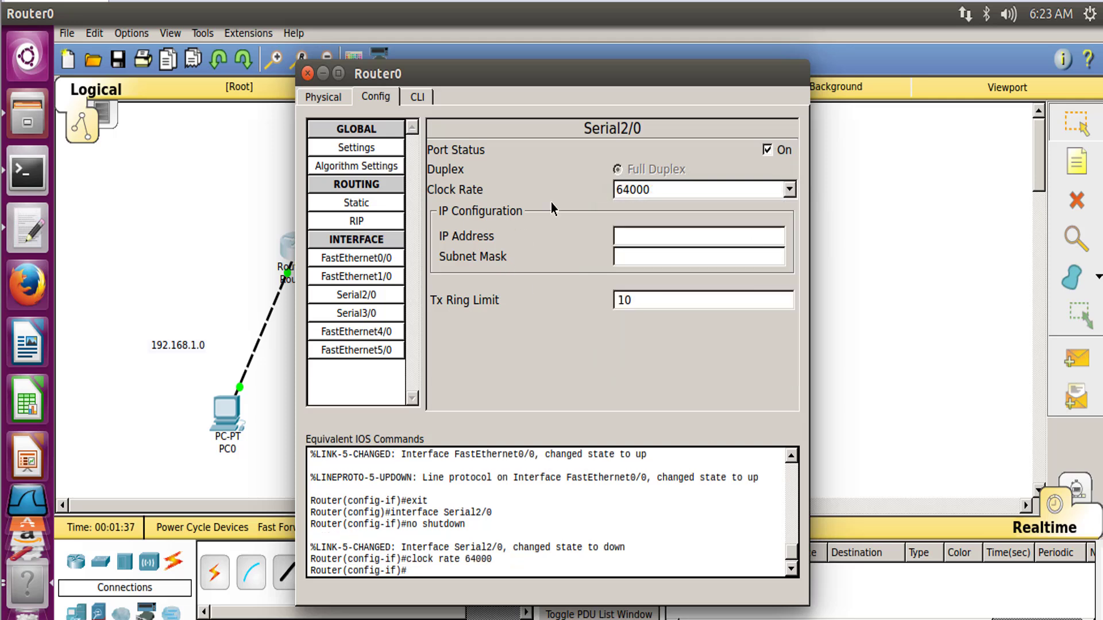
mouse_move(500, 87)
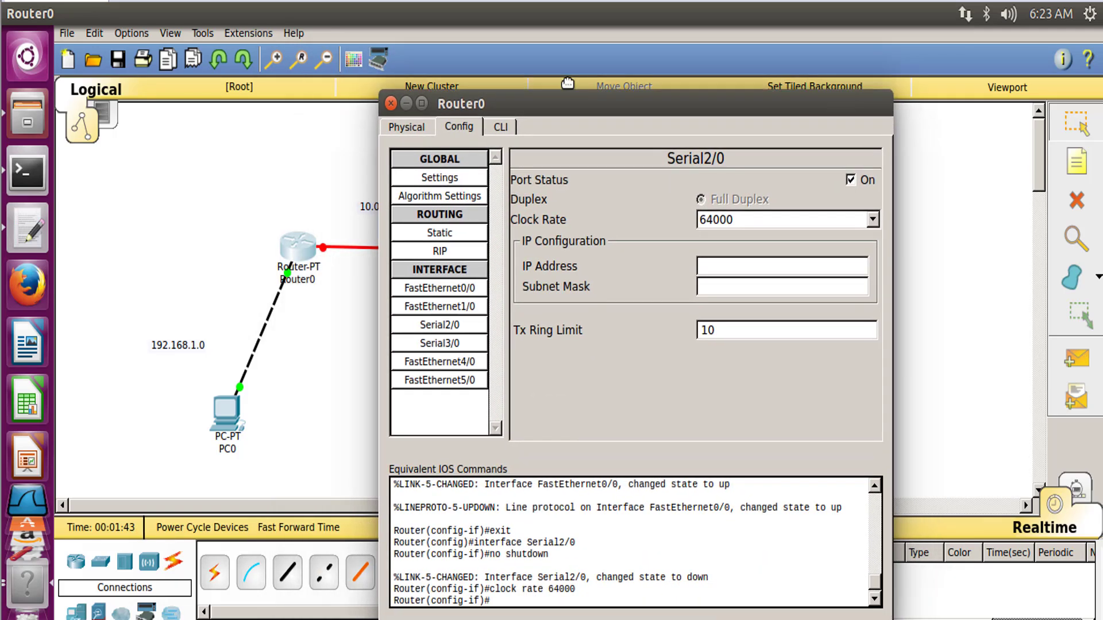
text(10.10.0.)
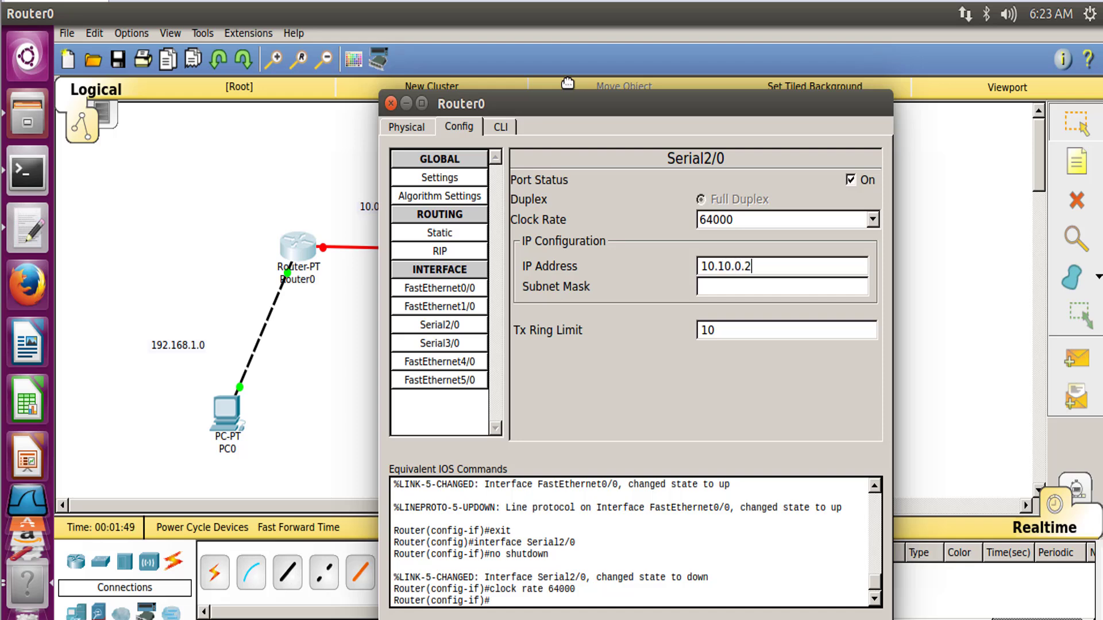
text(255.0.0.0)
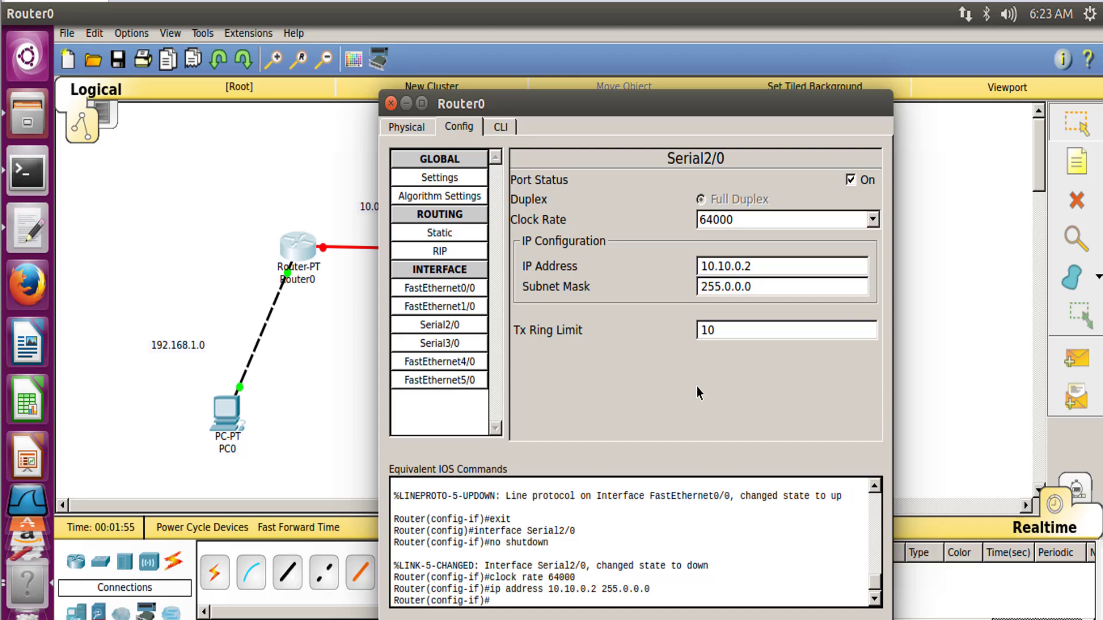
mouse_move(844, 133)
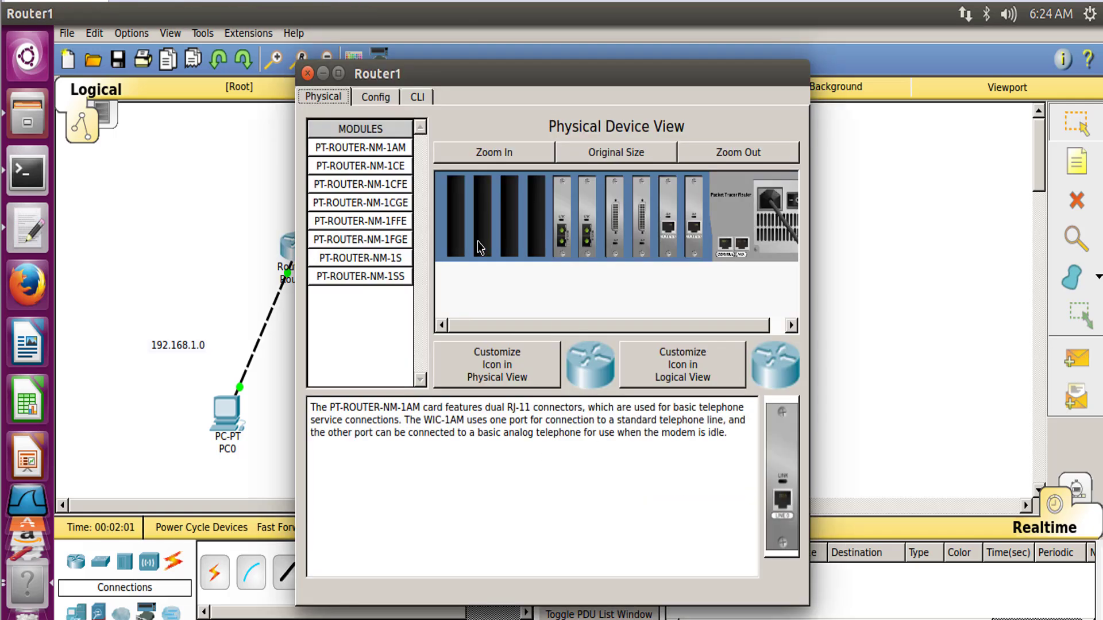
In Router1 Config switch FastEthernet0/0 on and give it 192.168.2.1/255.255.255.0
click(374, 96)
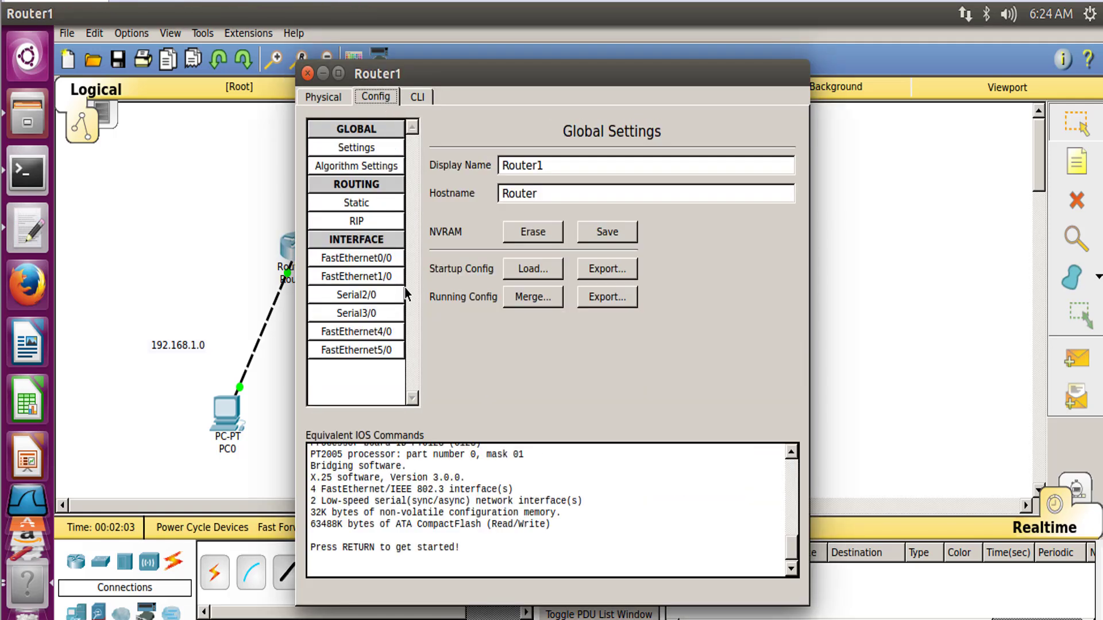
click(354, 259)
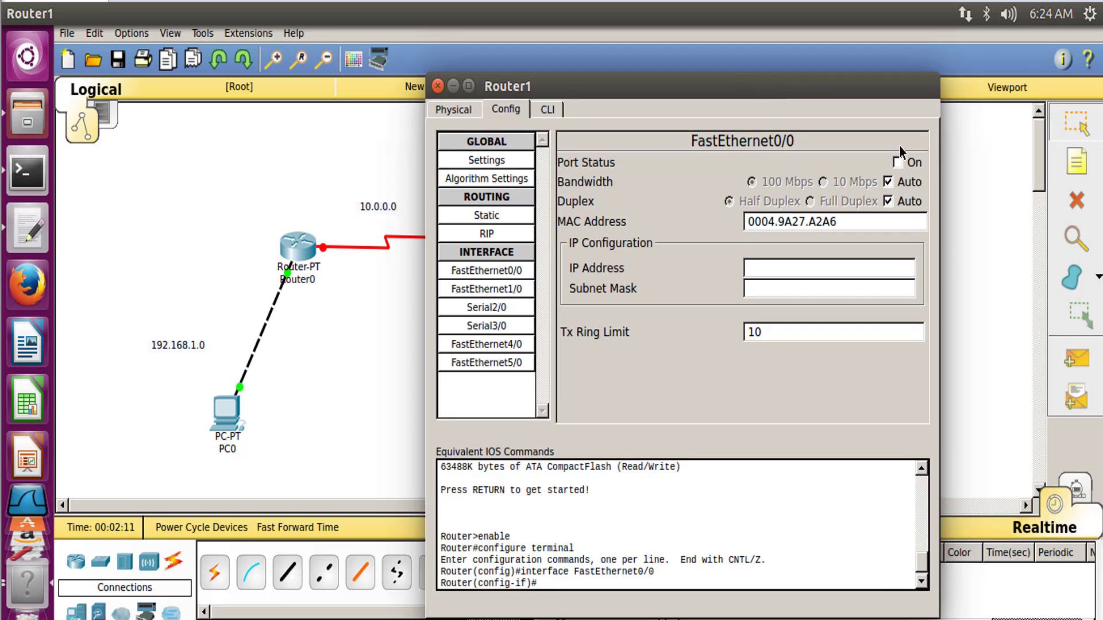
click(888, 162)
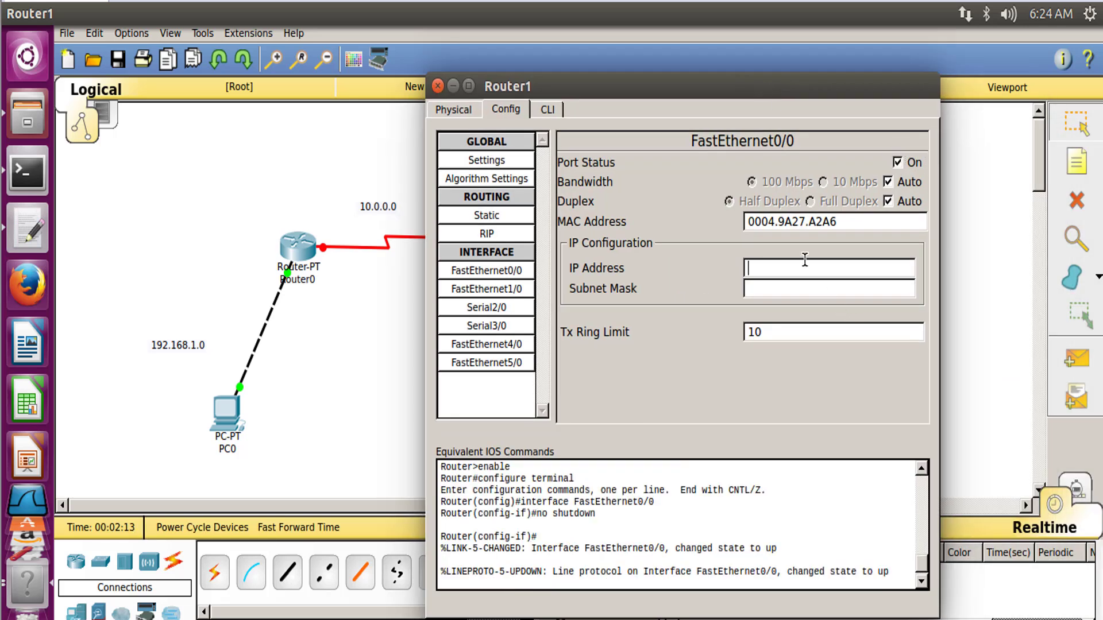
text(192.)
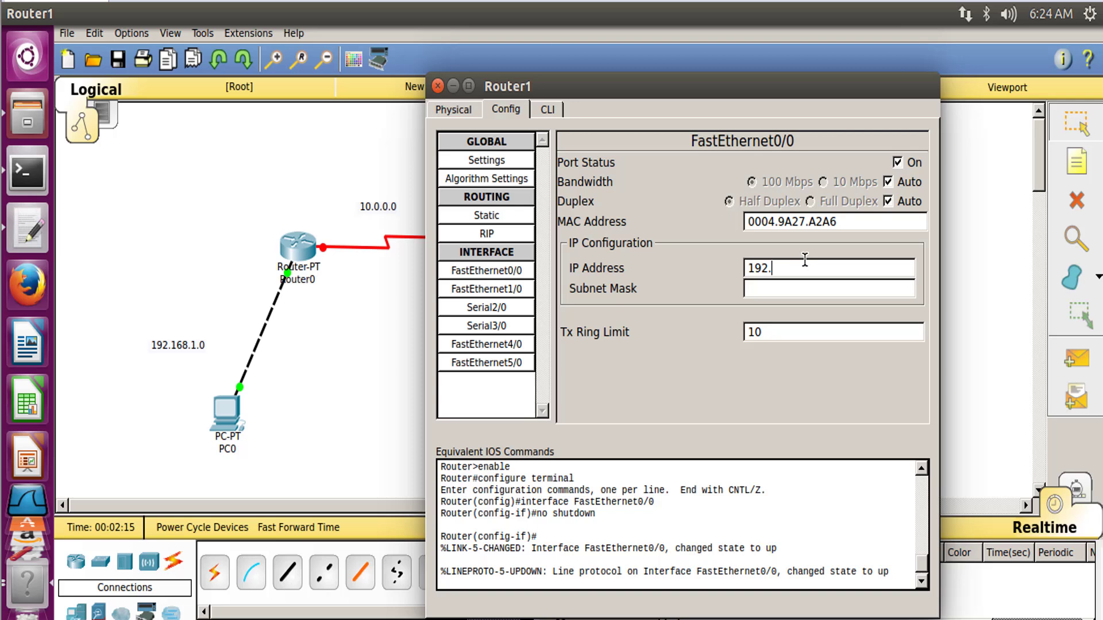
text(168.)
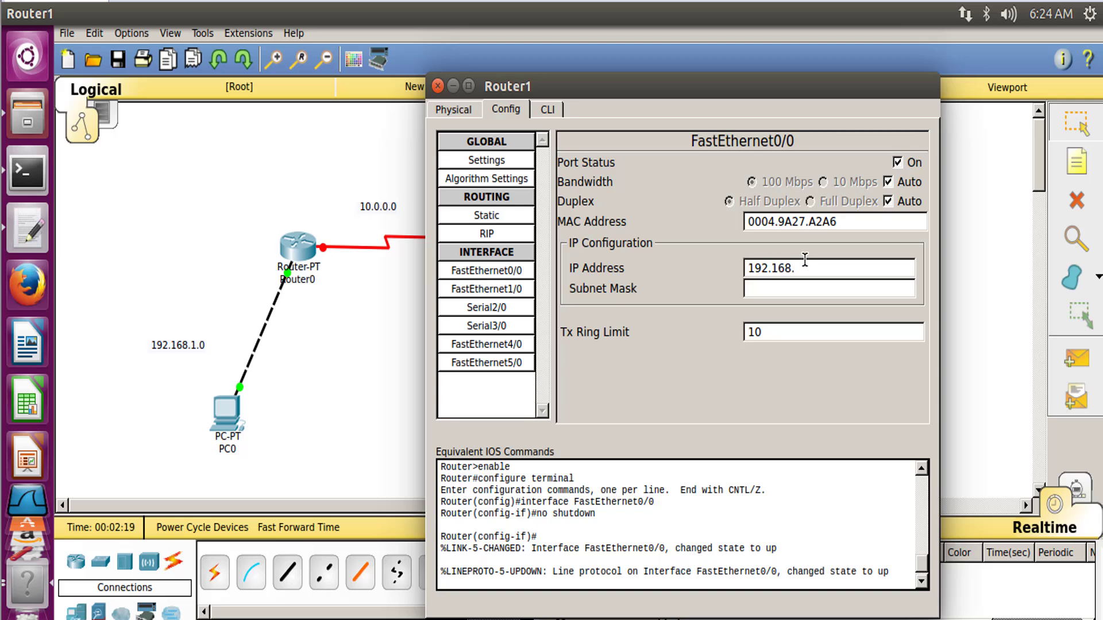
text(2.1)
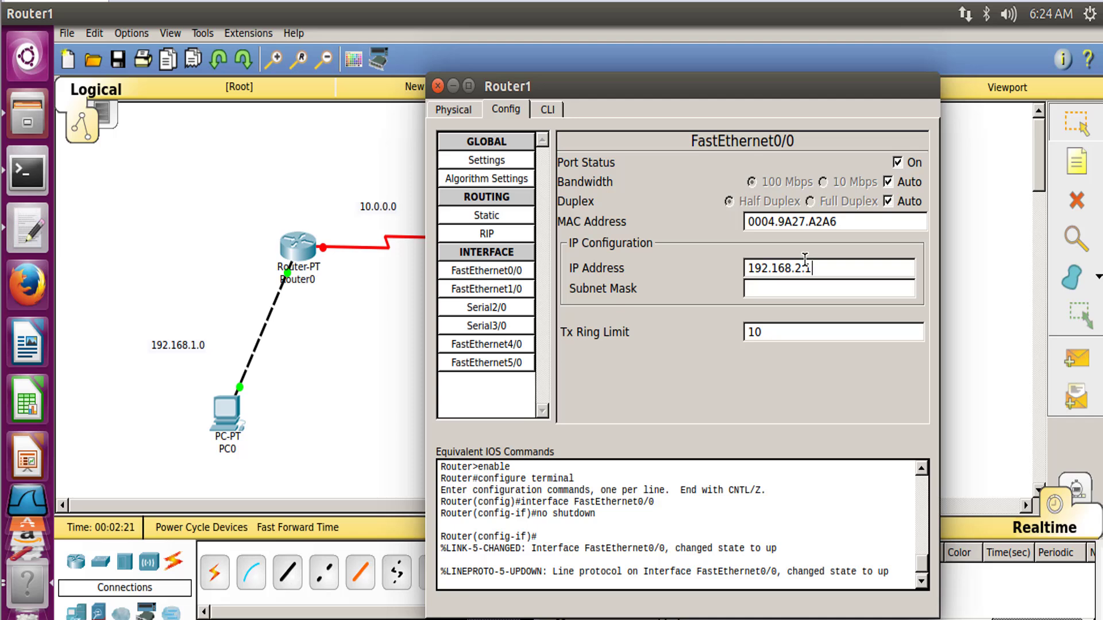
text(255.255.255.0)
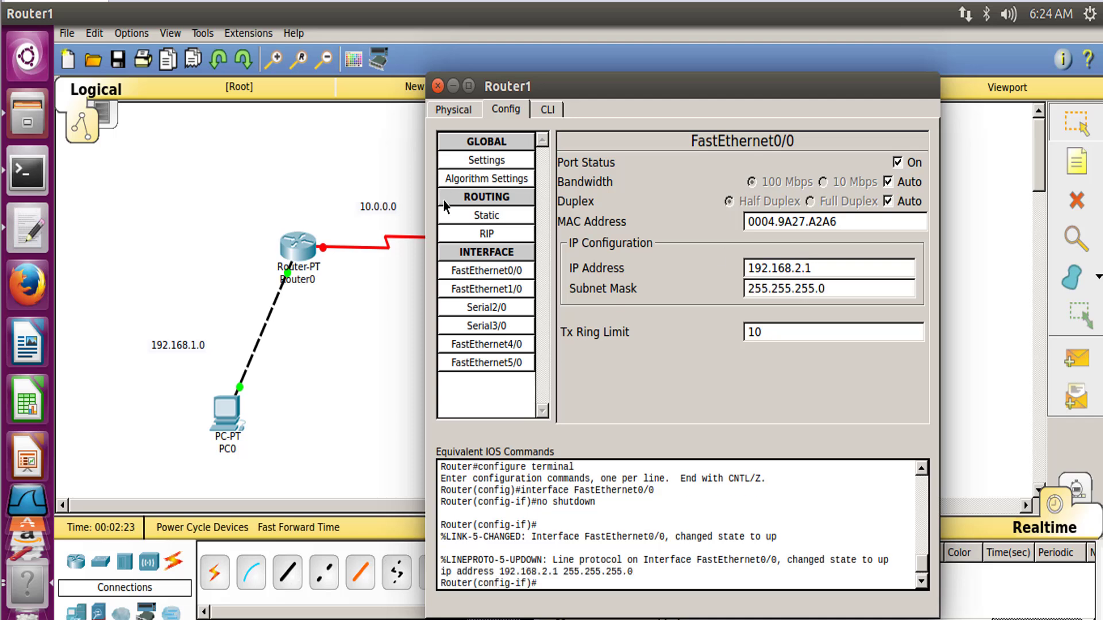
Switch Router1's Serial2/0 on, clock rate Not Set, address 10.10.0.3/255.0.0.0, and close the window
click(485, 307)
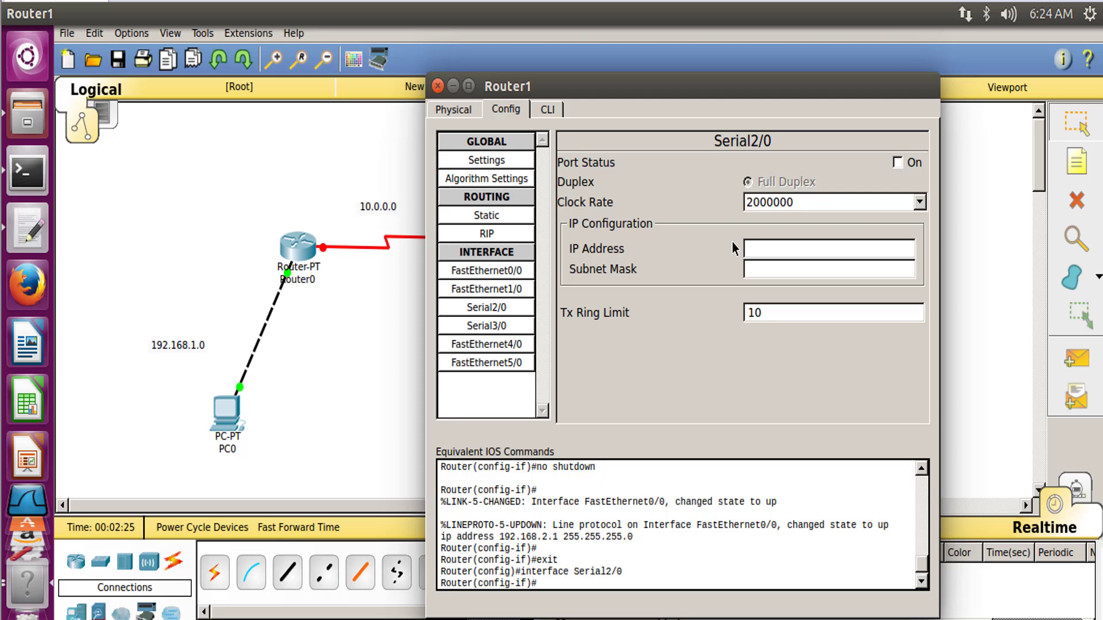
click(897, 162)
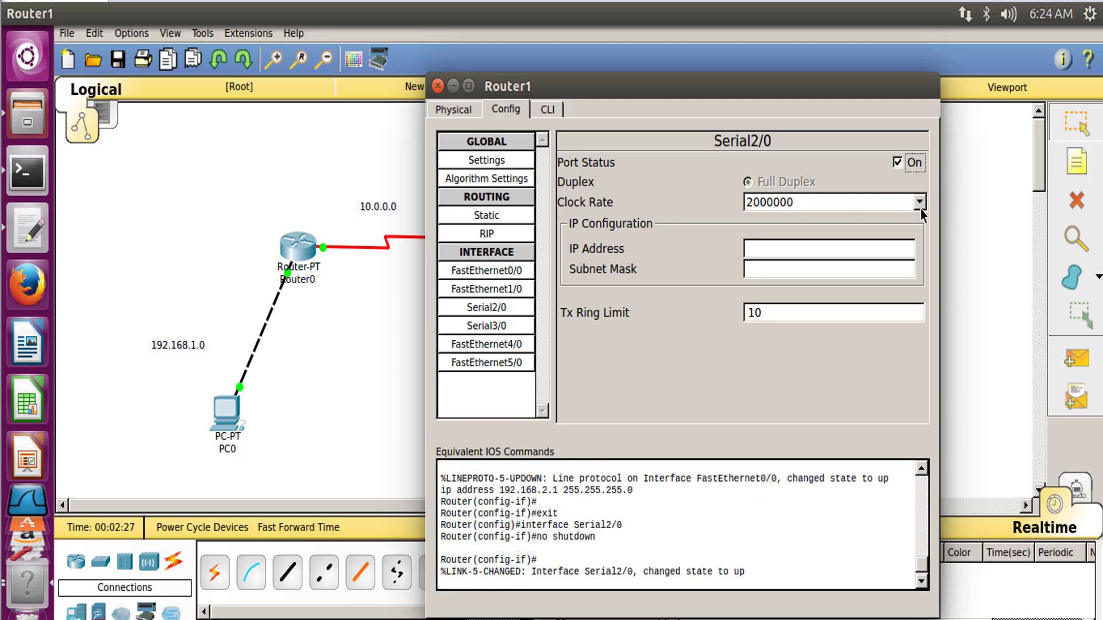
click(919, 202)
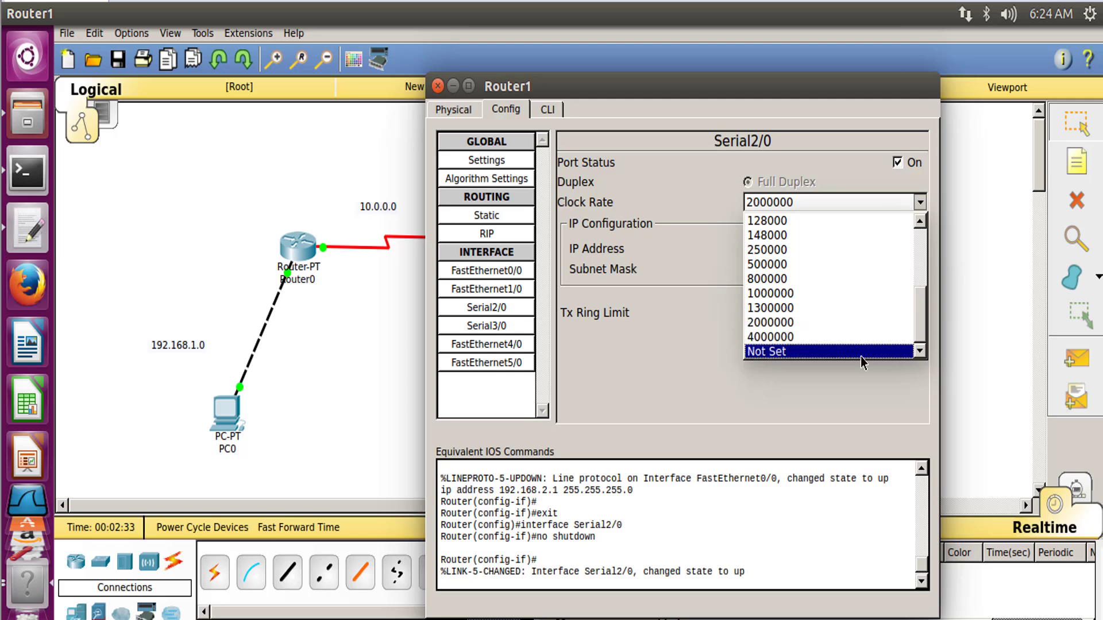
click(766, 351)
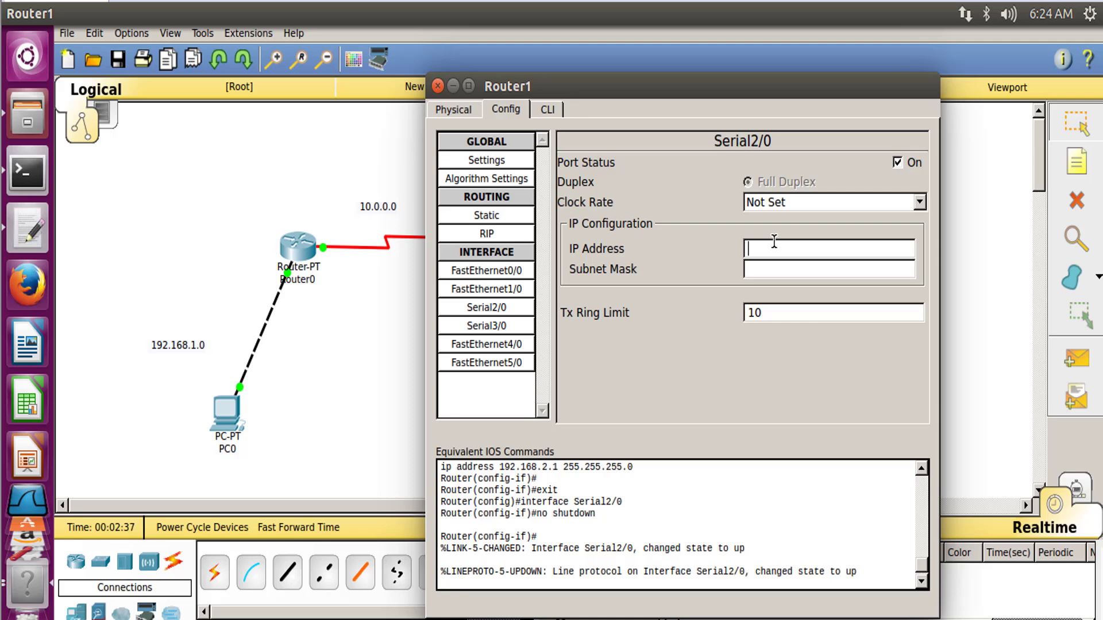
text(10.0.)
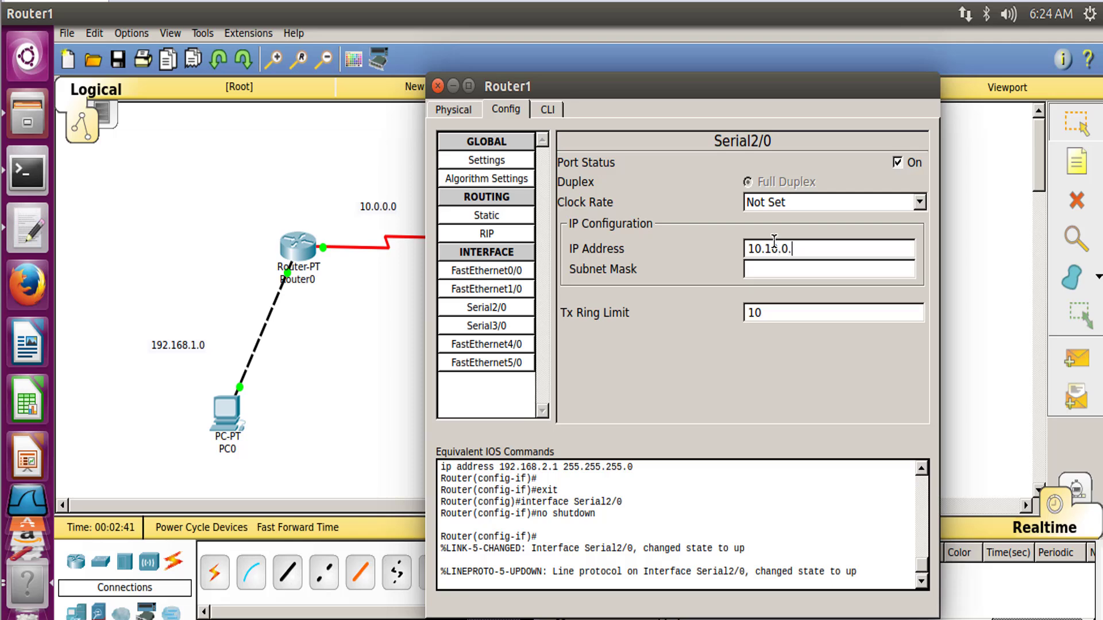
text(10.10.0.3)
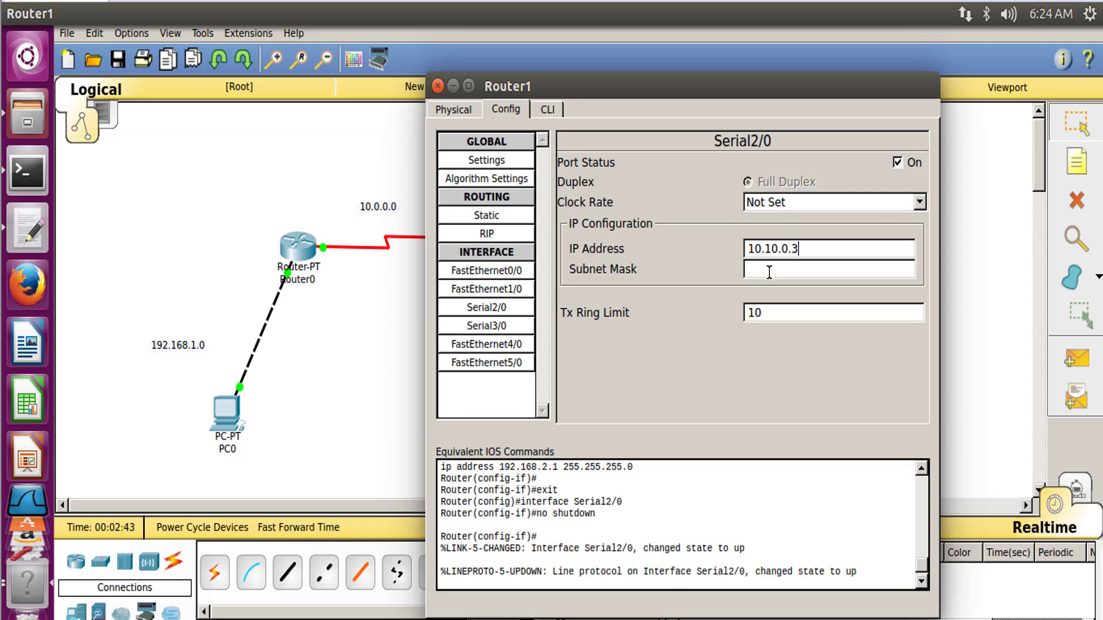
text(255.0.0.0)
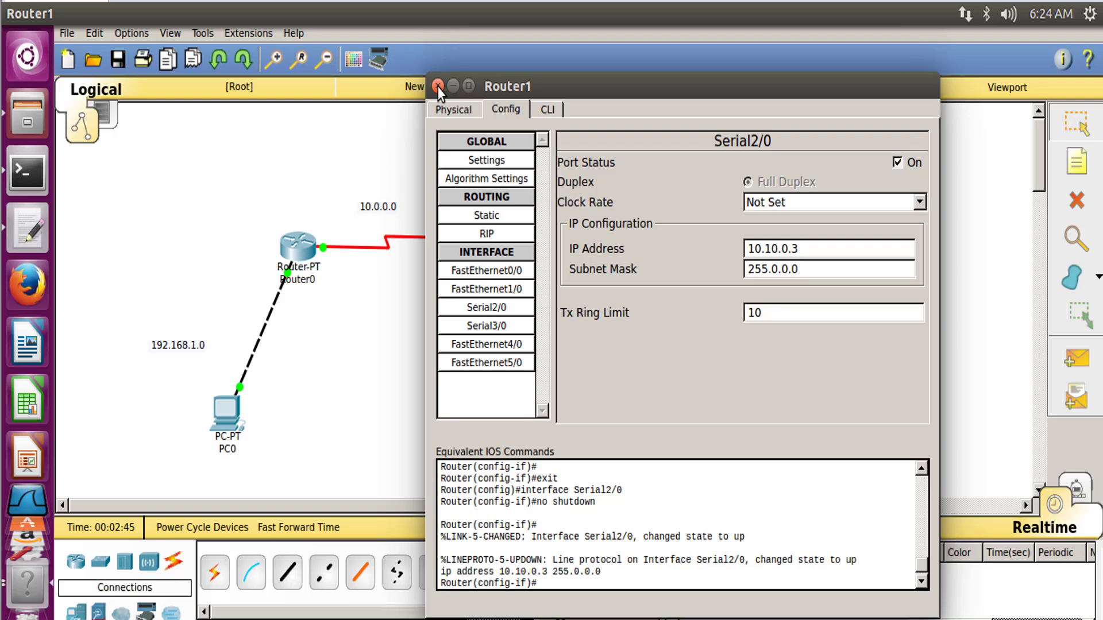
click(438, 86)
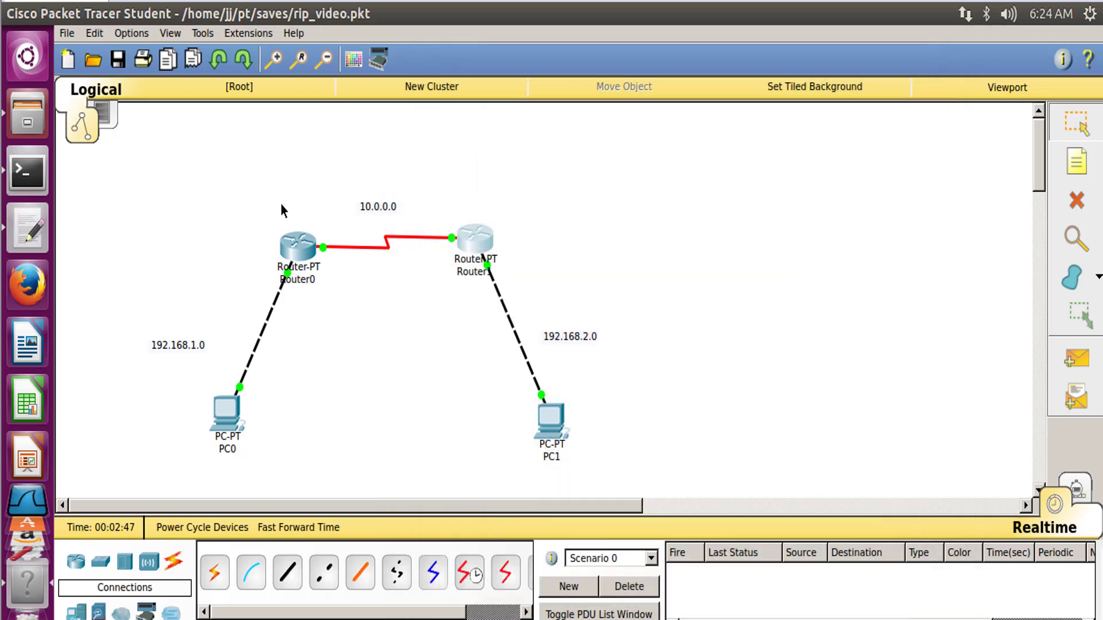
In Router0's RIP settings add network 192.168.1.0
double_click(299, 248)
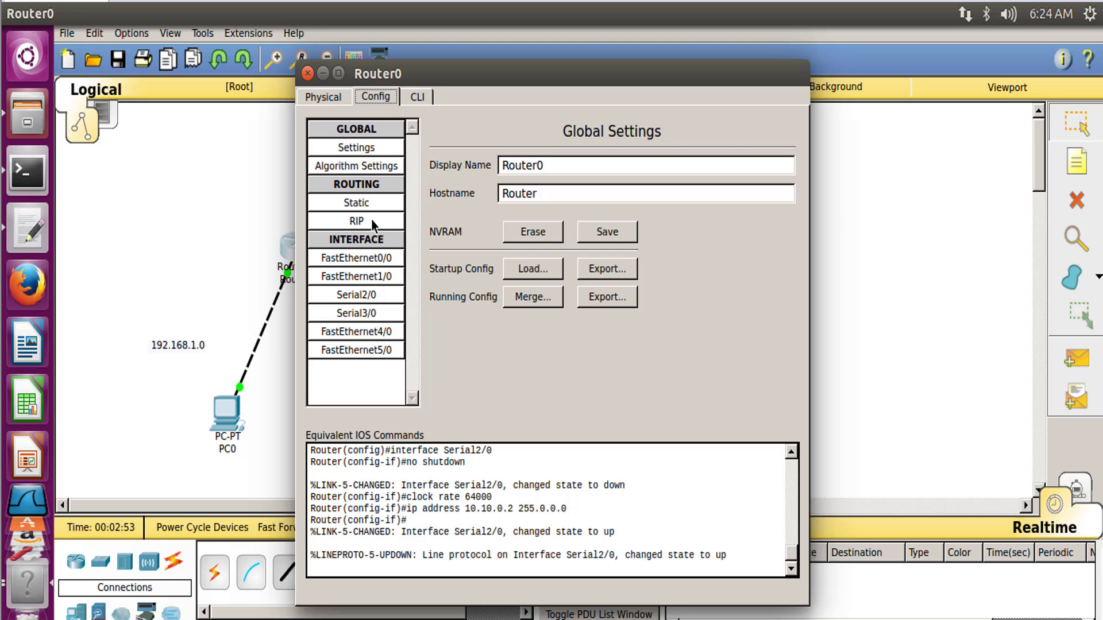
click(356, 220)
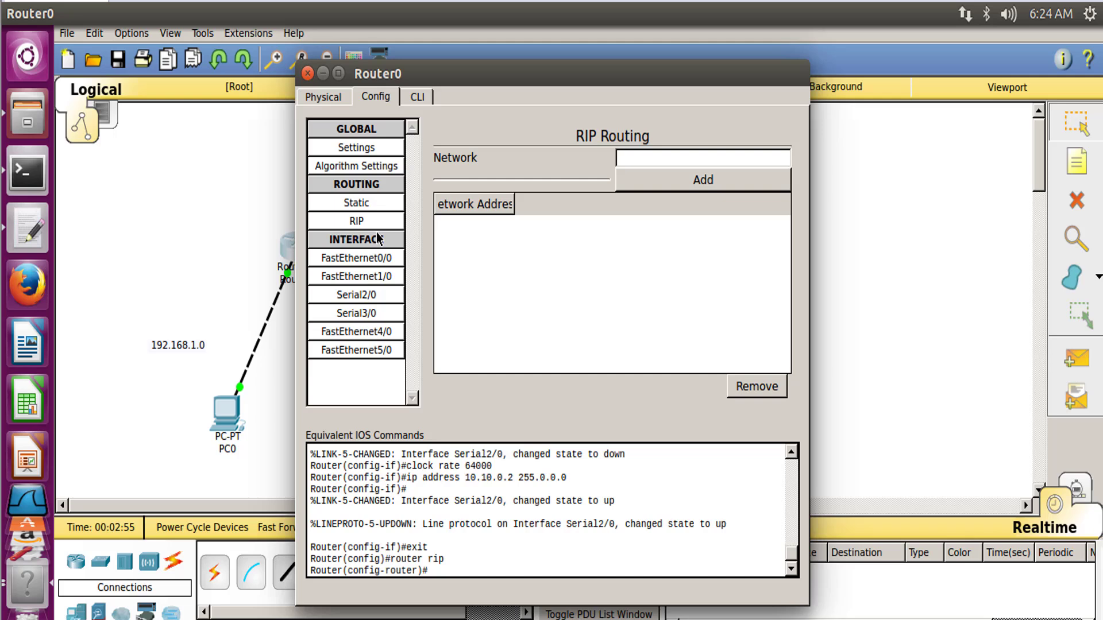
click(701, 157)
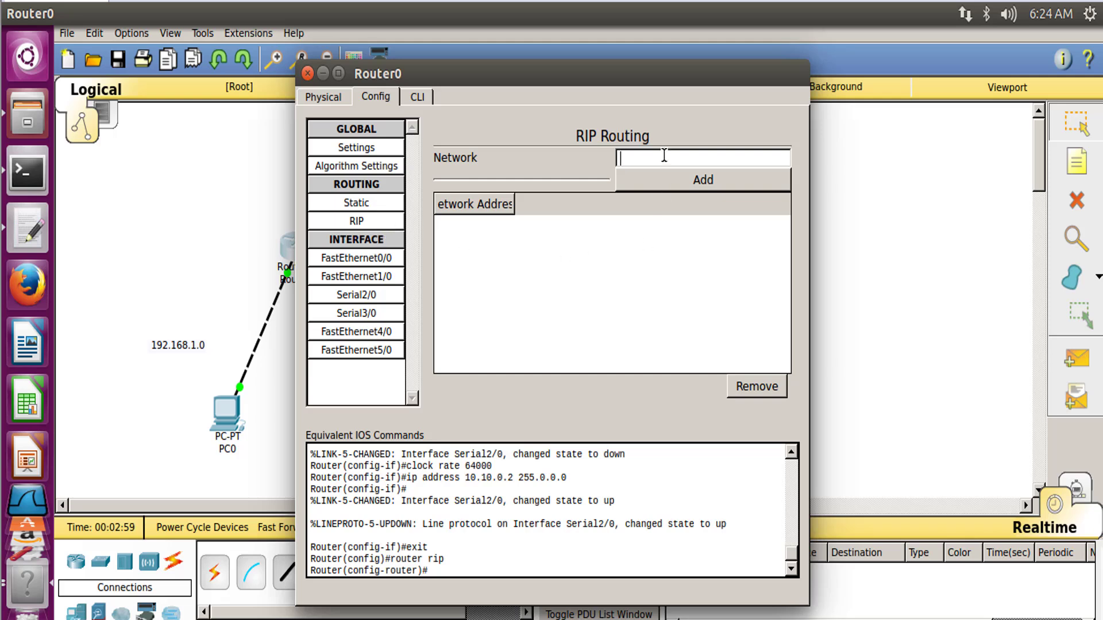
text(192.168.1)
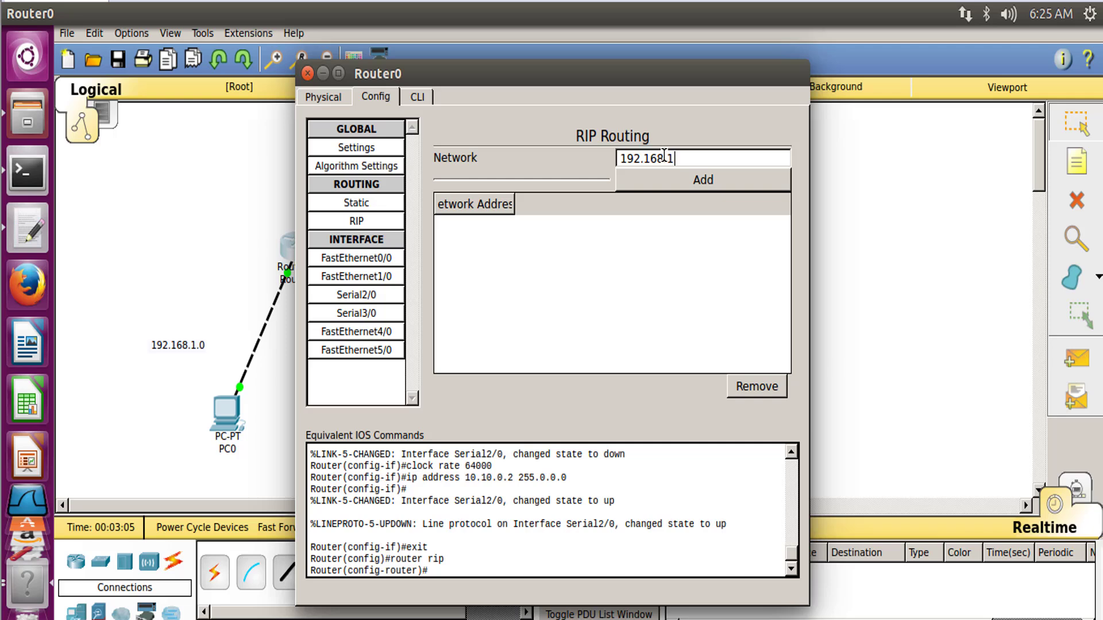
text(.0)
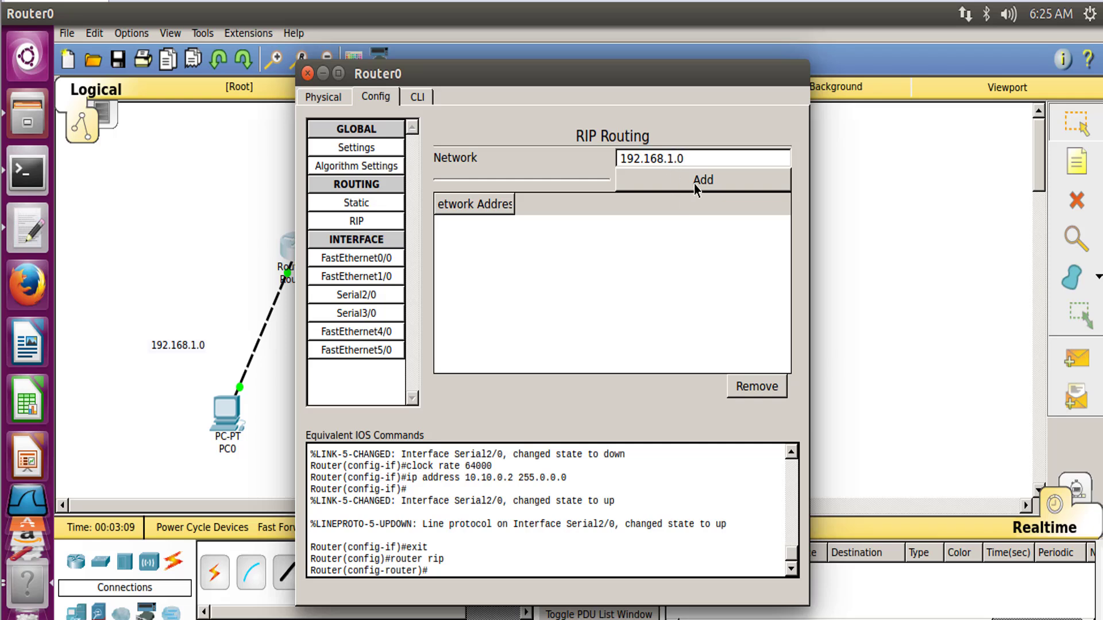
click(700, 180)
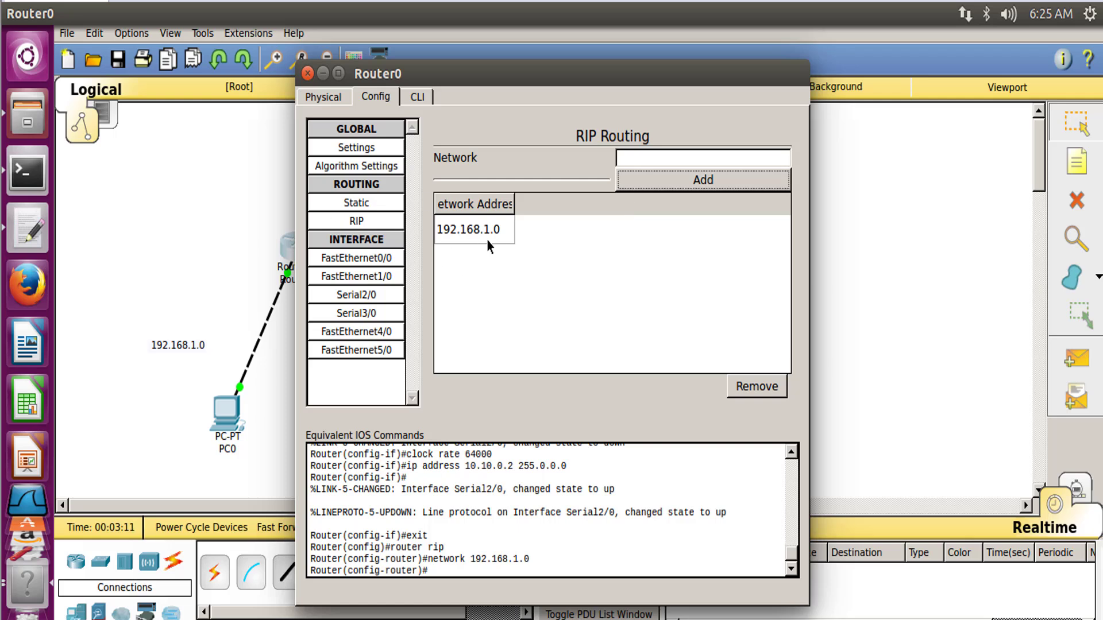
Add network 10.0.0.0 to Router0's RIP list and move on to Router1's settings
click(701, 158)
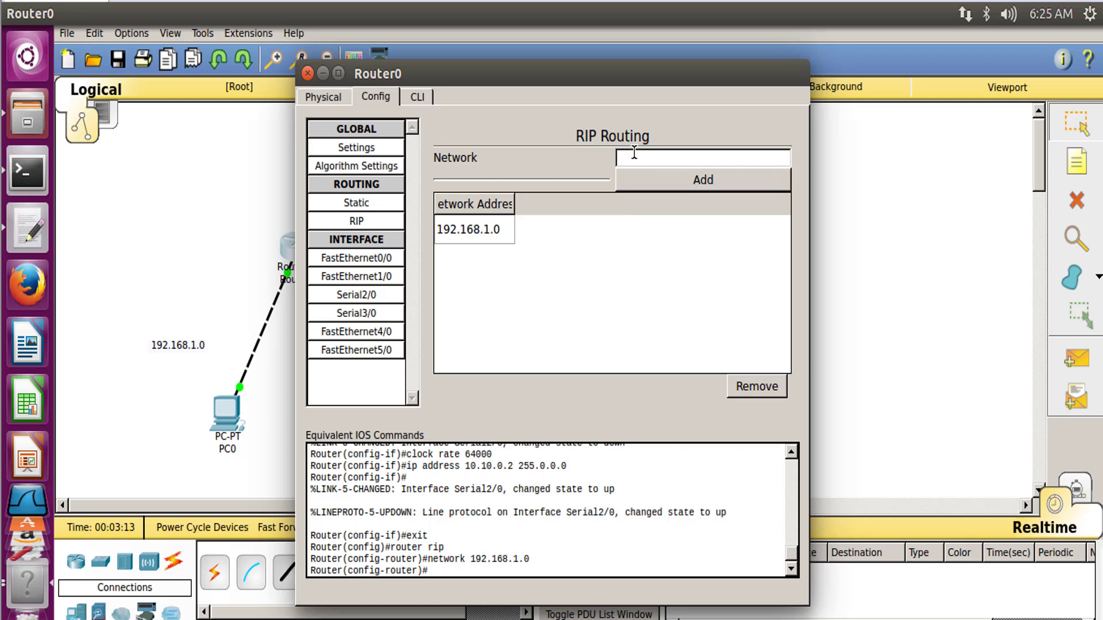
text(10.0.0.0)
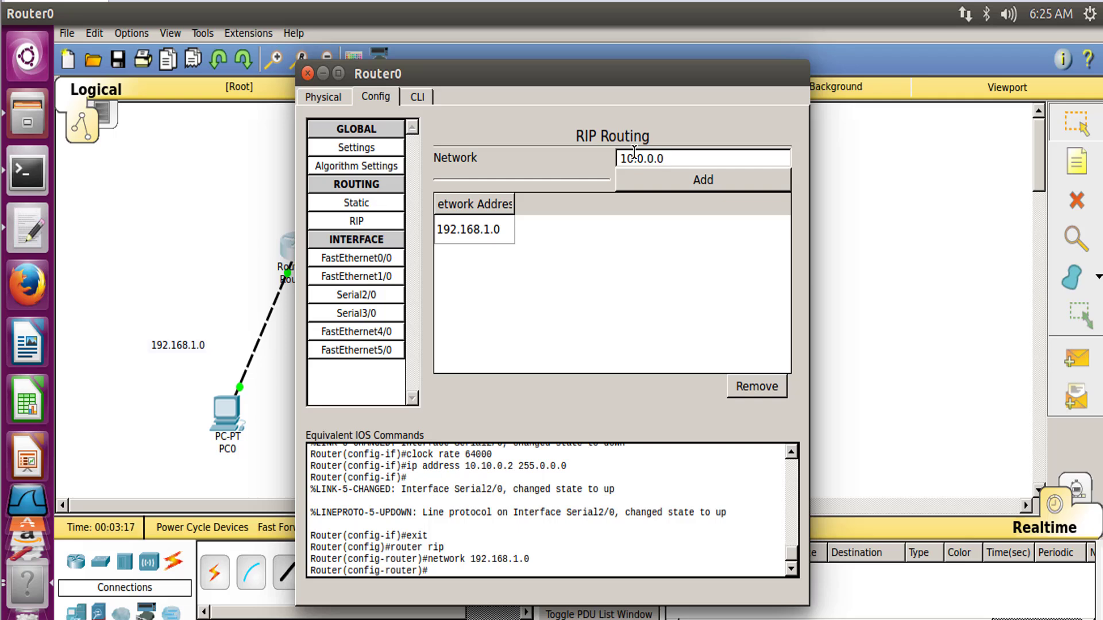
click(701, 181)
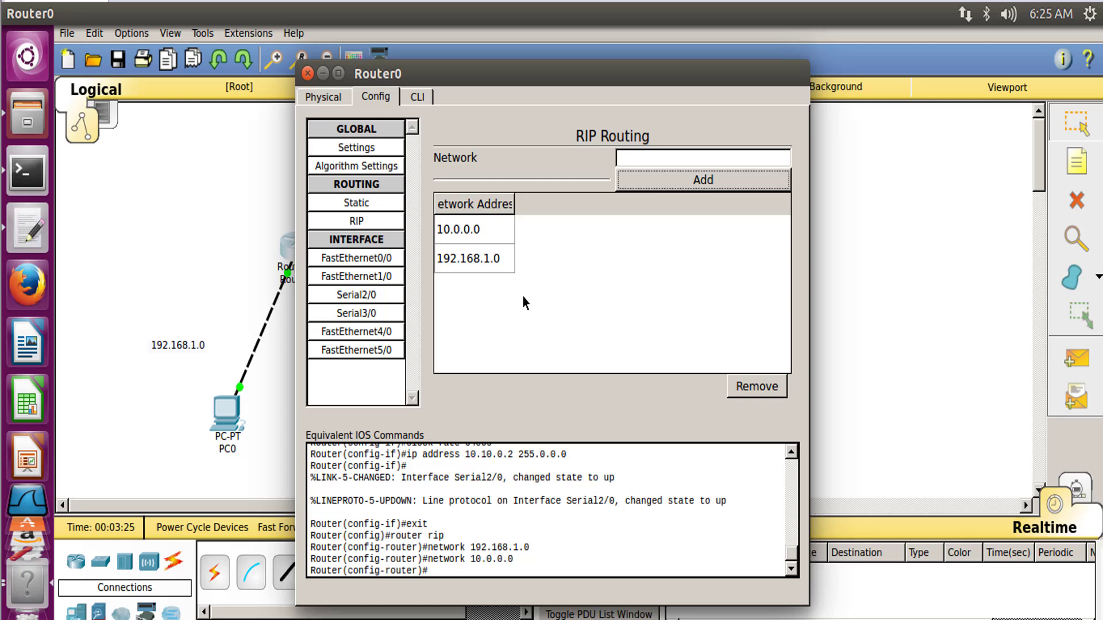
mouse_move(496, 271)
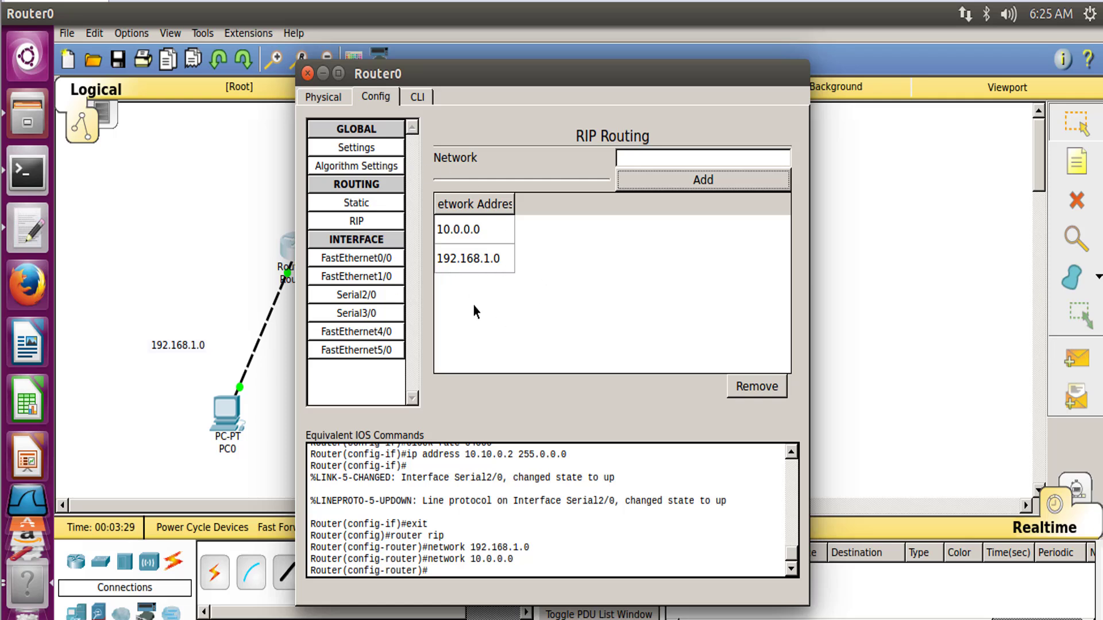
click(307, 74)
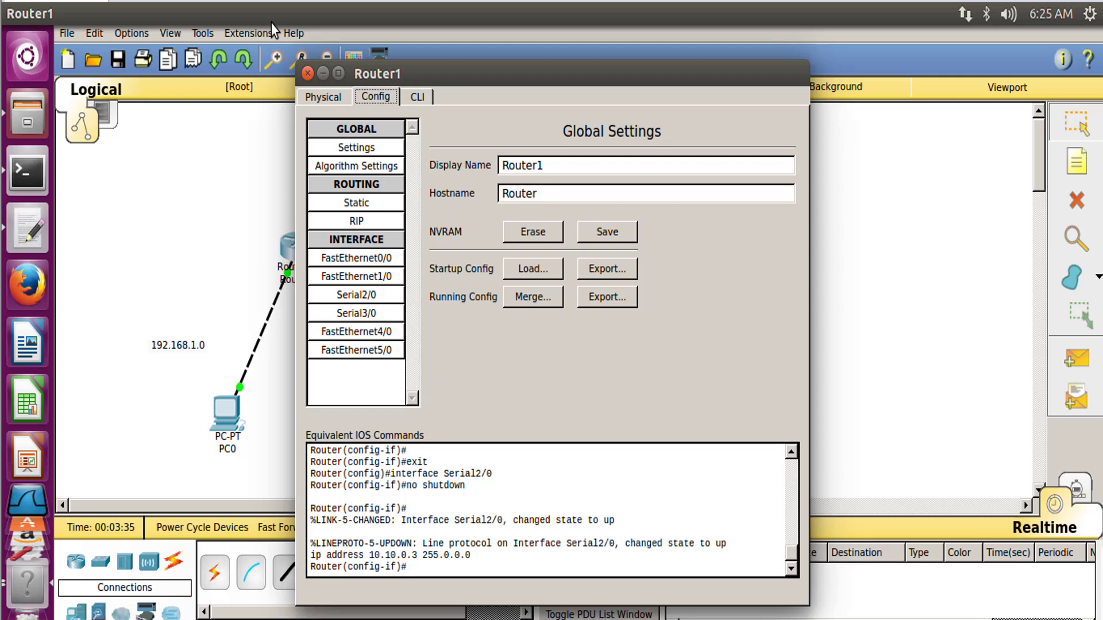
Save Router0's RIP setup to startup config, close it, and bring up Router1's window
click(306, 73)
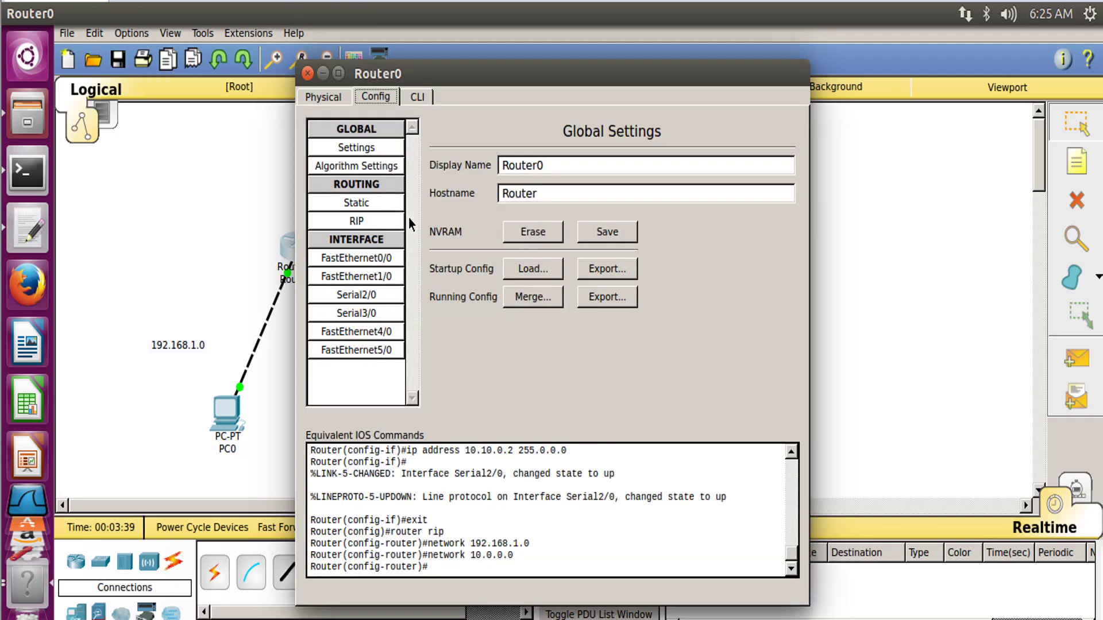
click(356, 220)
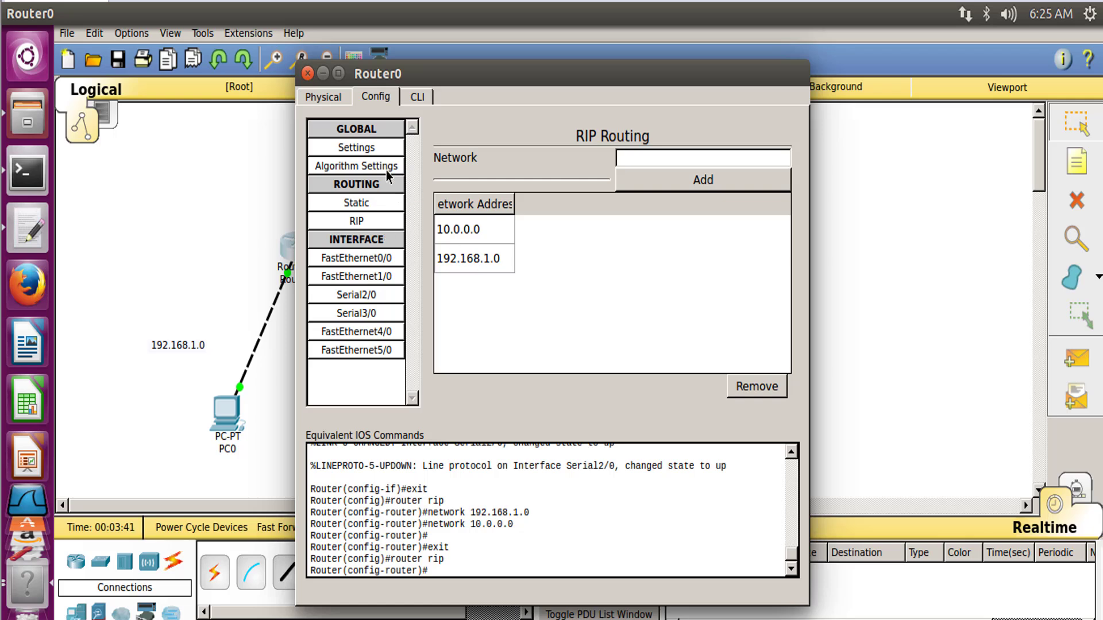
click(356, 147)
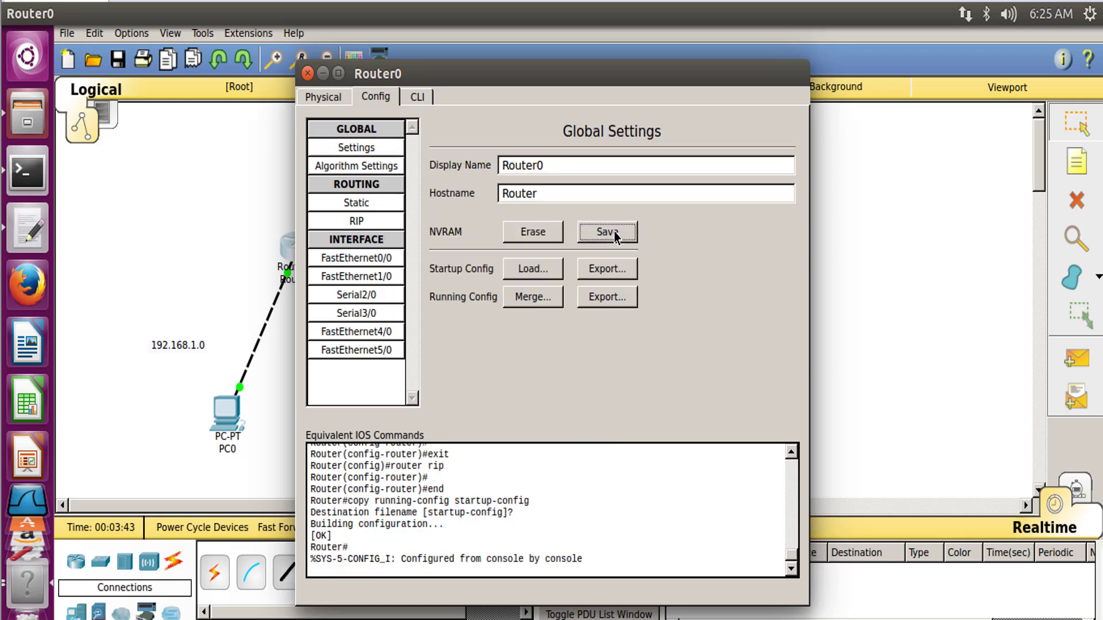
click(306, 74)
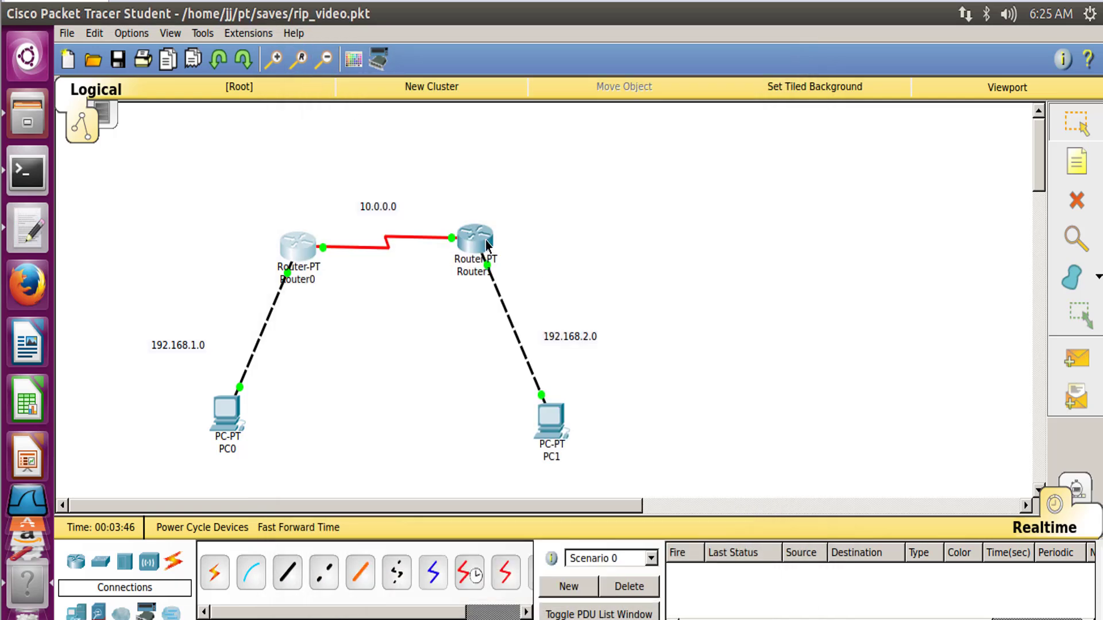
double_click(475, 241)
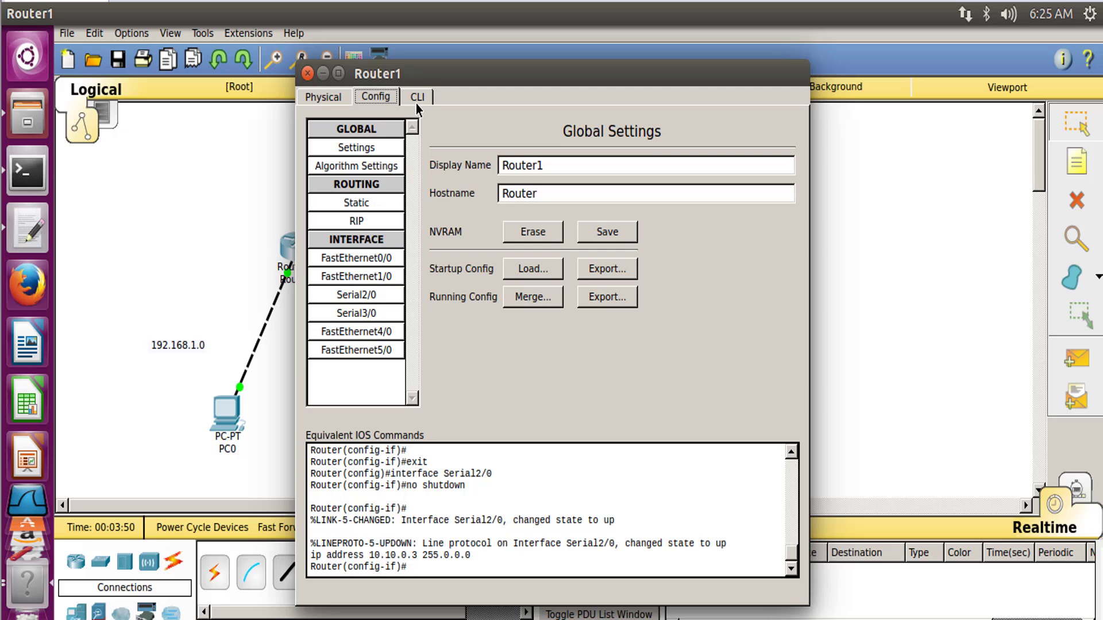
Enter RIP routing configuration mode on Router1's CLI
click(416, 96)
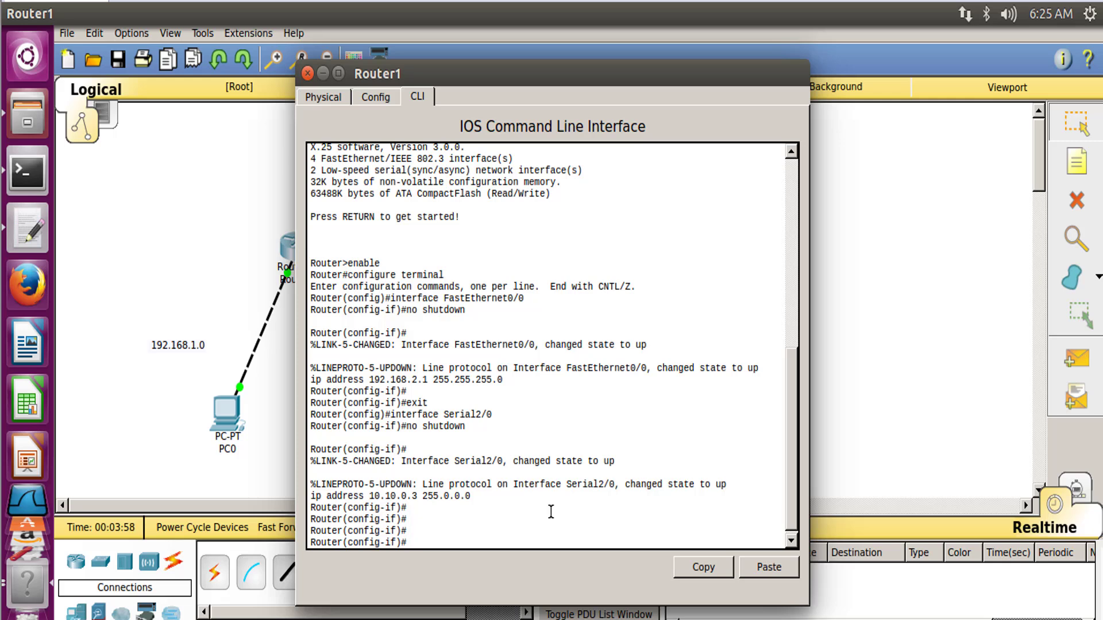
text(exit)
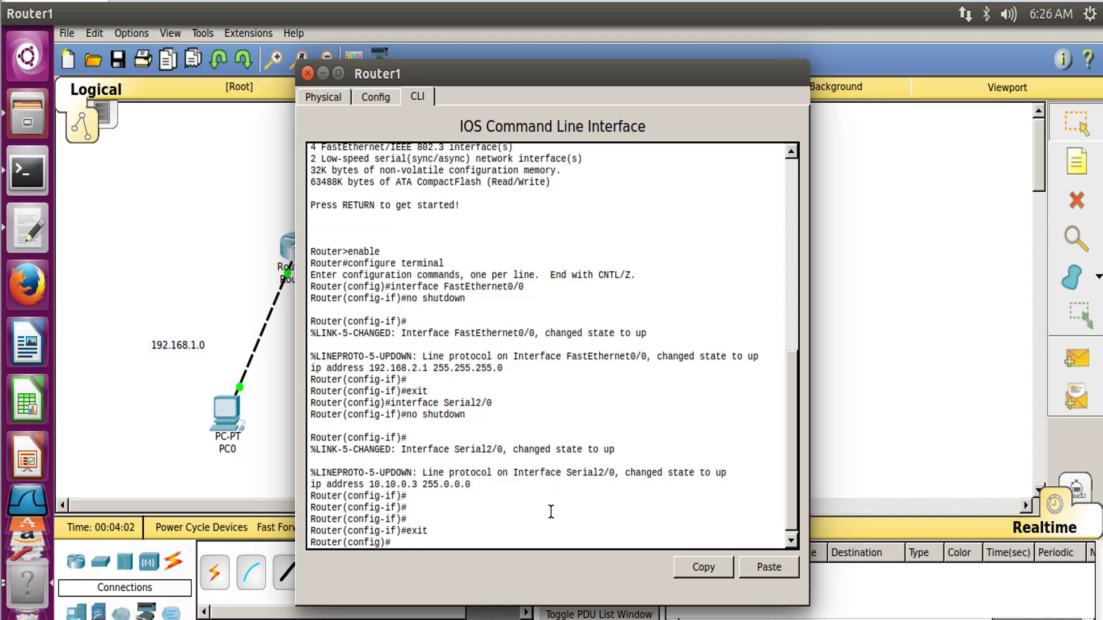
text(router rip)
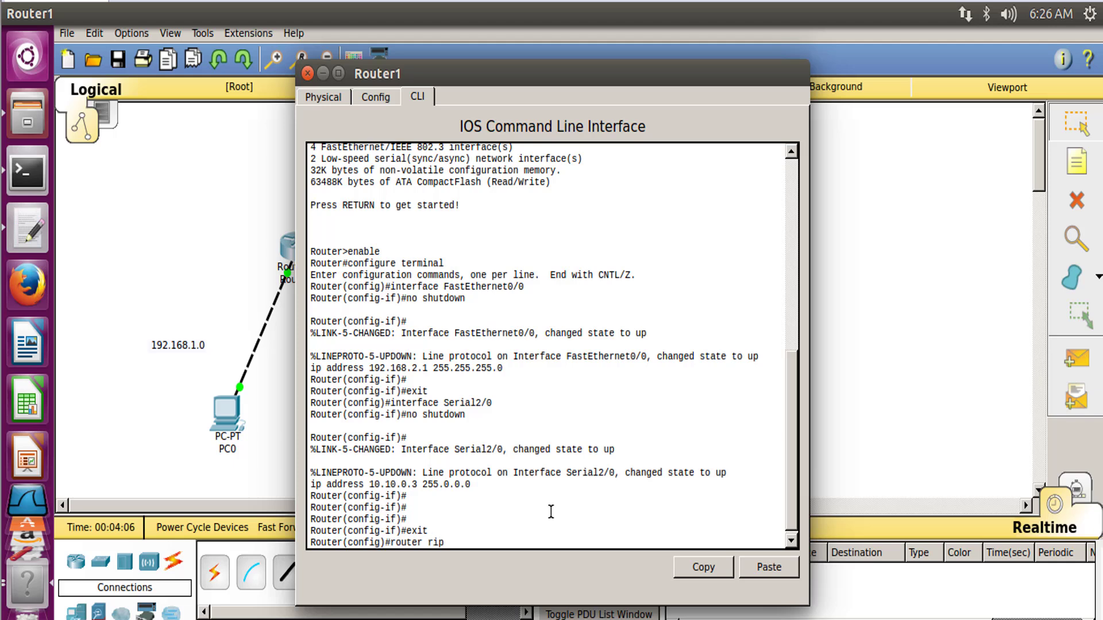
key(Return)
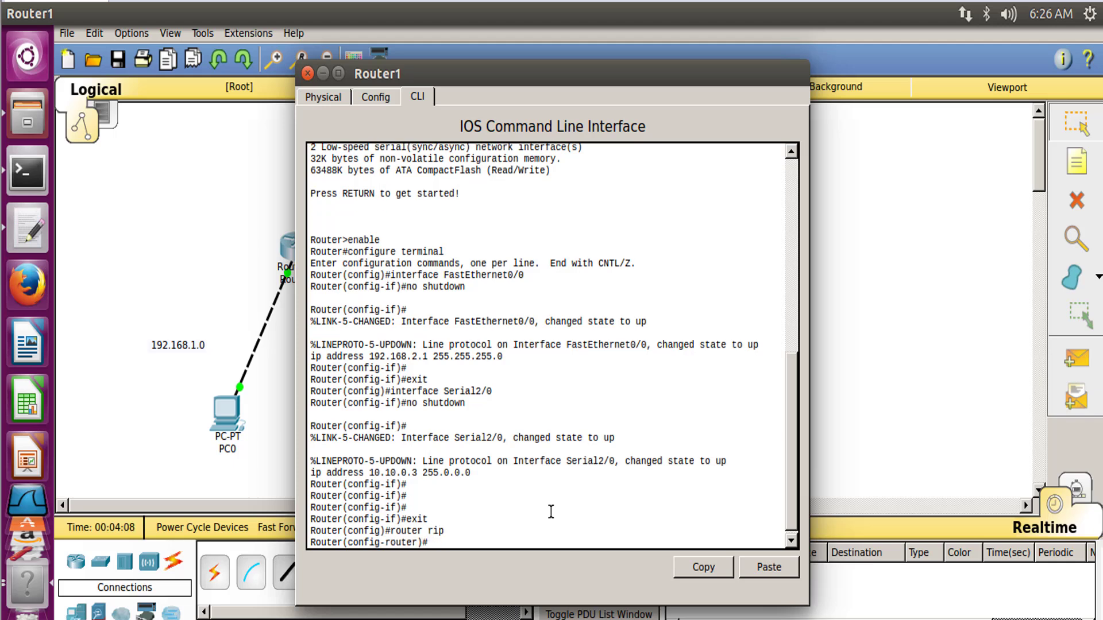
Advertise networks 192.168.2.0 and 10.0.0.0 under Router1's RIP process
text(netw)
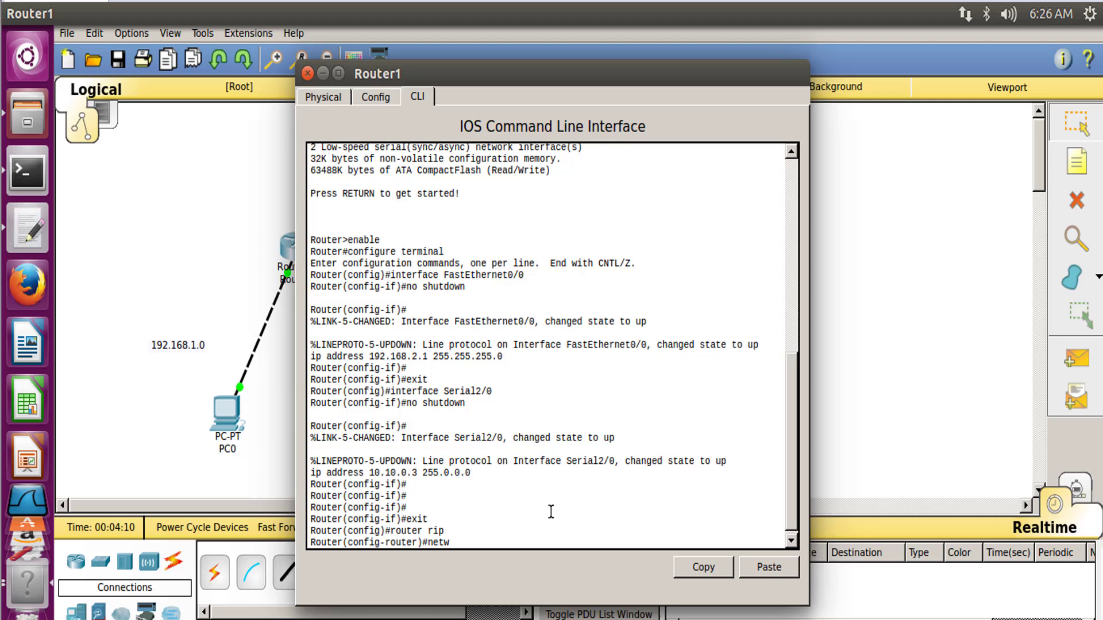
text(ork)
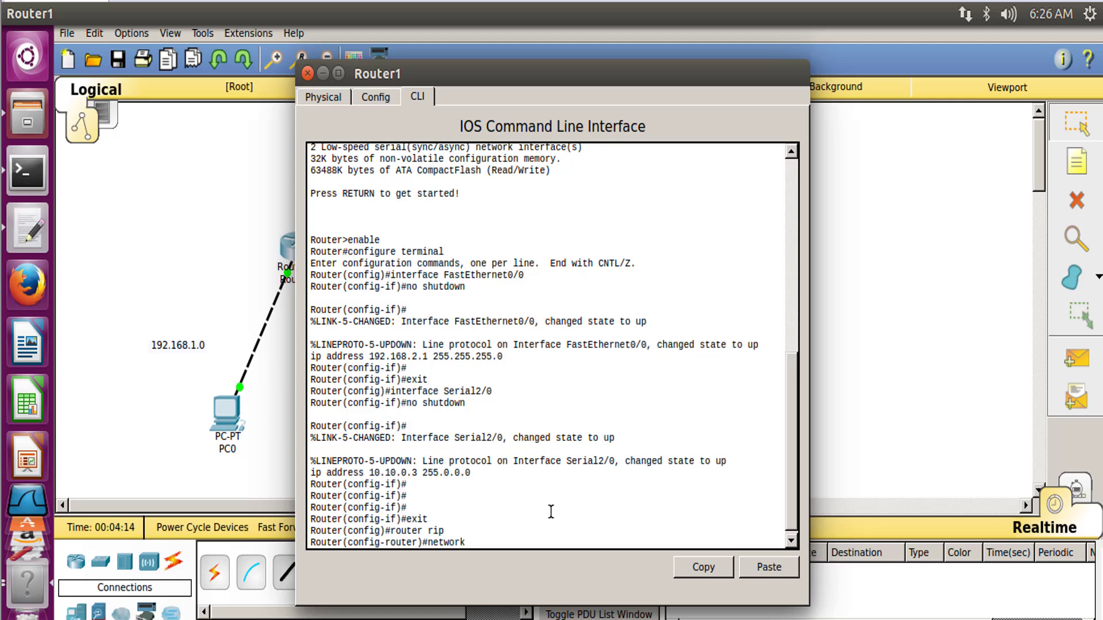
text(192.168.2.0)
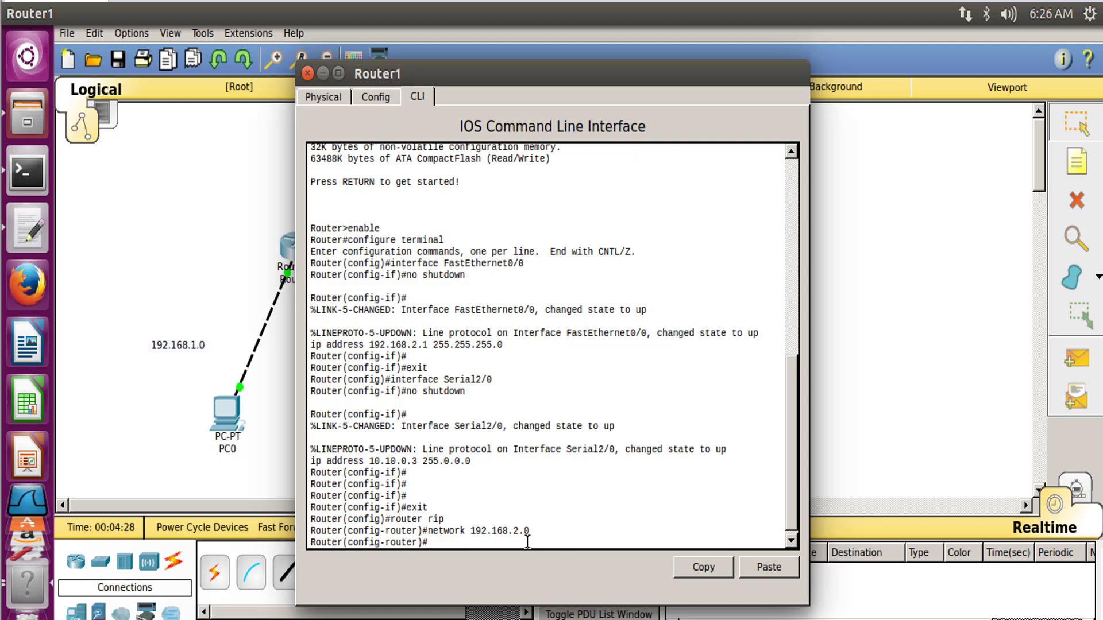
text(network 10.0.0.0)
text(exit)
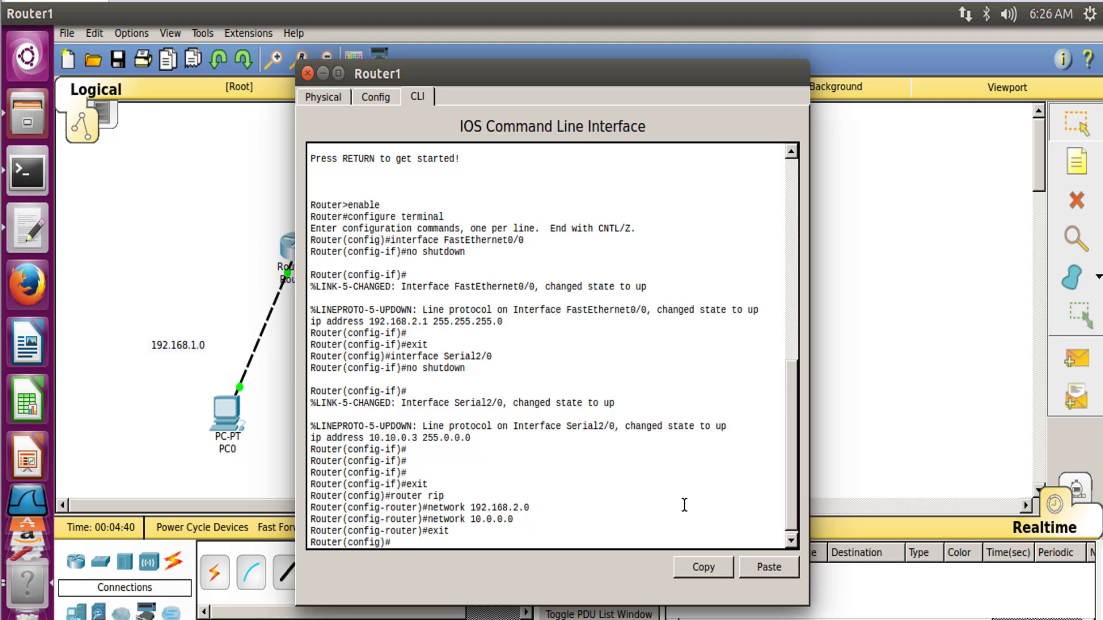
Copy Router1's running configuration to startup from Global Settings and close its window
click(323, 96)
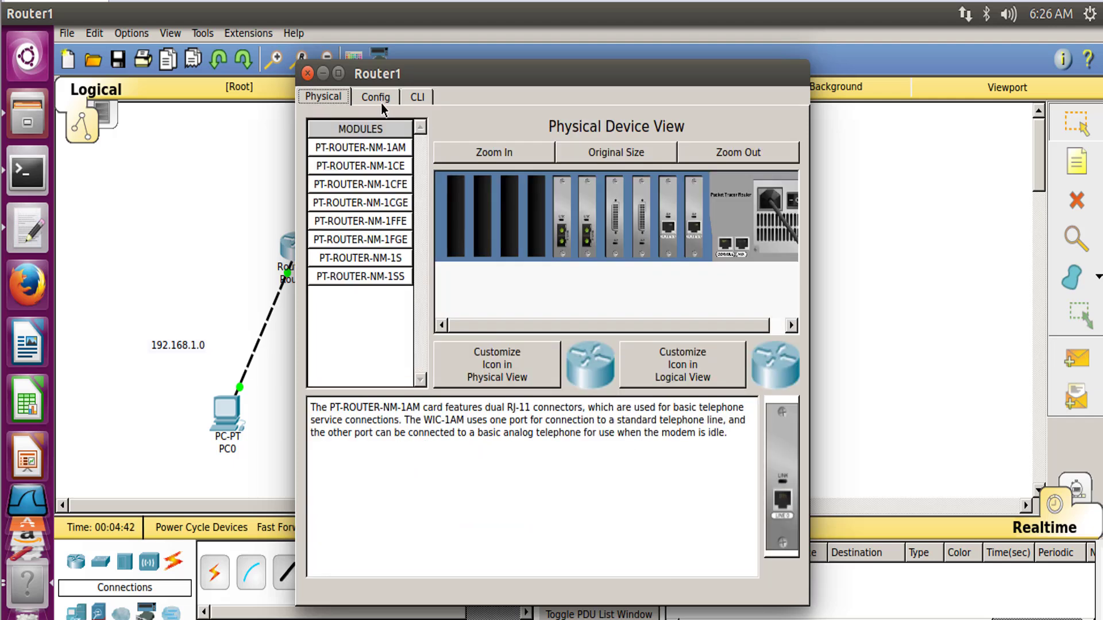
click(375, 96)
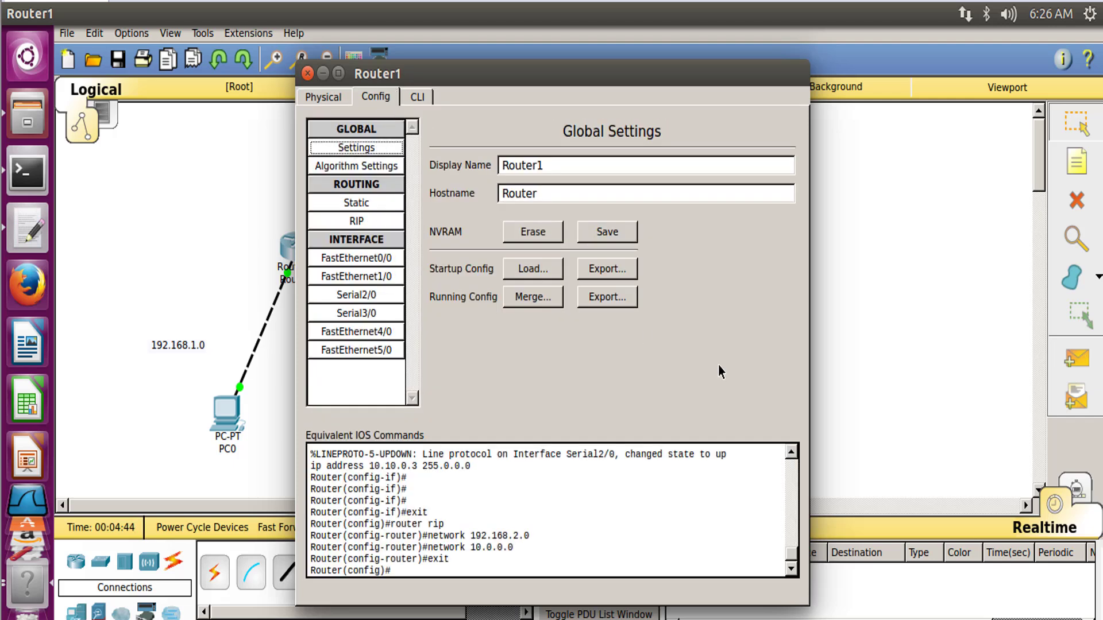
click(606, 232)
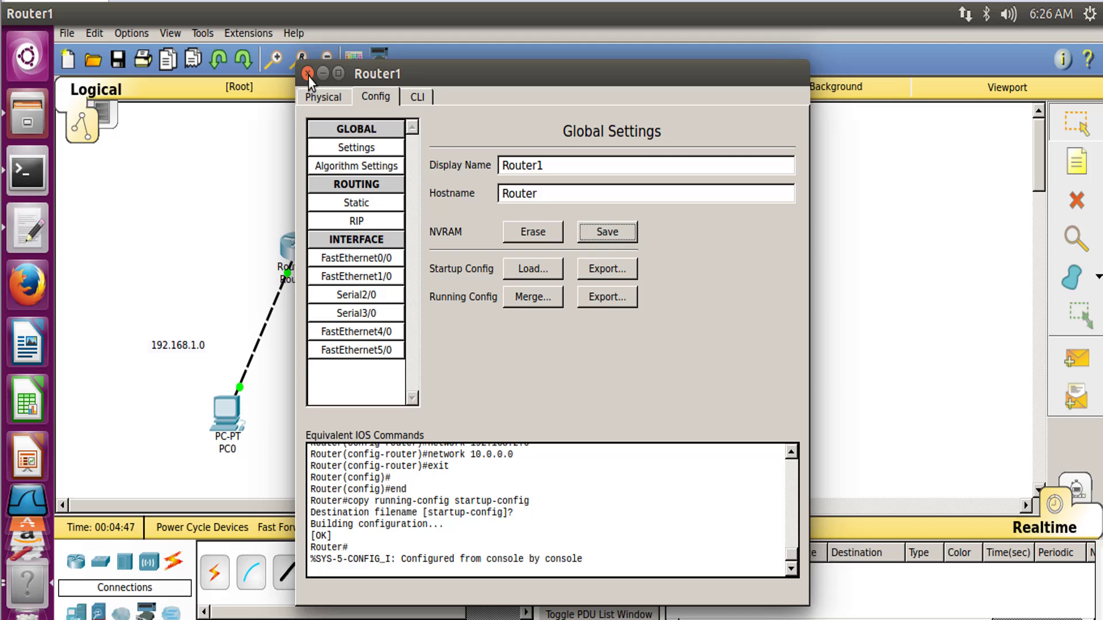
click(306, 74)
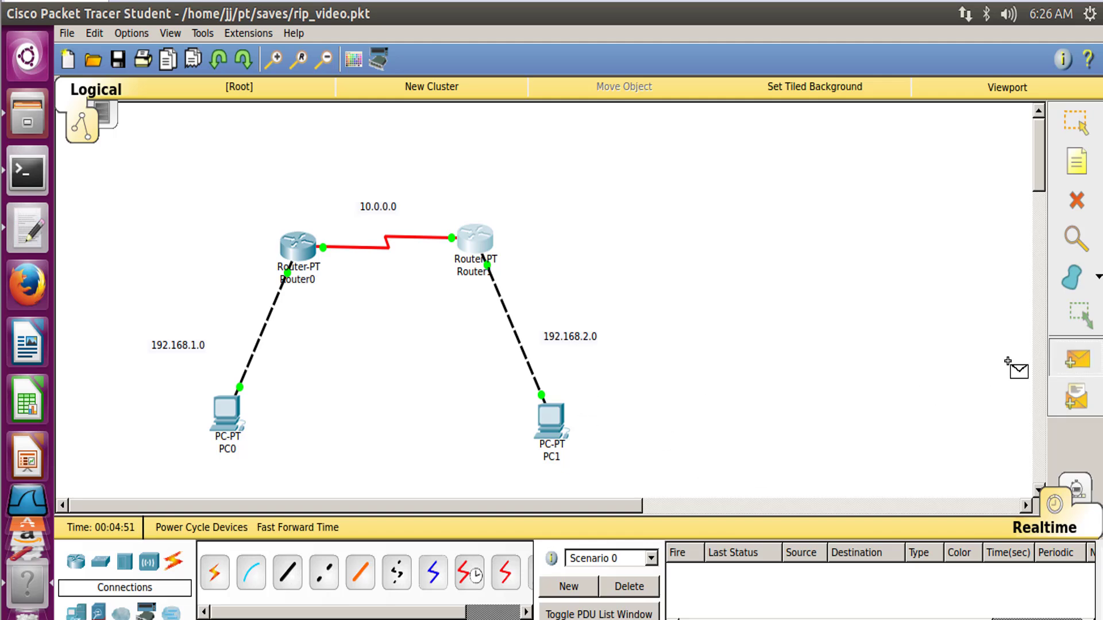
mouse_move(228, 415)
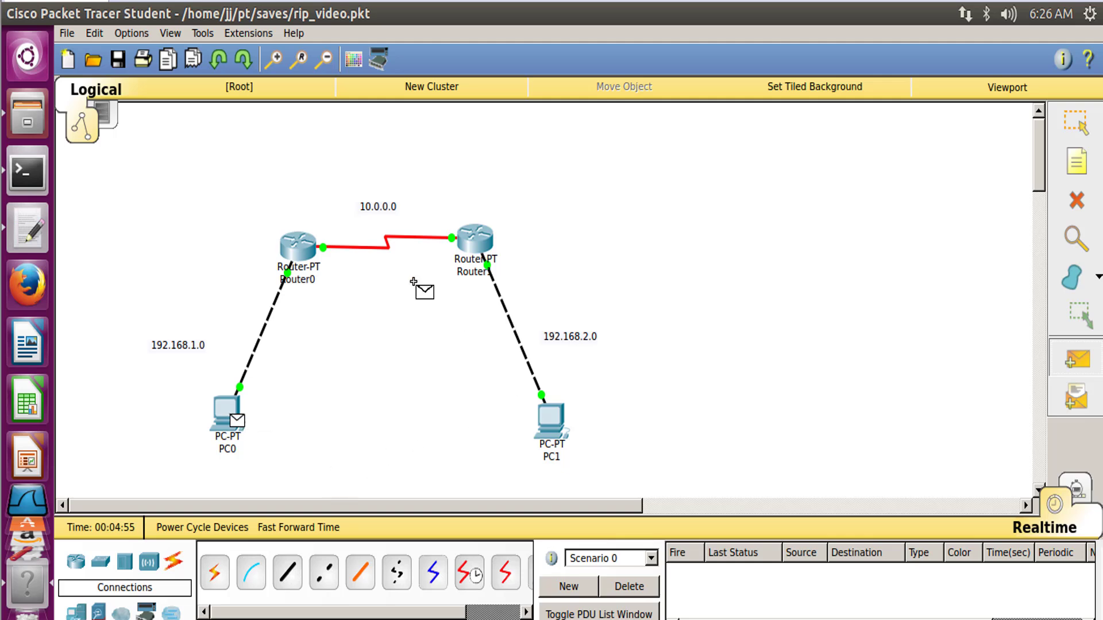
mouse_move(295, 246)
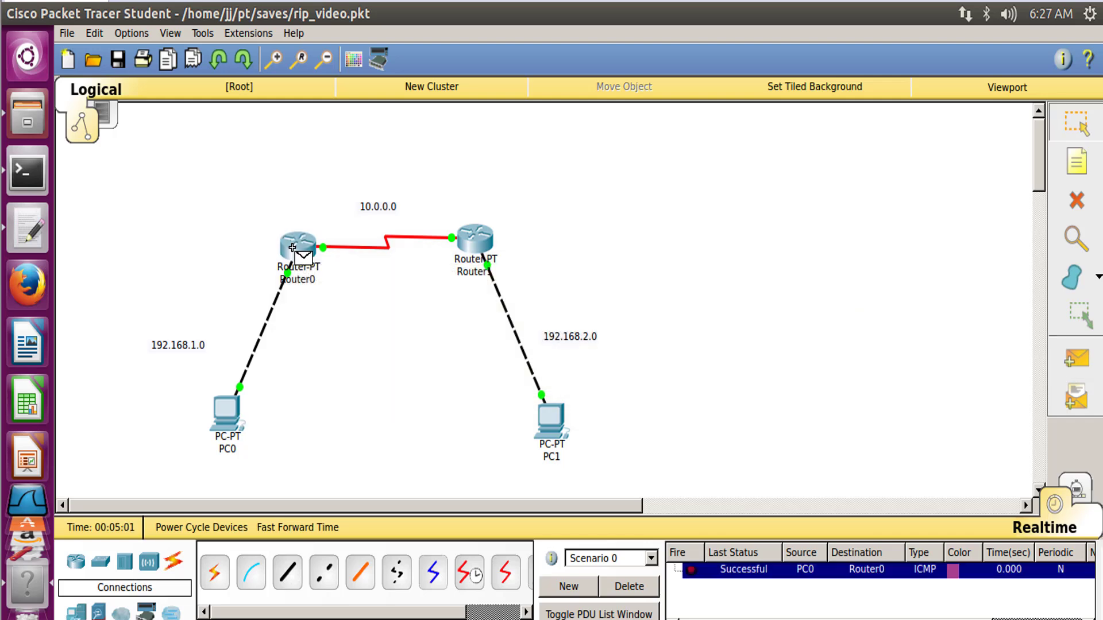
mouse_move(807, 527)
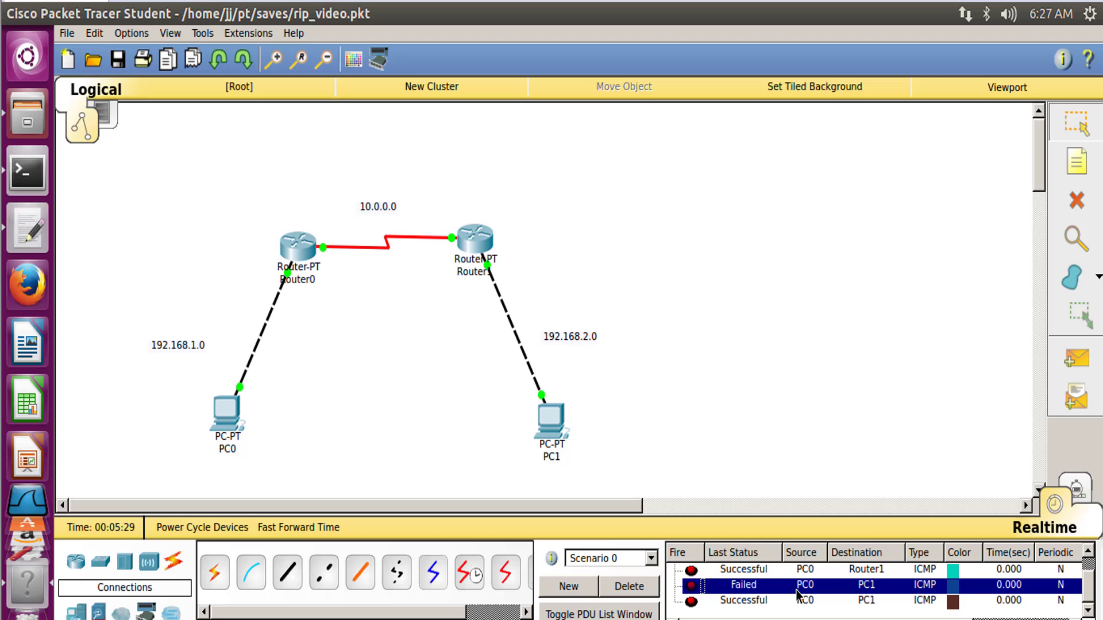
mouse_move(792, 605)
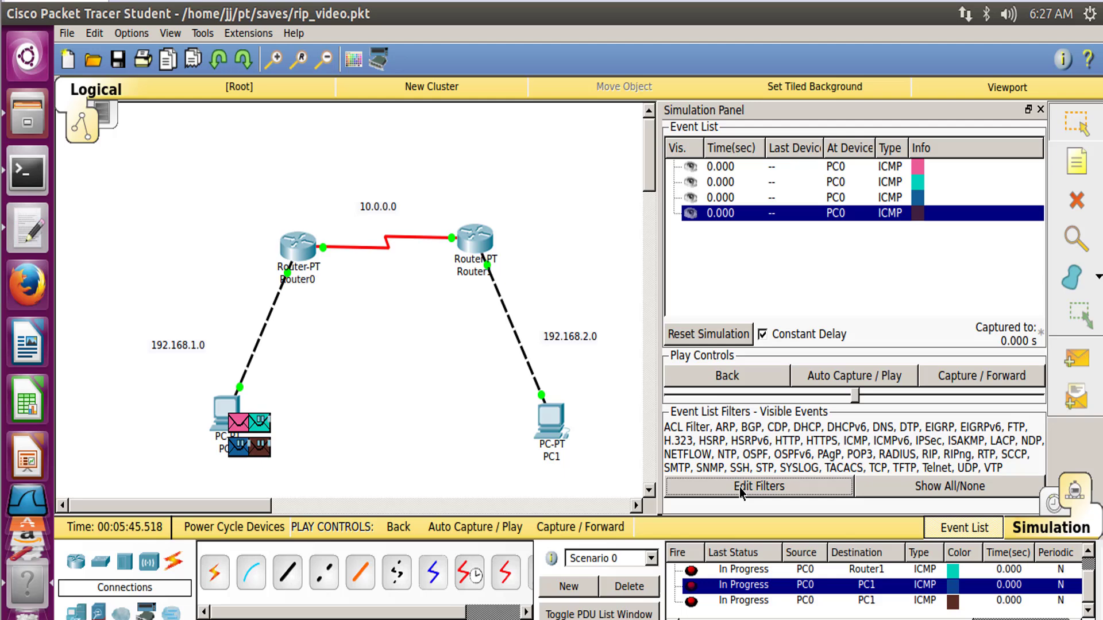
click(755, 486)
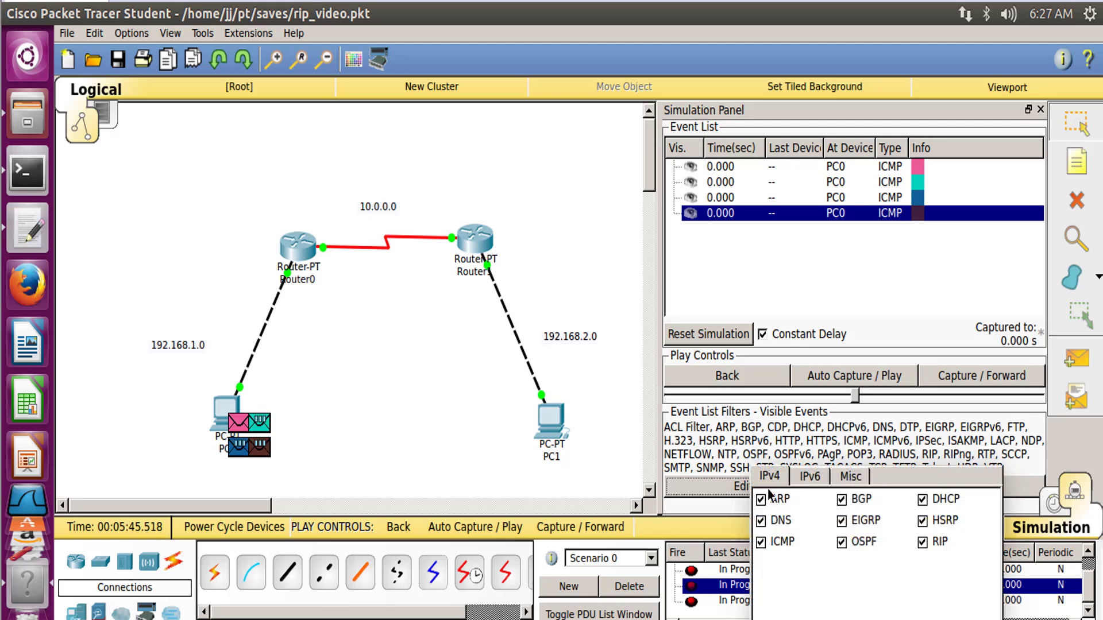
click(758, 485)
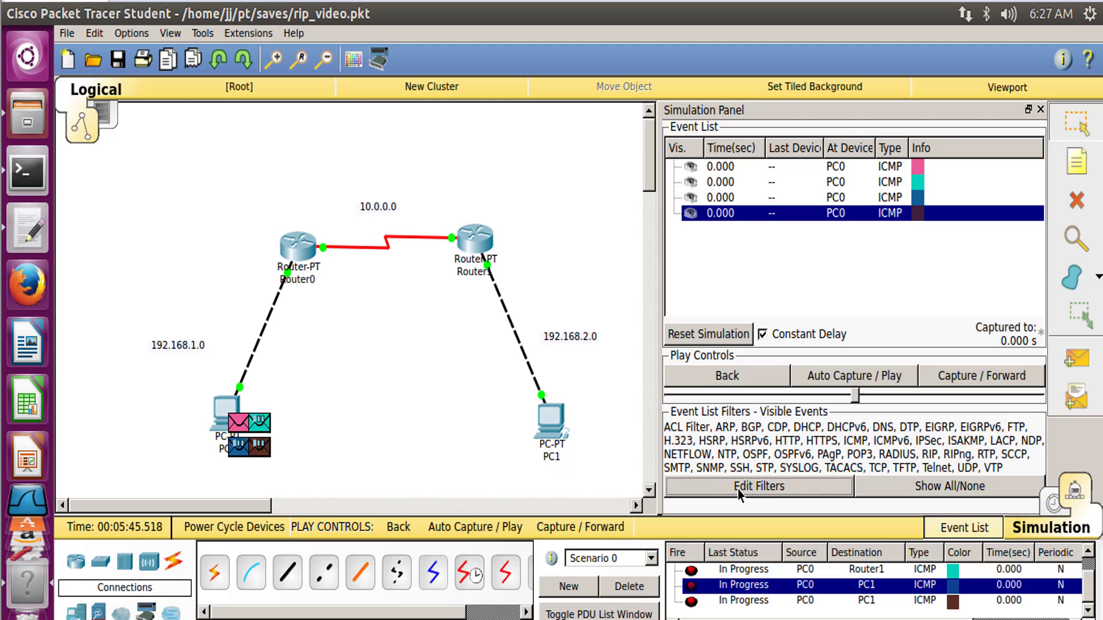
click(757, 485)
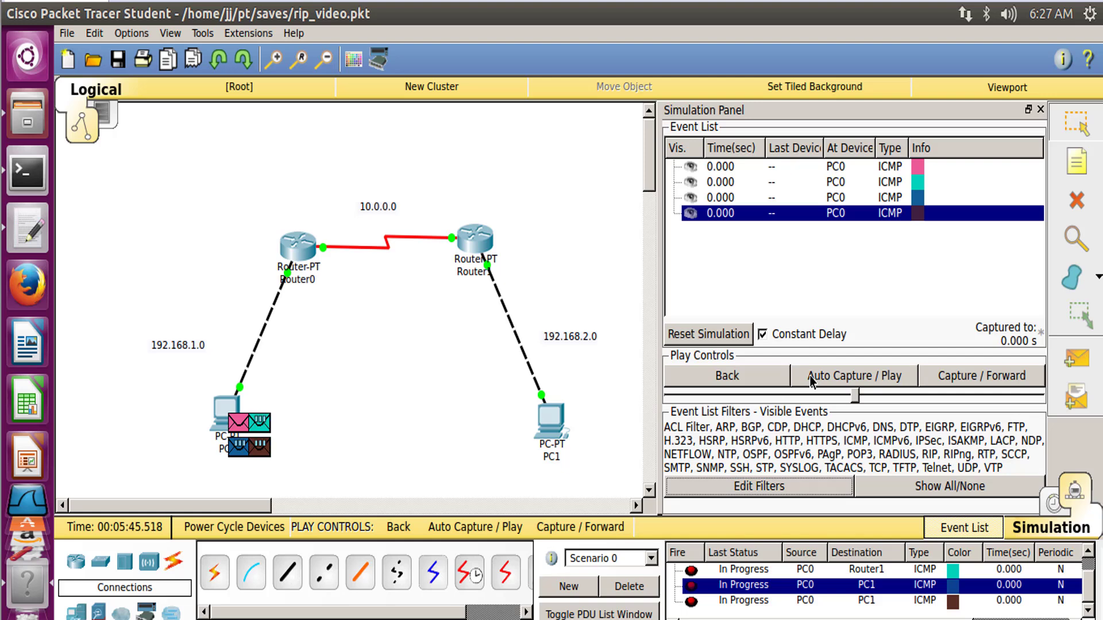
Auto-play the captured ping events until PC0's pings show Successful, then stop playback
click(851, 374)
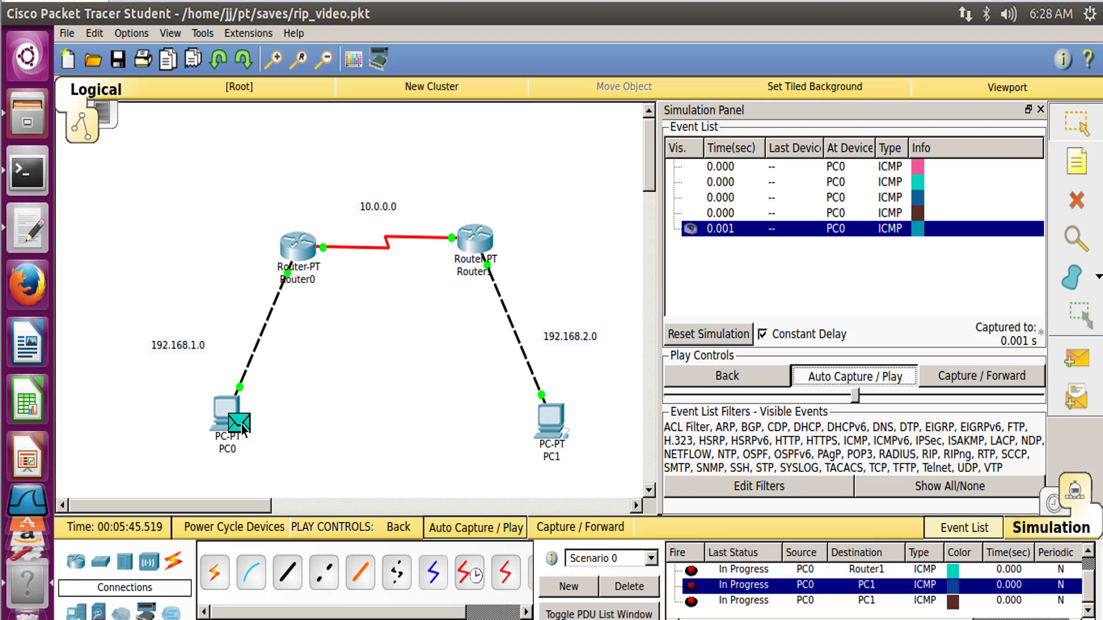
click(852, 376)
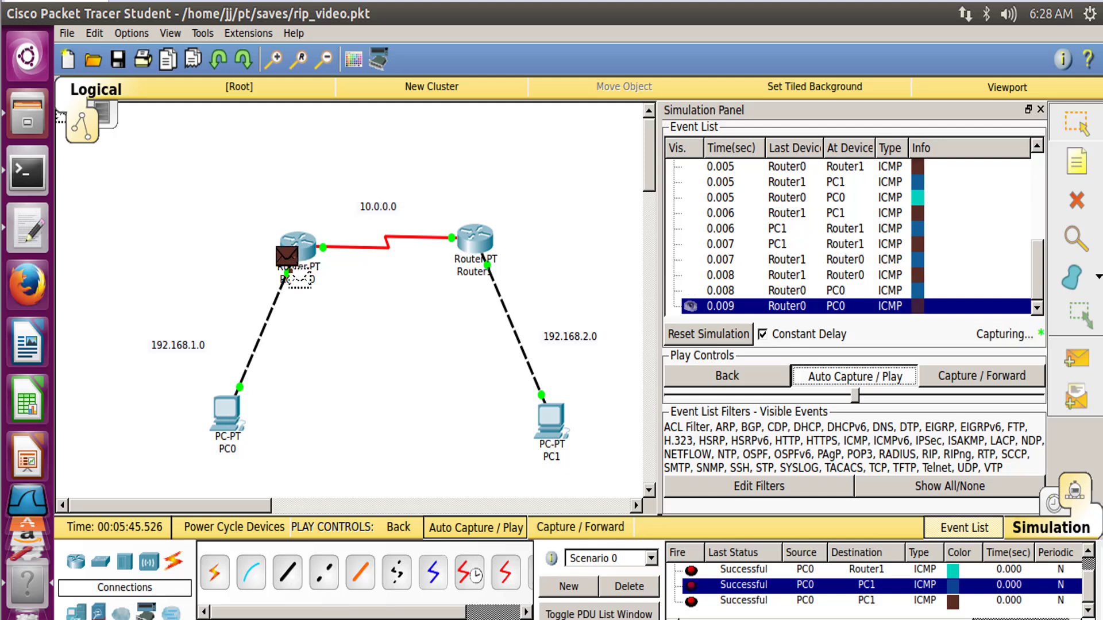
click(980, 376)
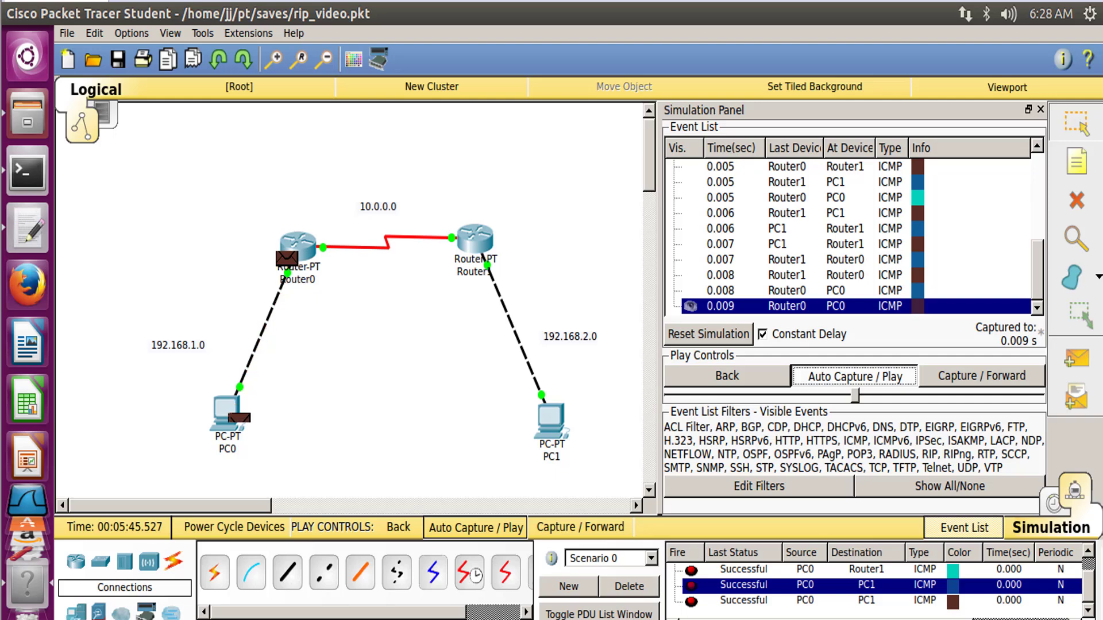